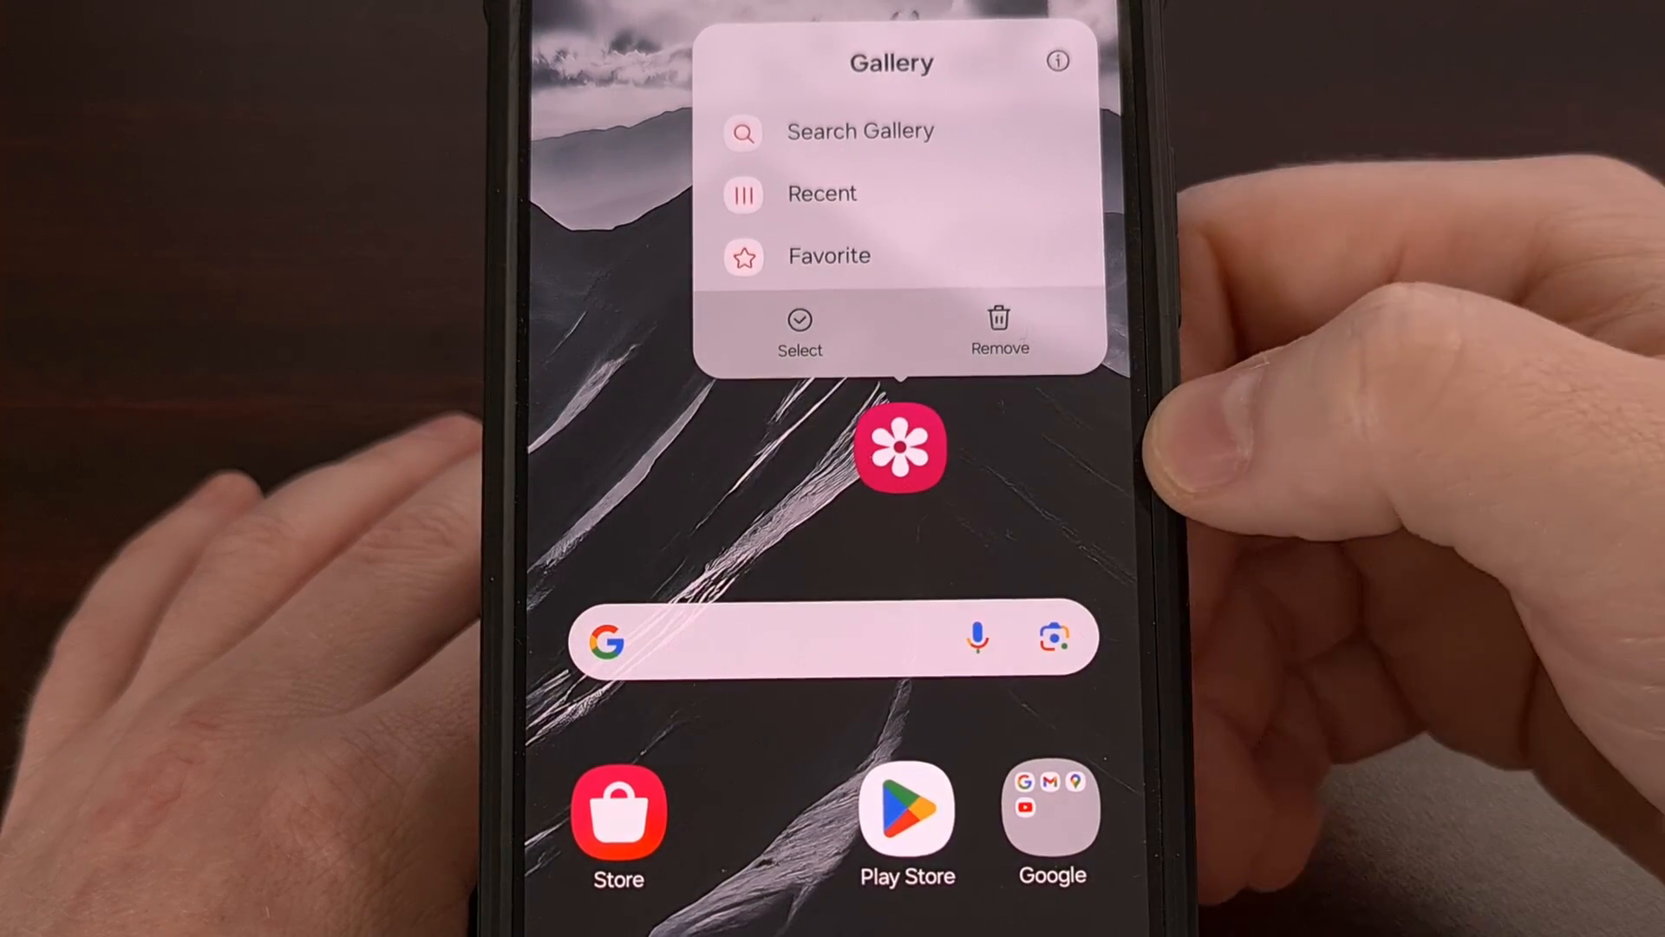
Step: Bring up the Gallery icon's quick-options shortcut menu on the home screen
click(1058, 61)
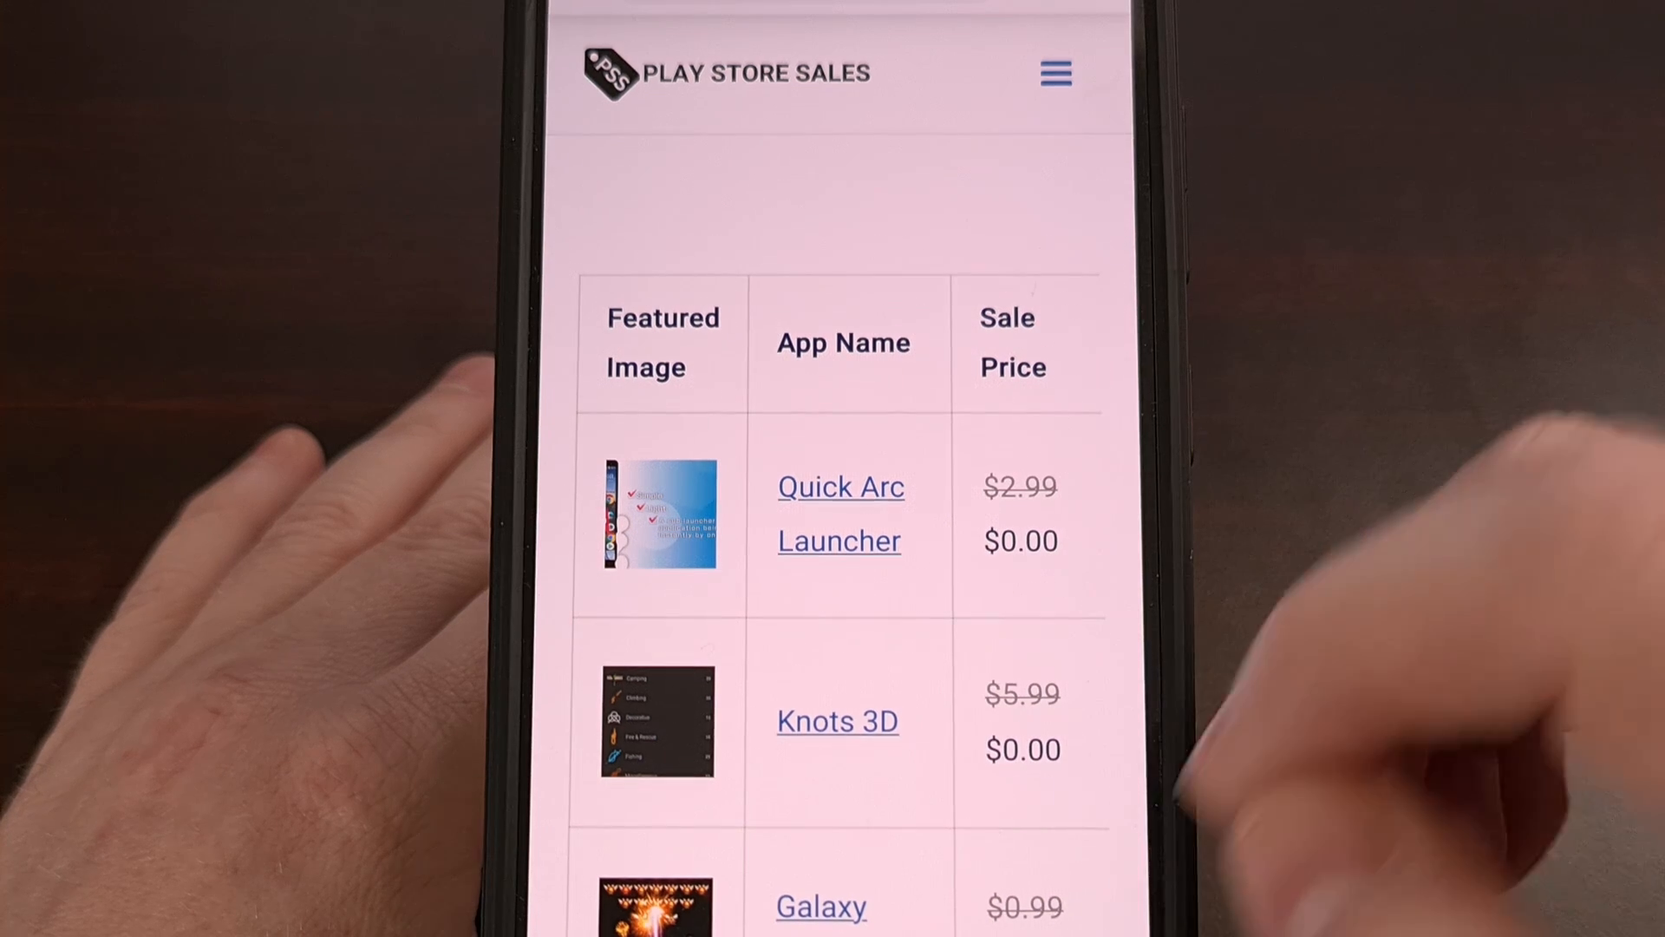
Step: Browse the discounted apps table and open the Dead Cells sale details page
scroll(up, 3)
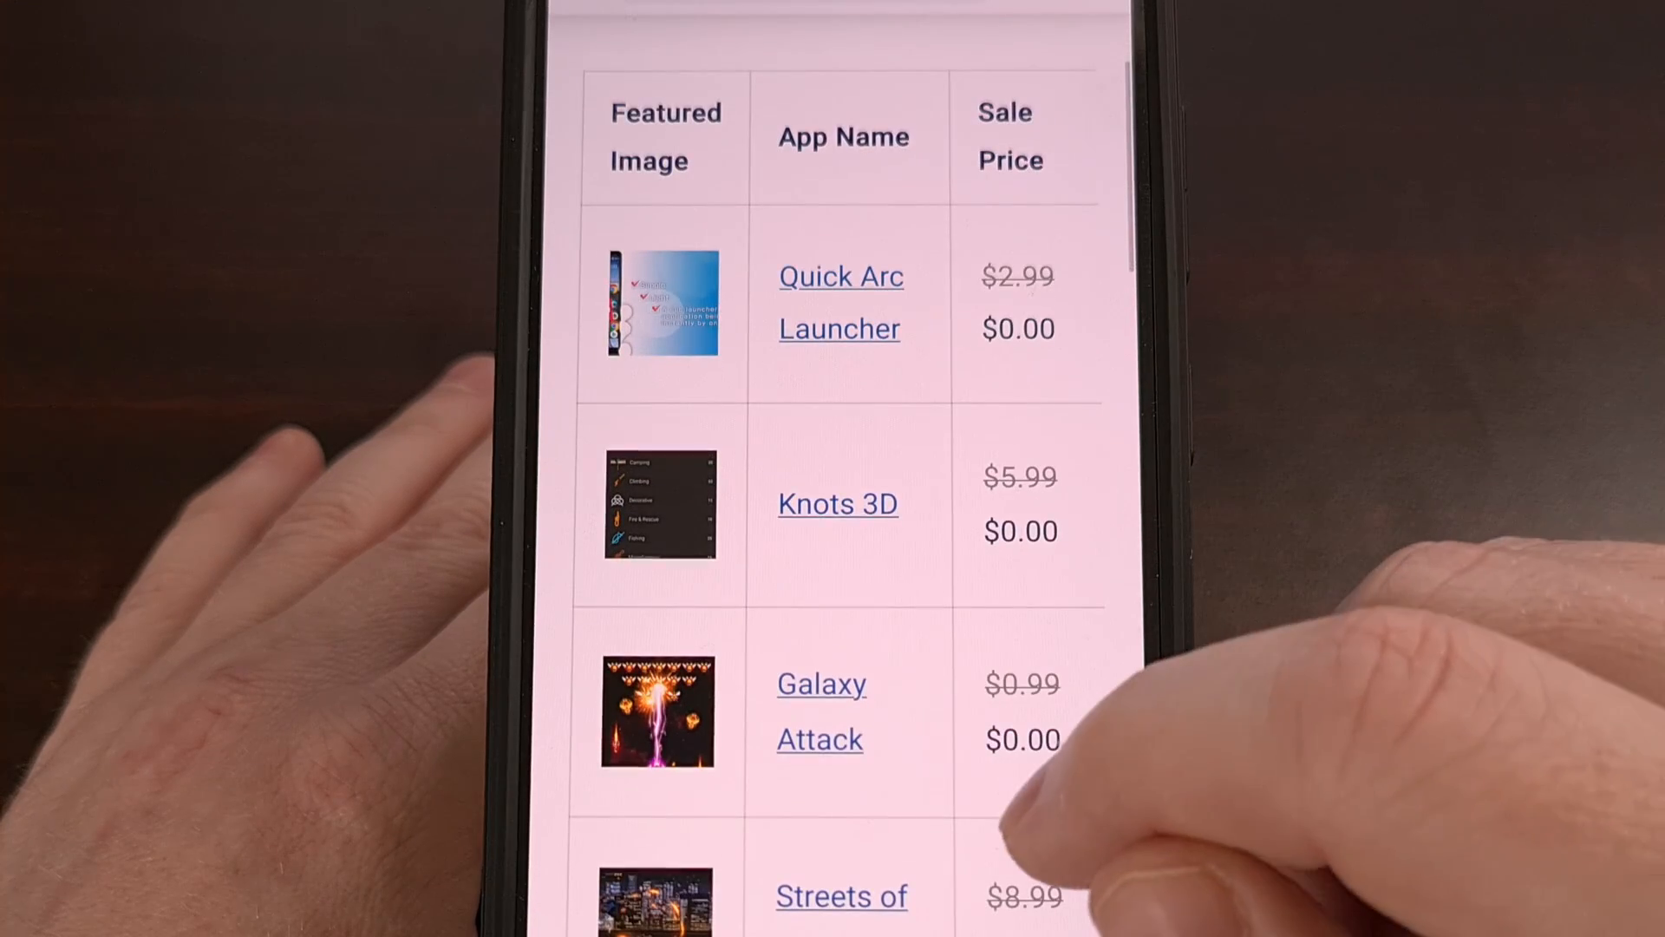
scroll(down, 3)
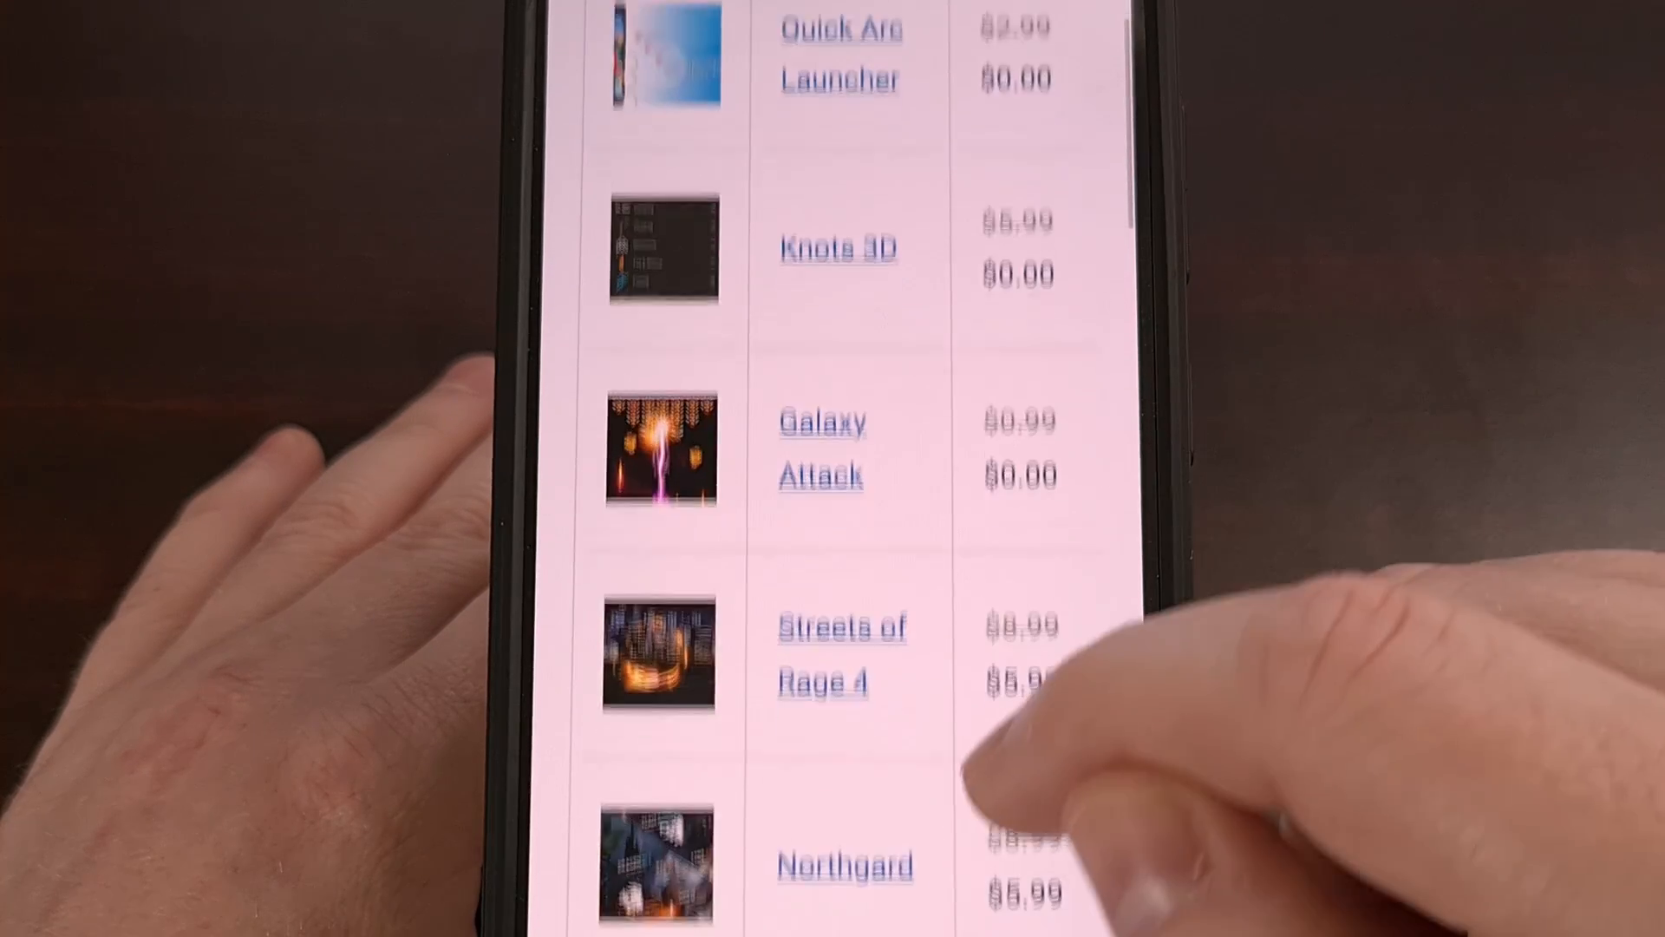
scroll(up, 3)
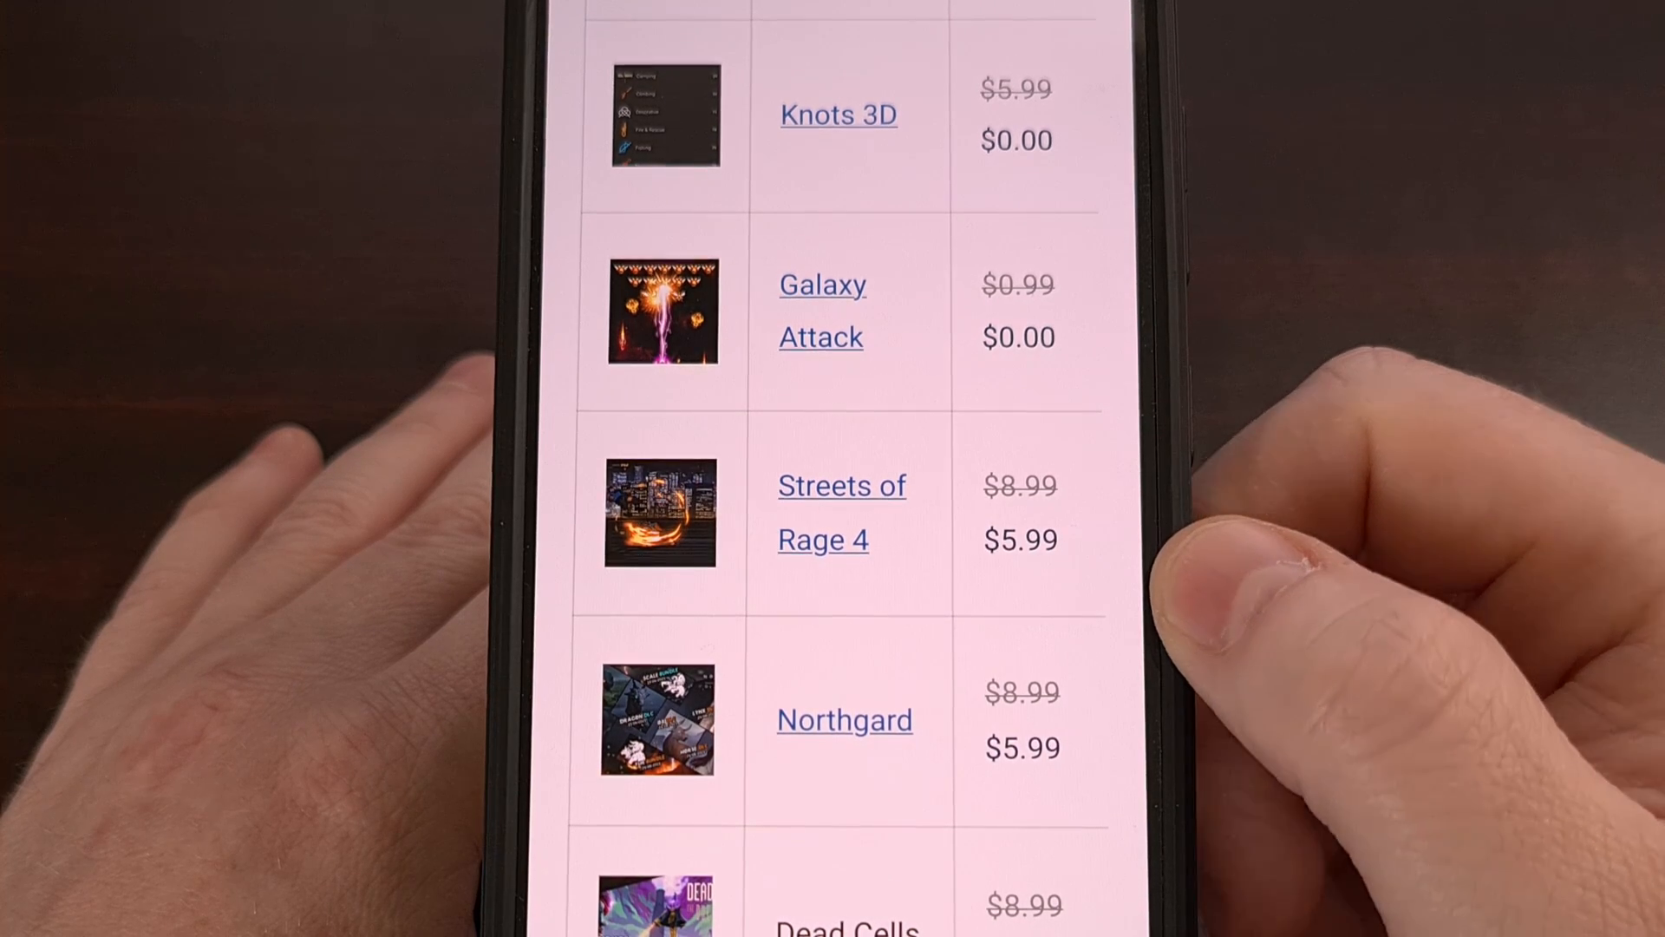
scroll(up, 3)
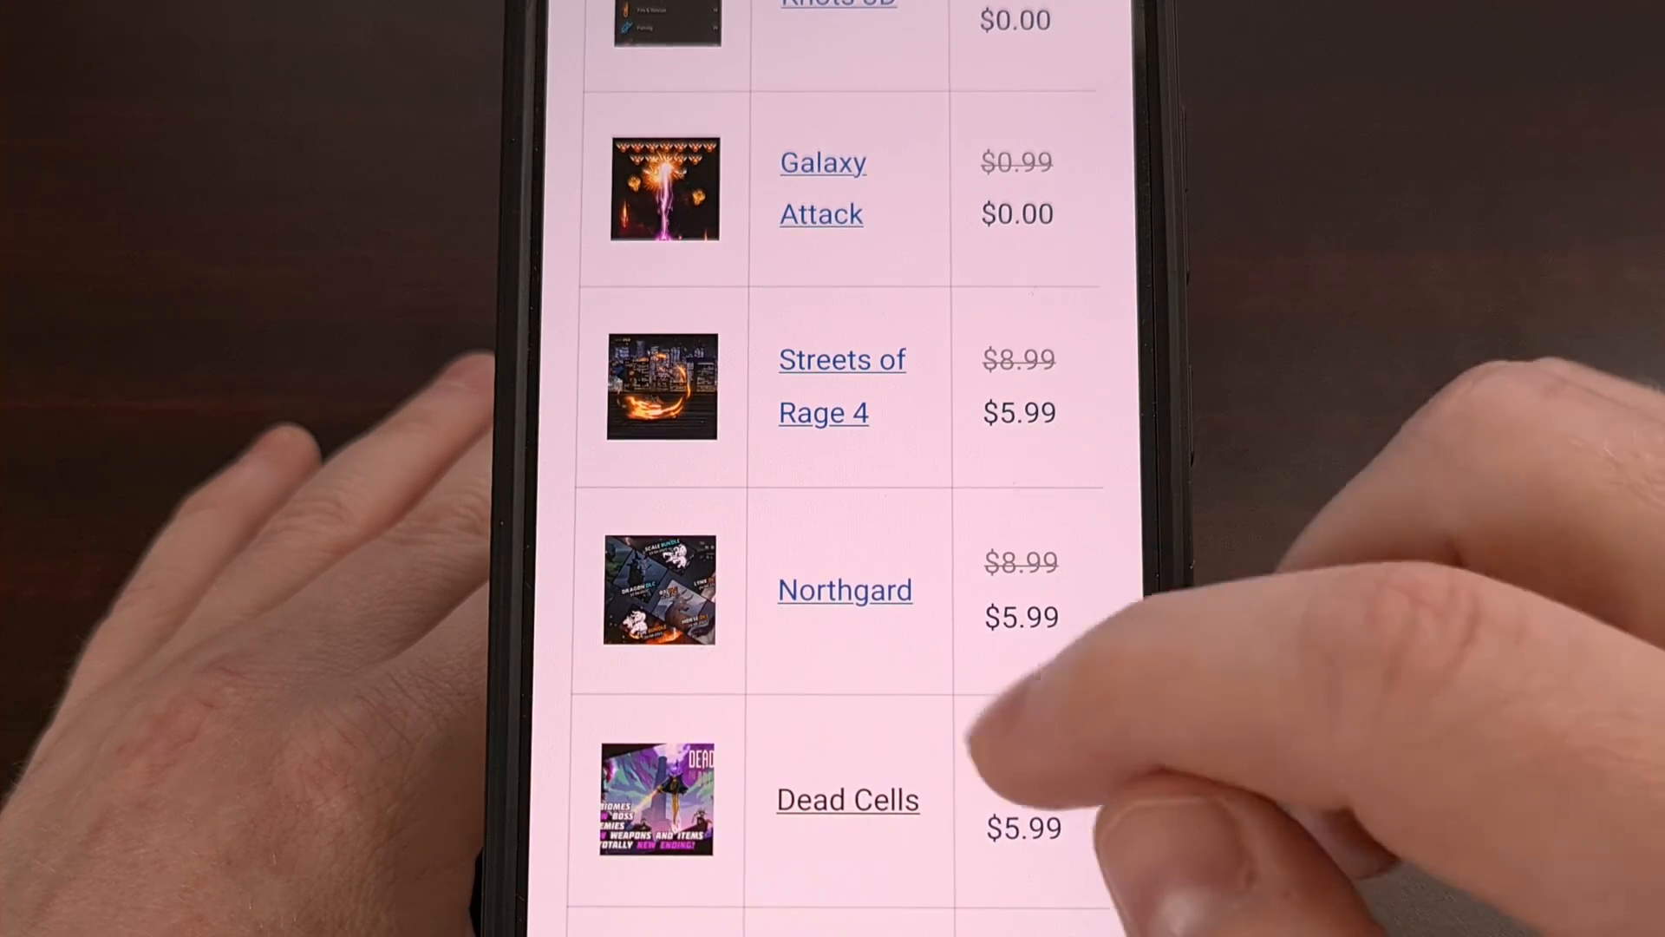
click(848, 800)
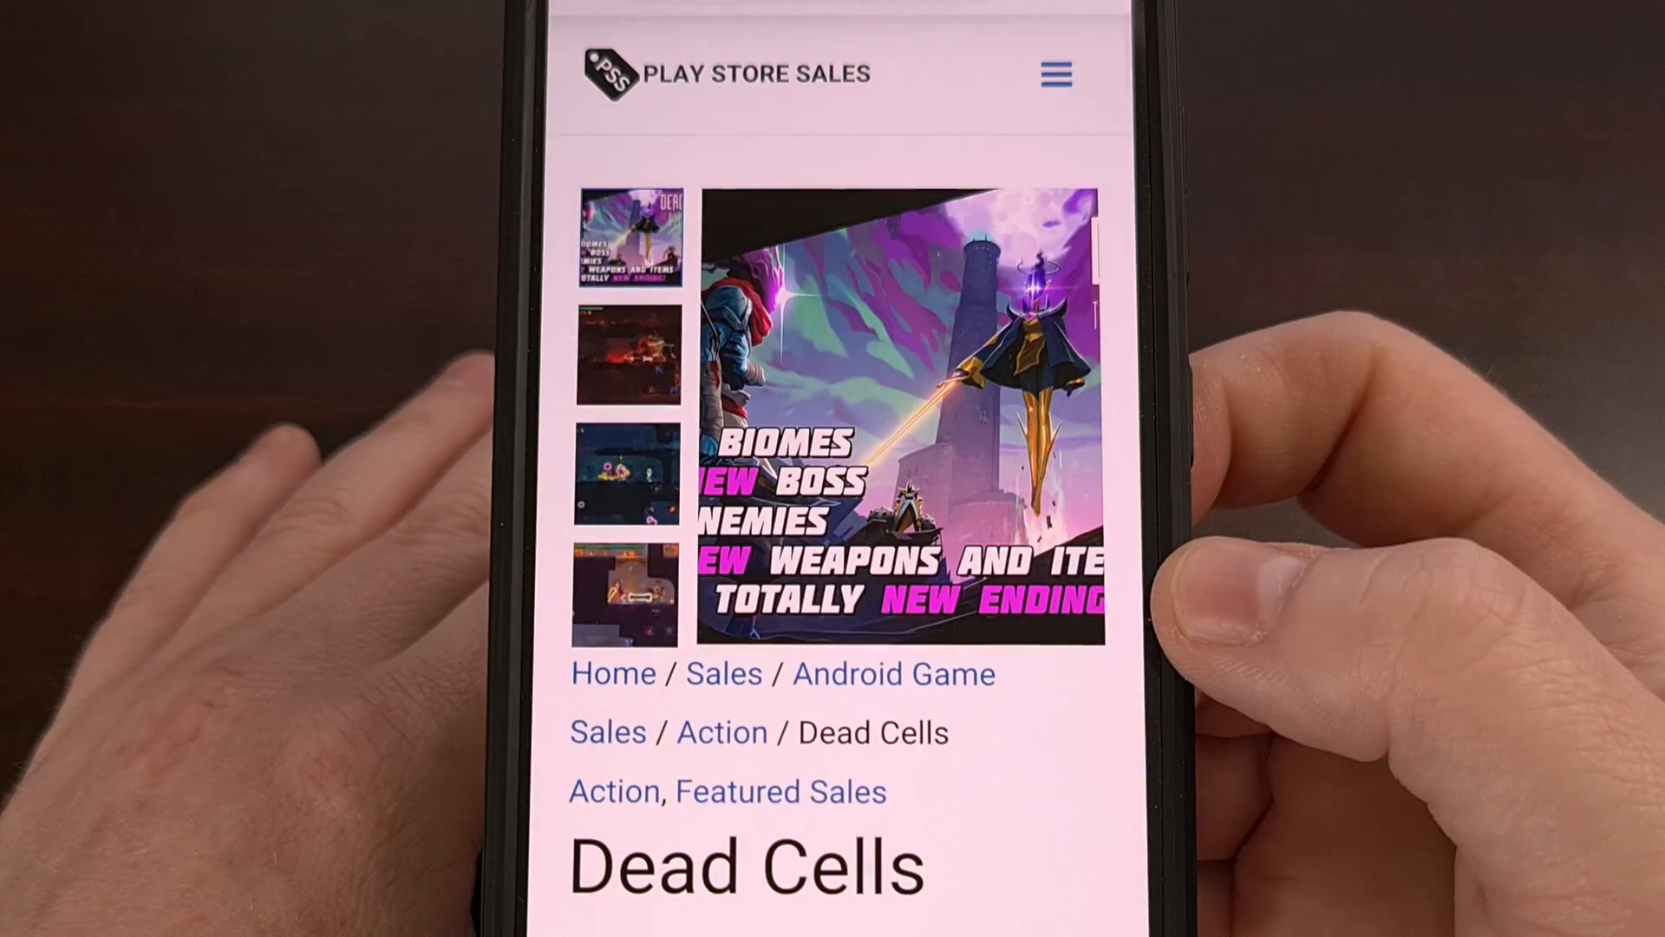
scroll(down, 3)
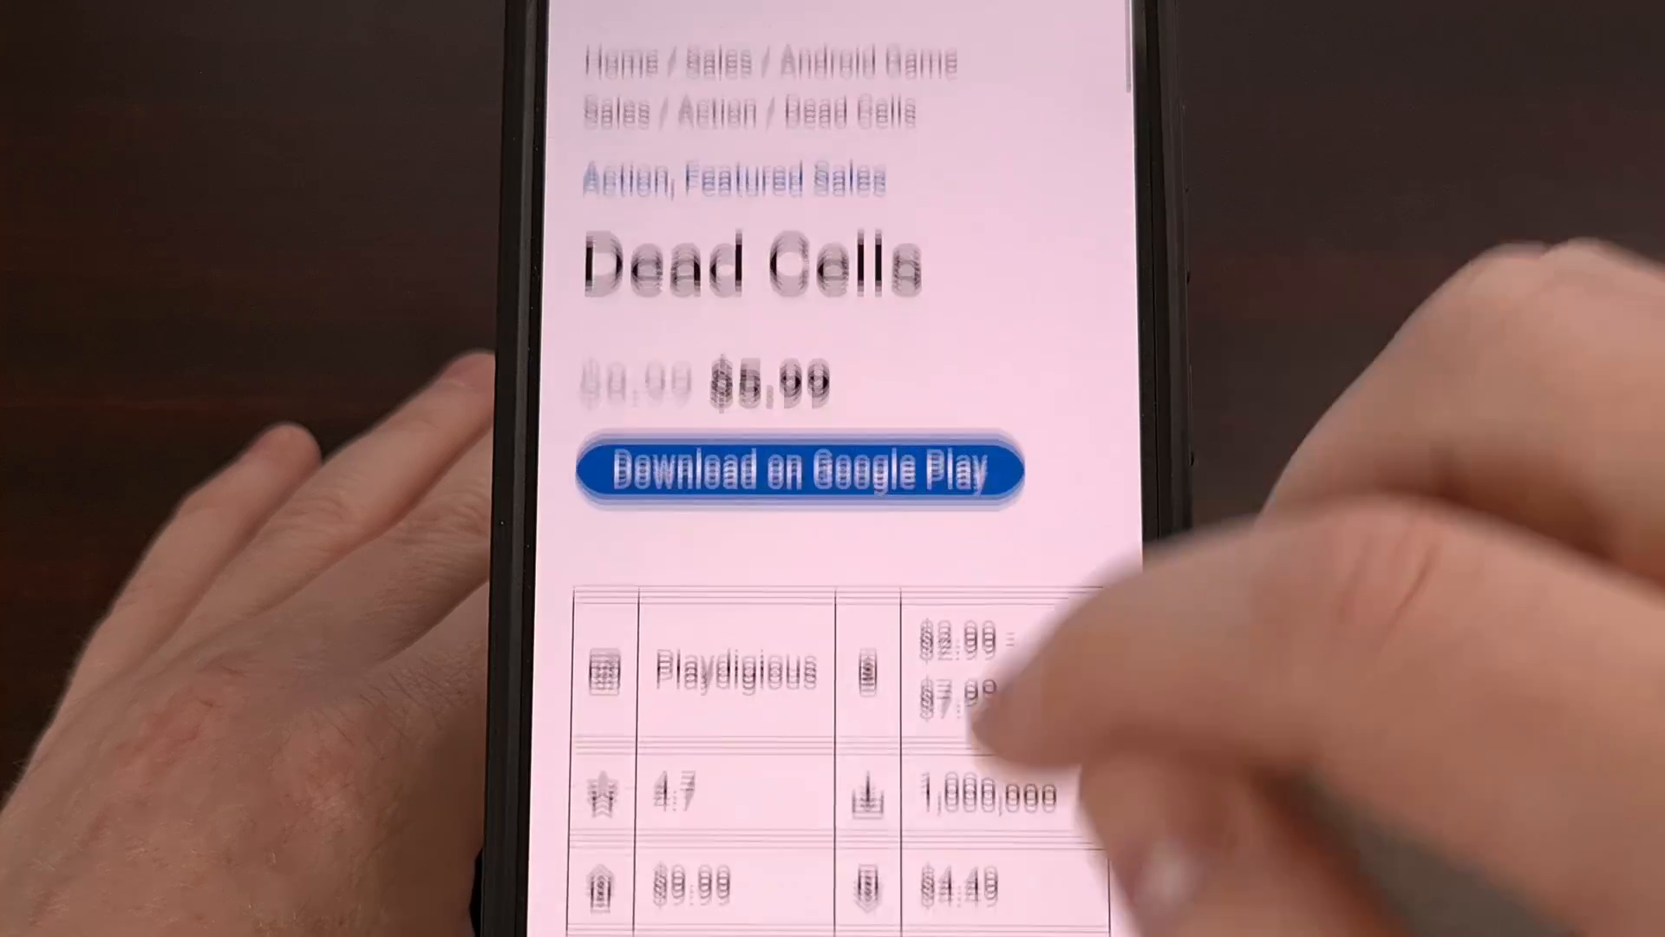
scroll(up, 3)
text(adb devices)
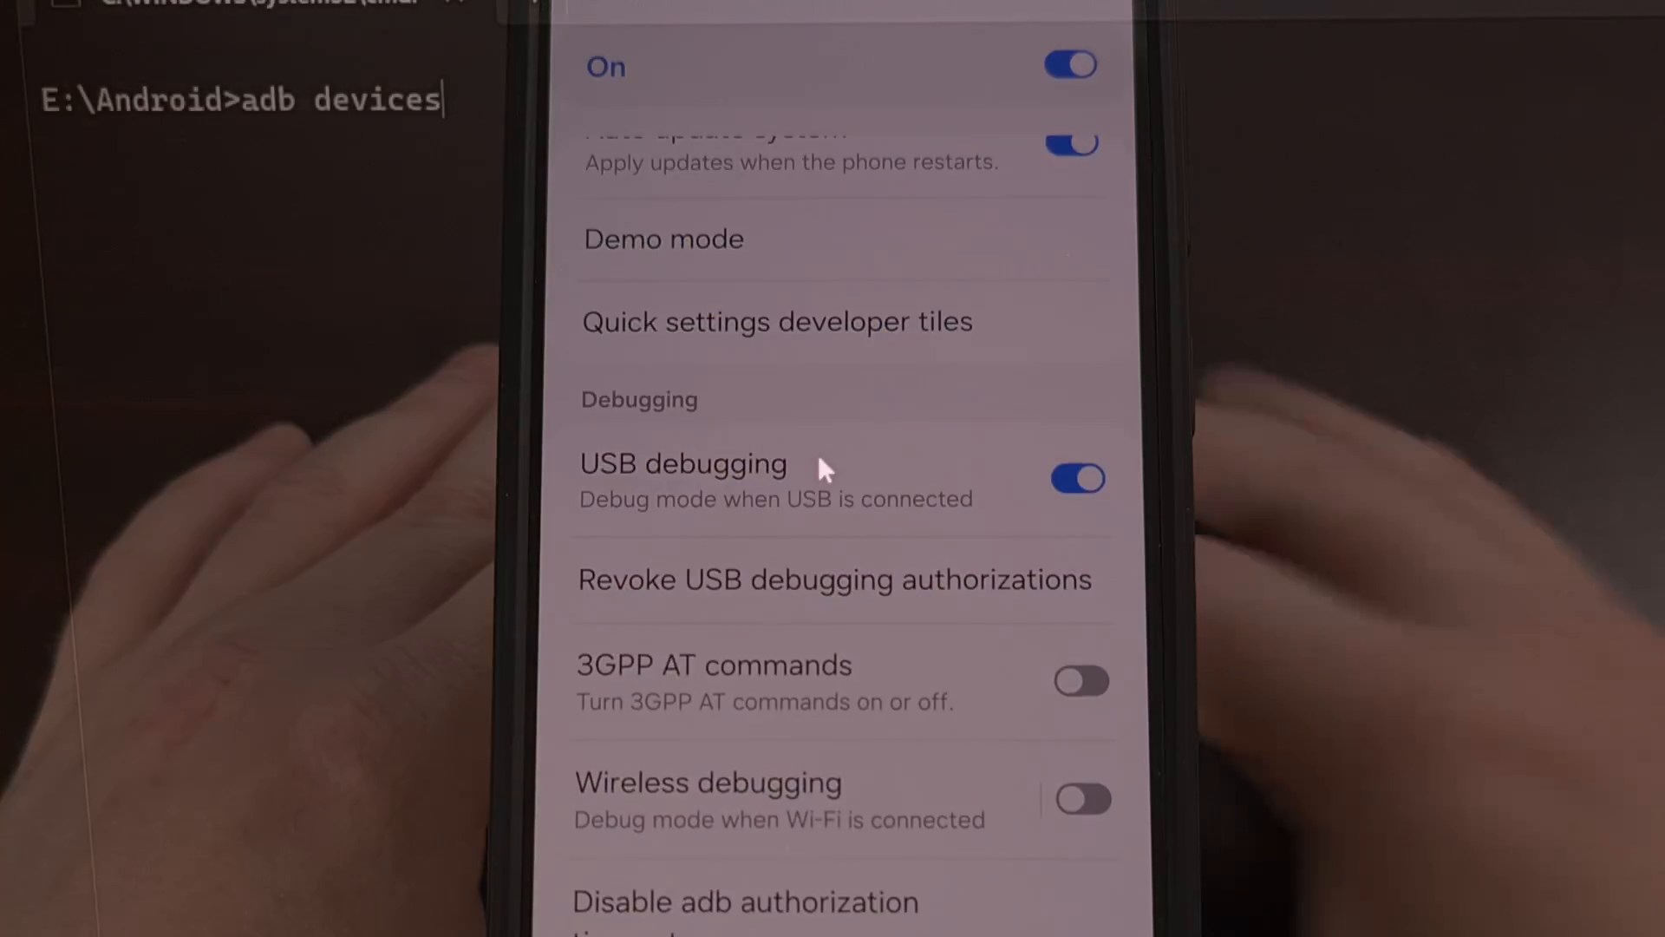
Step: Run adb devices to list the phone as an attached device
key(Return)
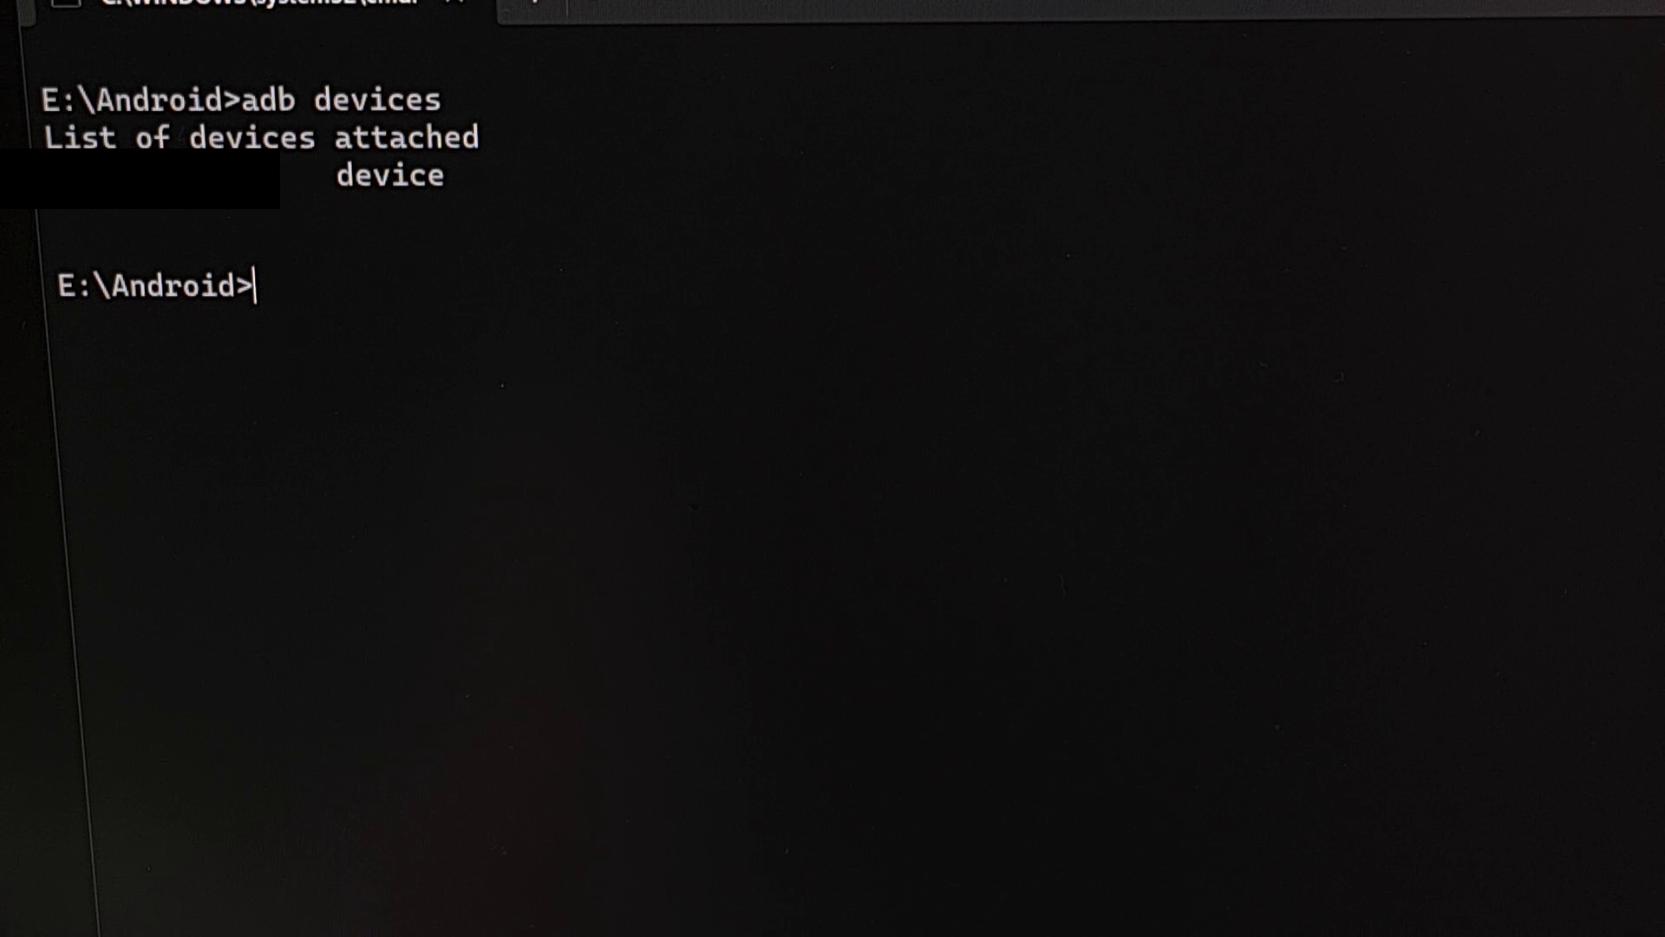
mouse_move(461, 401)
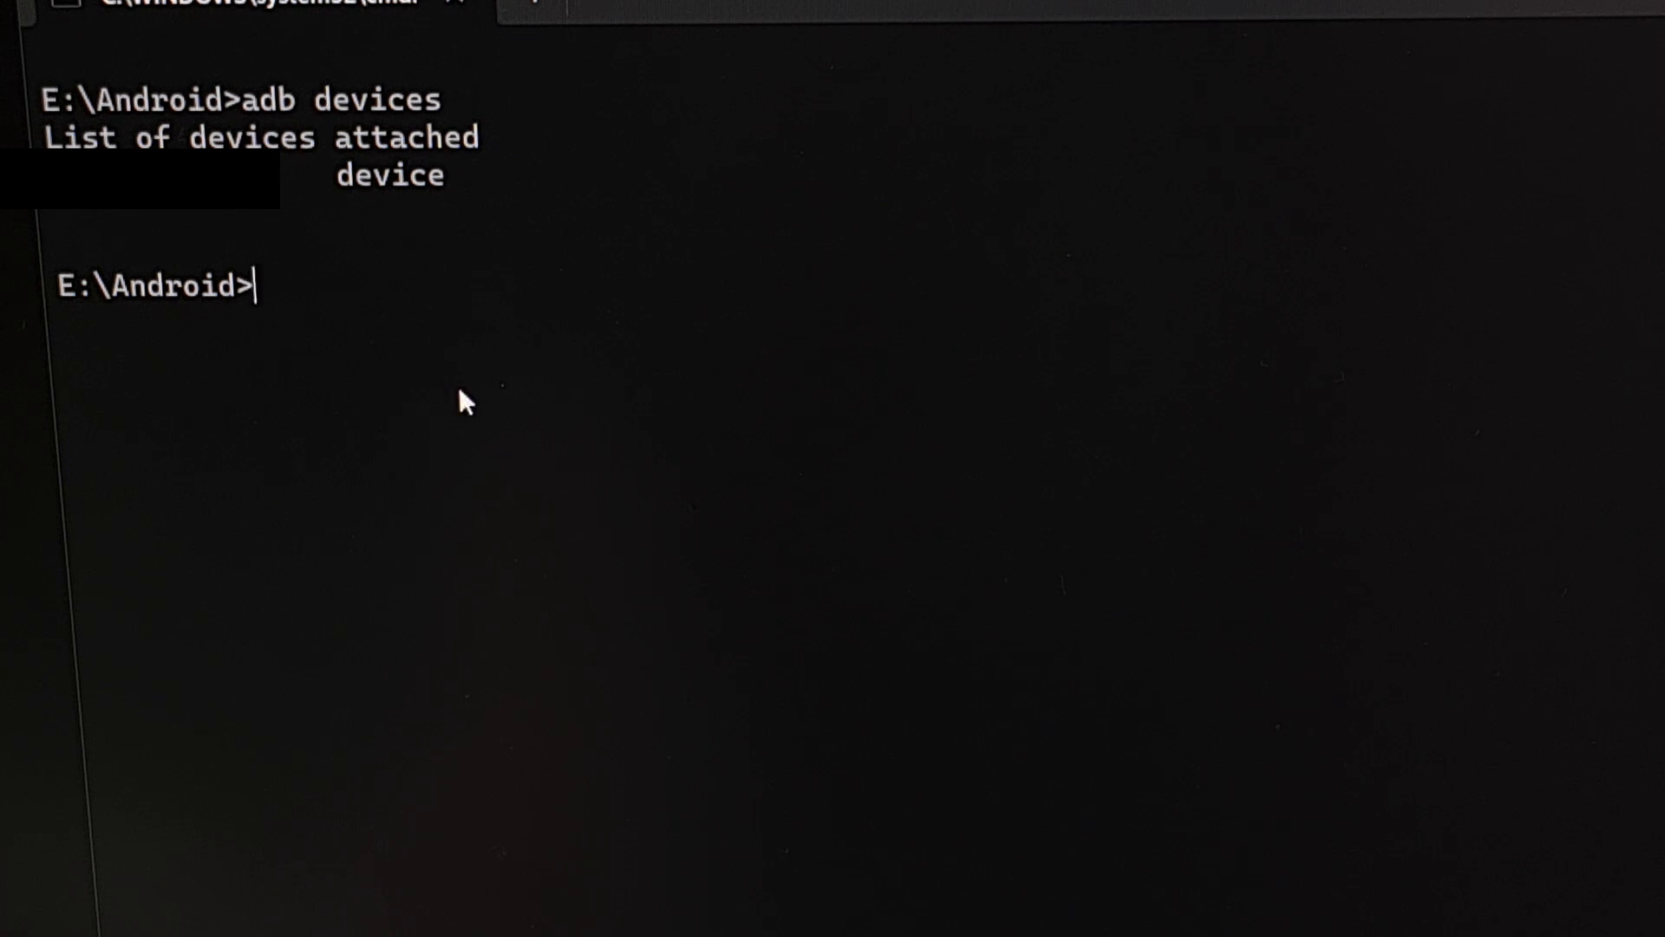
mouse_move(470, 440)
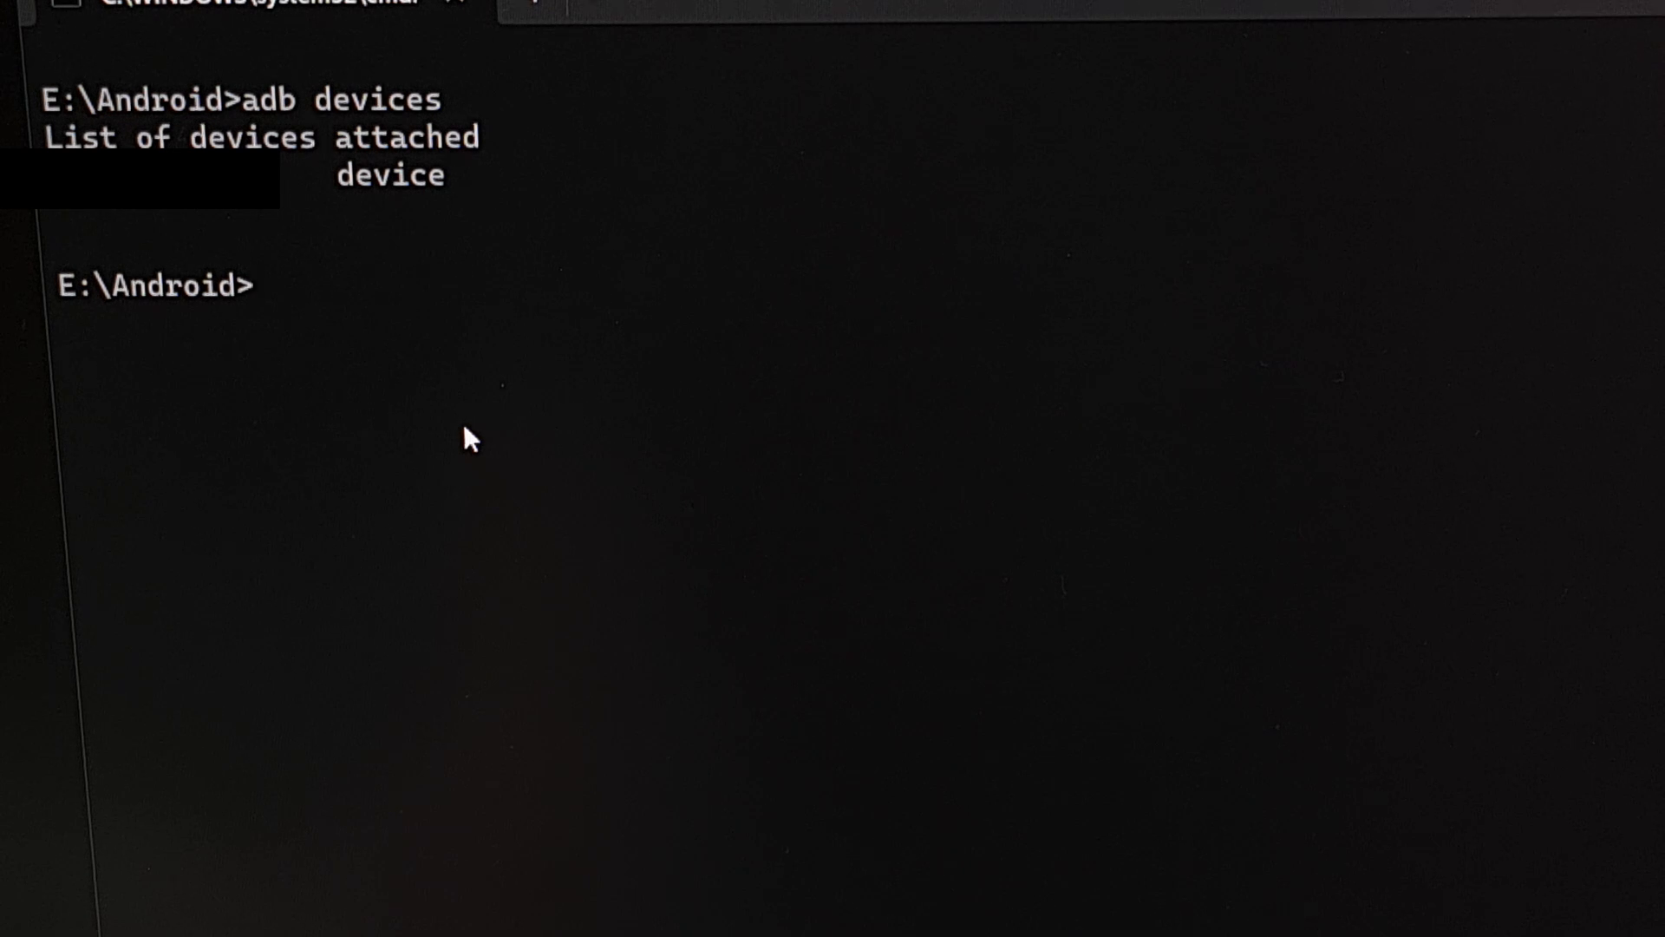
mouse_move(414, 231)
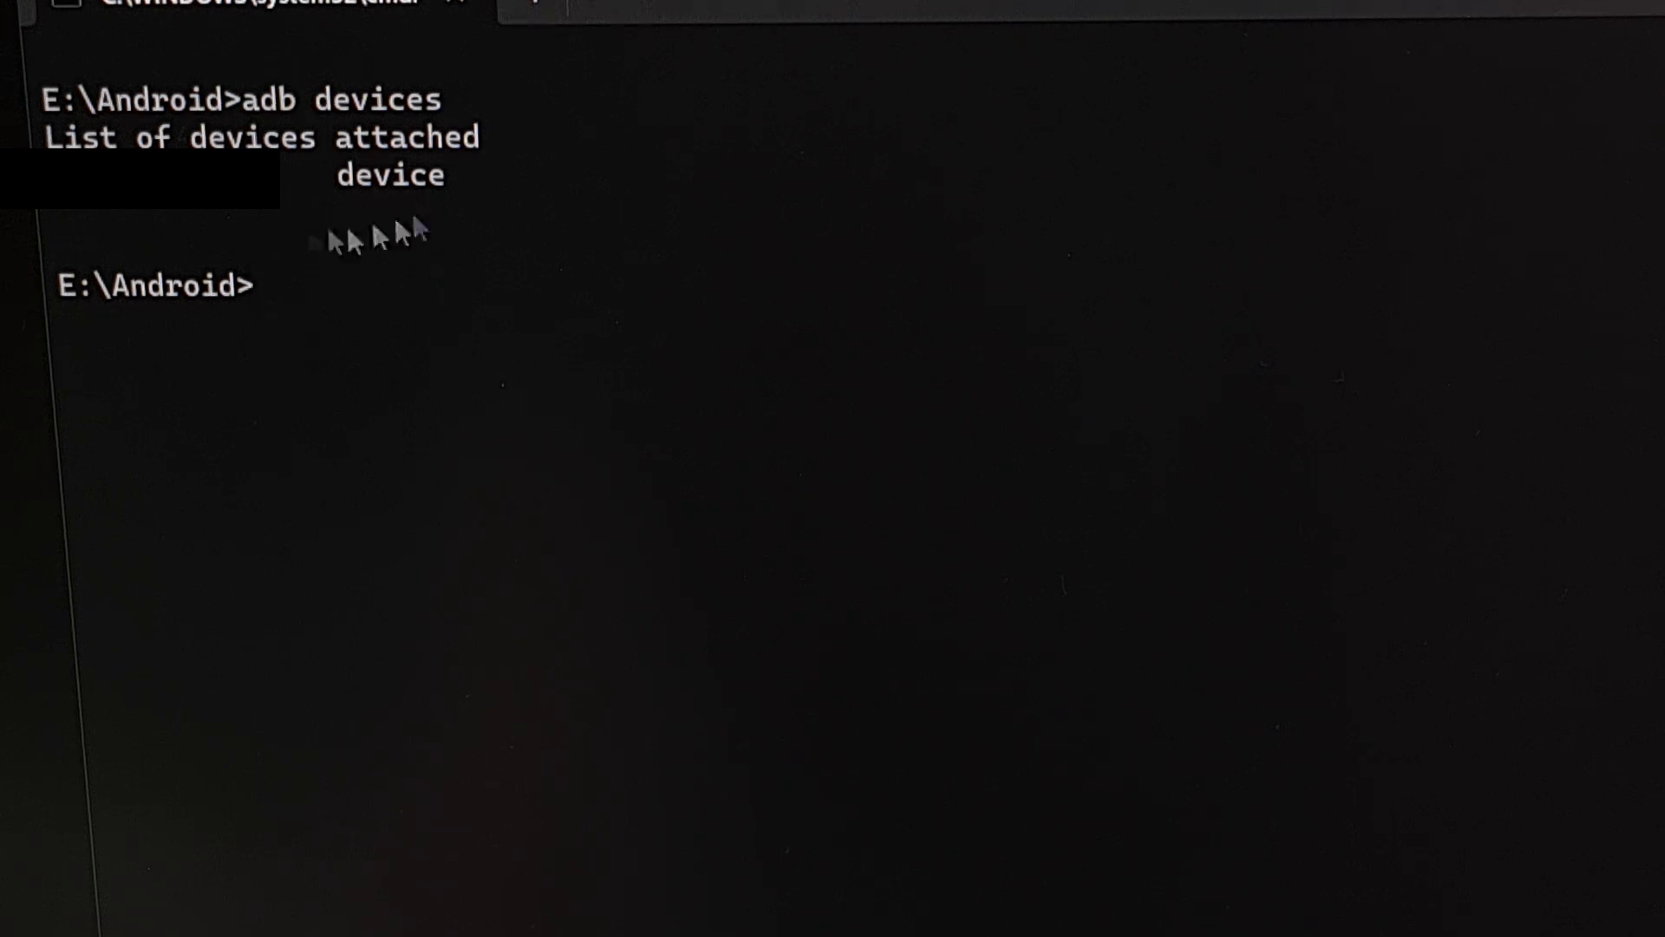
mouse_move(329, 224)
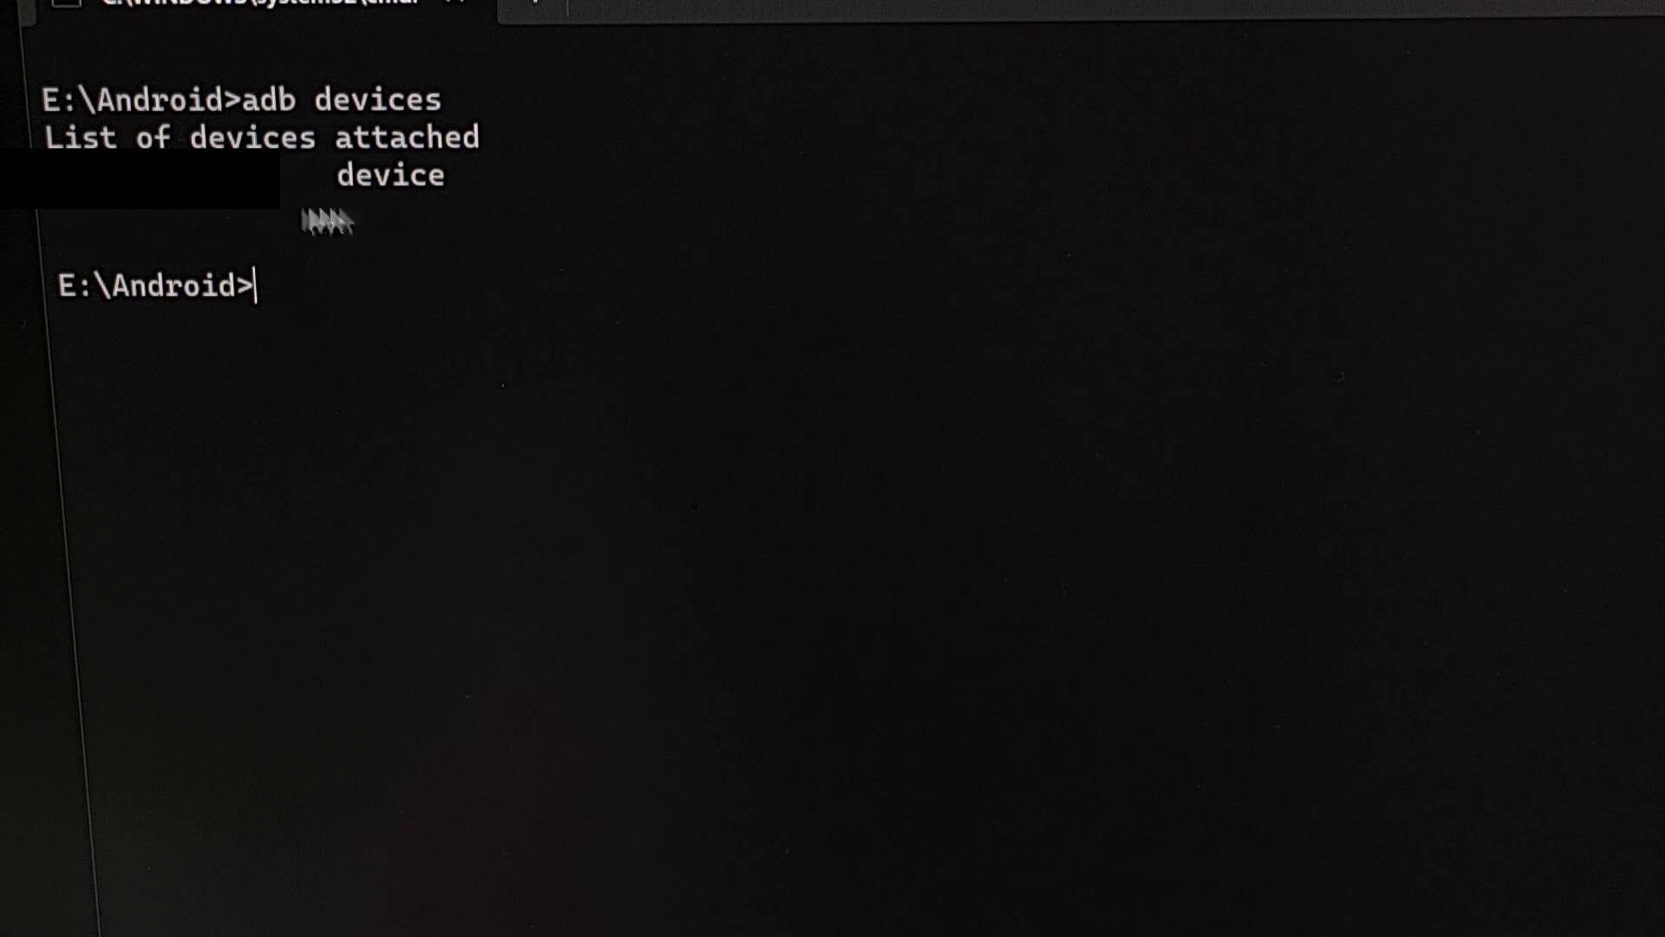
mouse_move(135, 220)
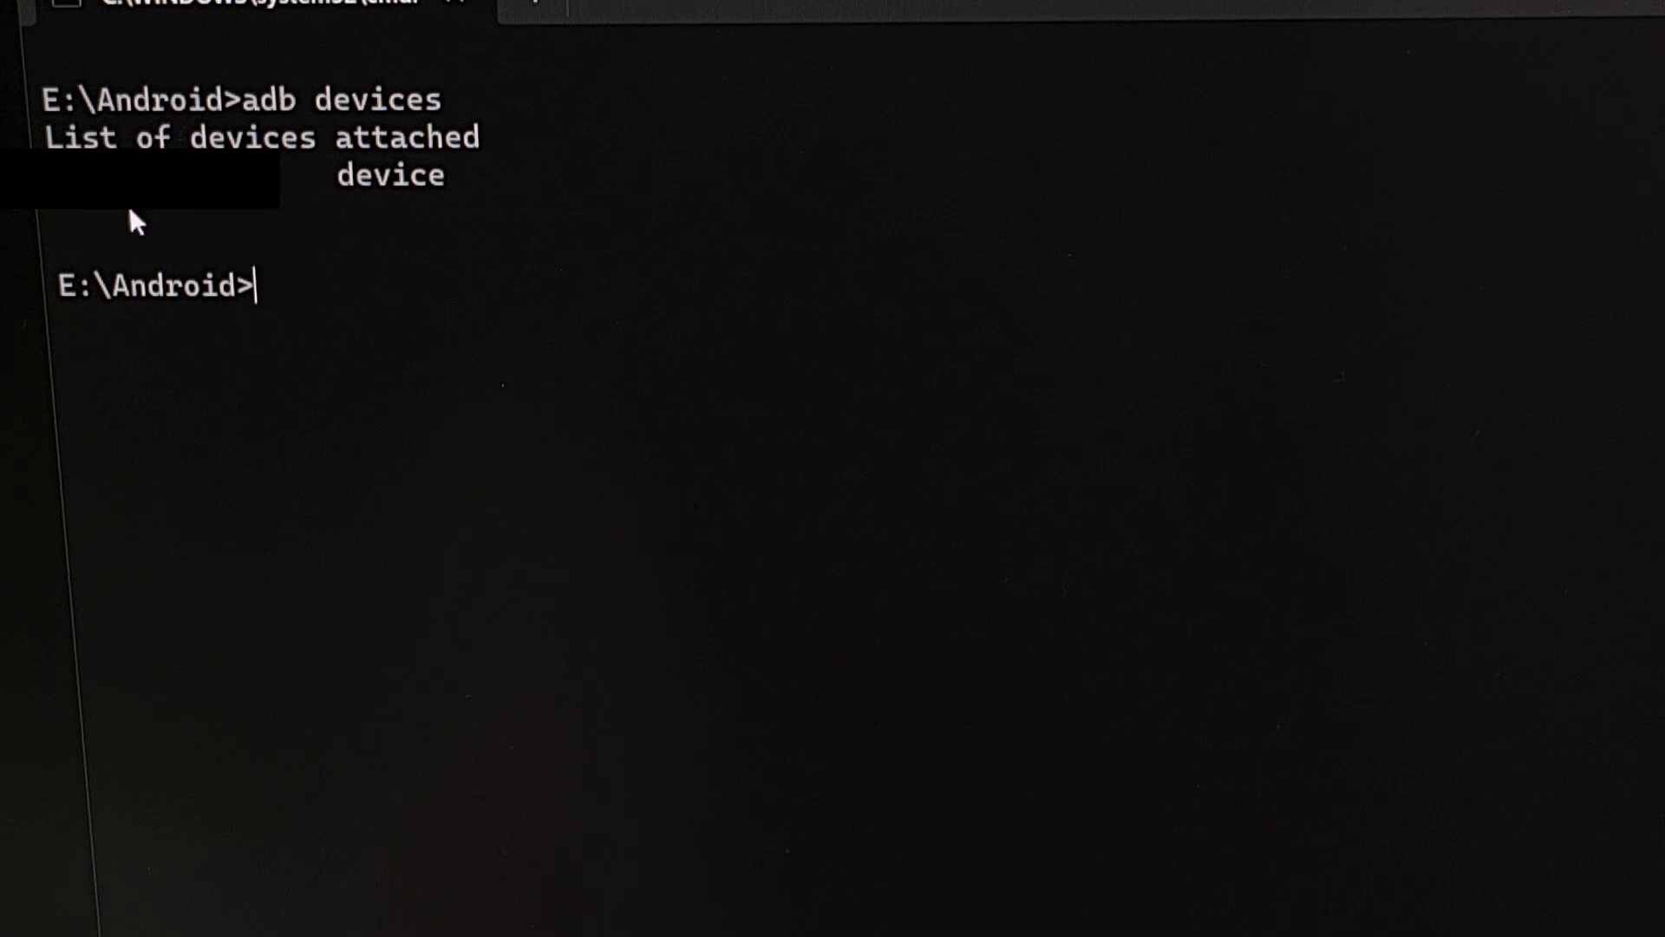
mouse_move(175, 211)
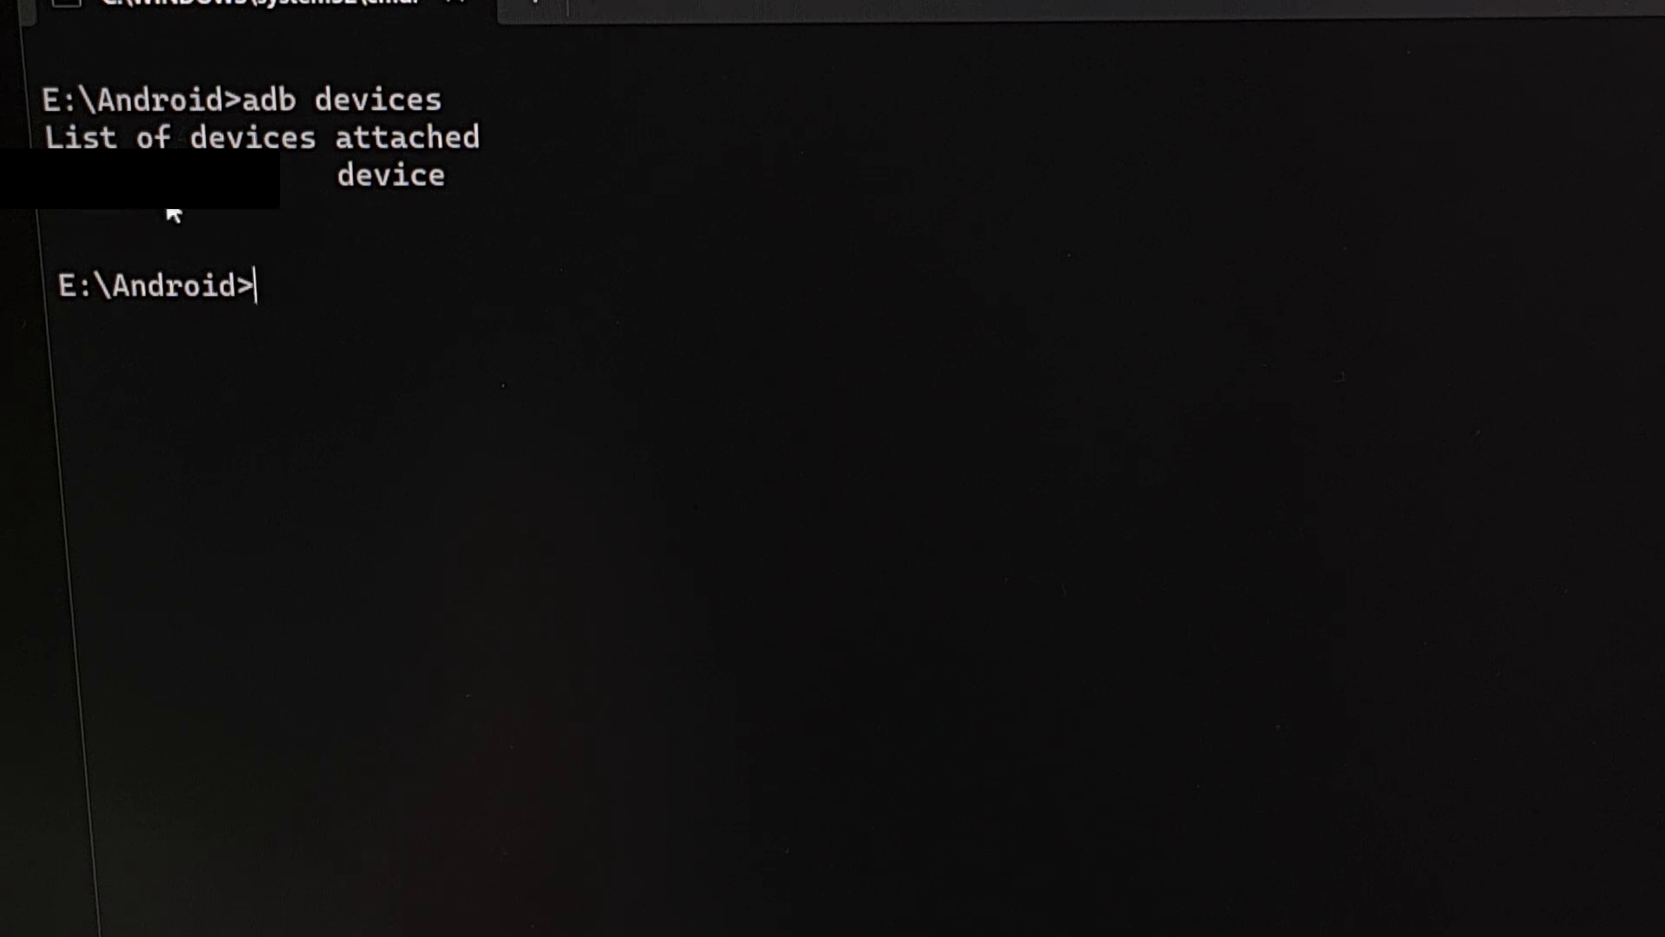
mouse_move(181, 229)
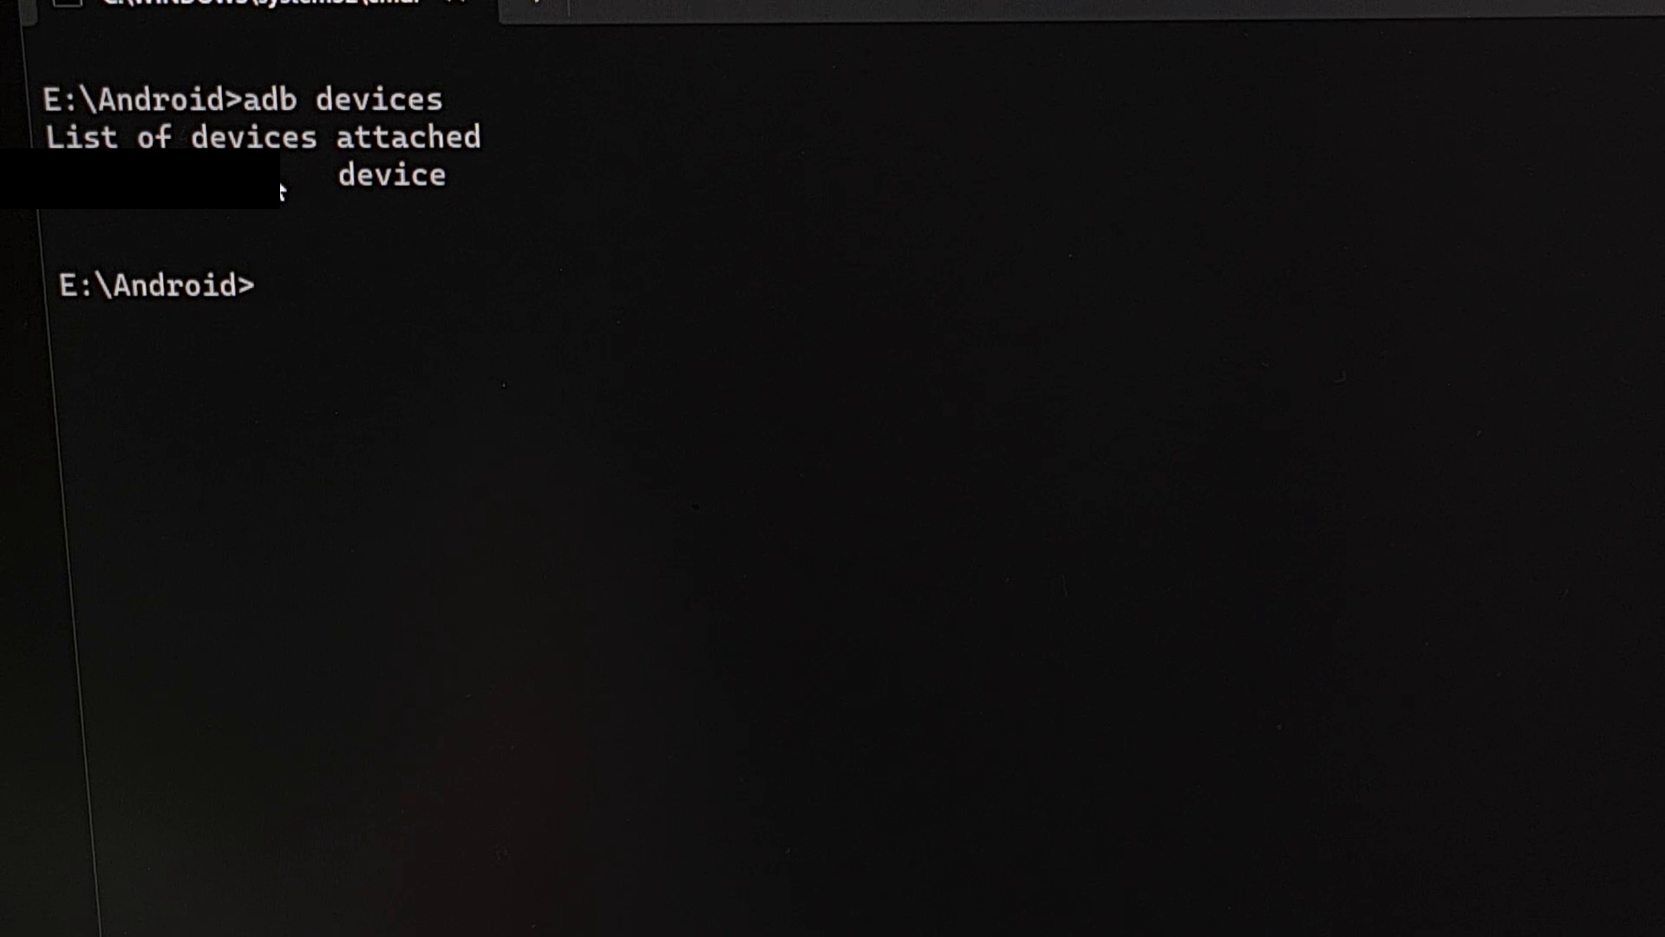
Step: Enter adb shell and type pm uninstall -k --user 0 com.sec.android.gallery3d without running it
text(adb shell)
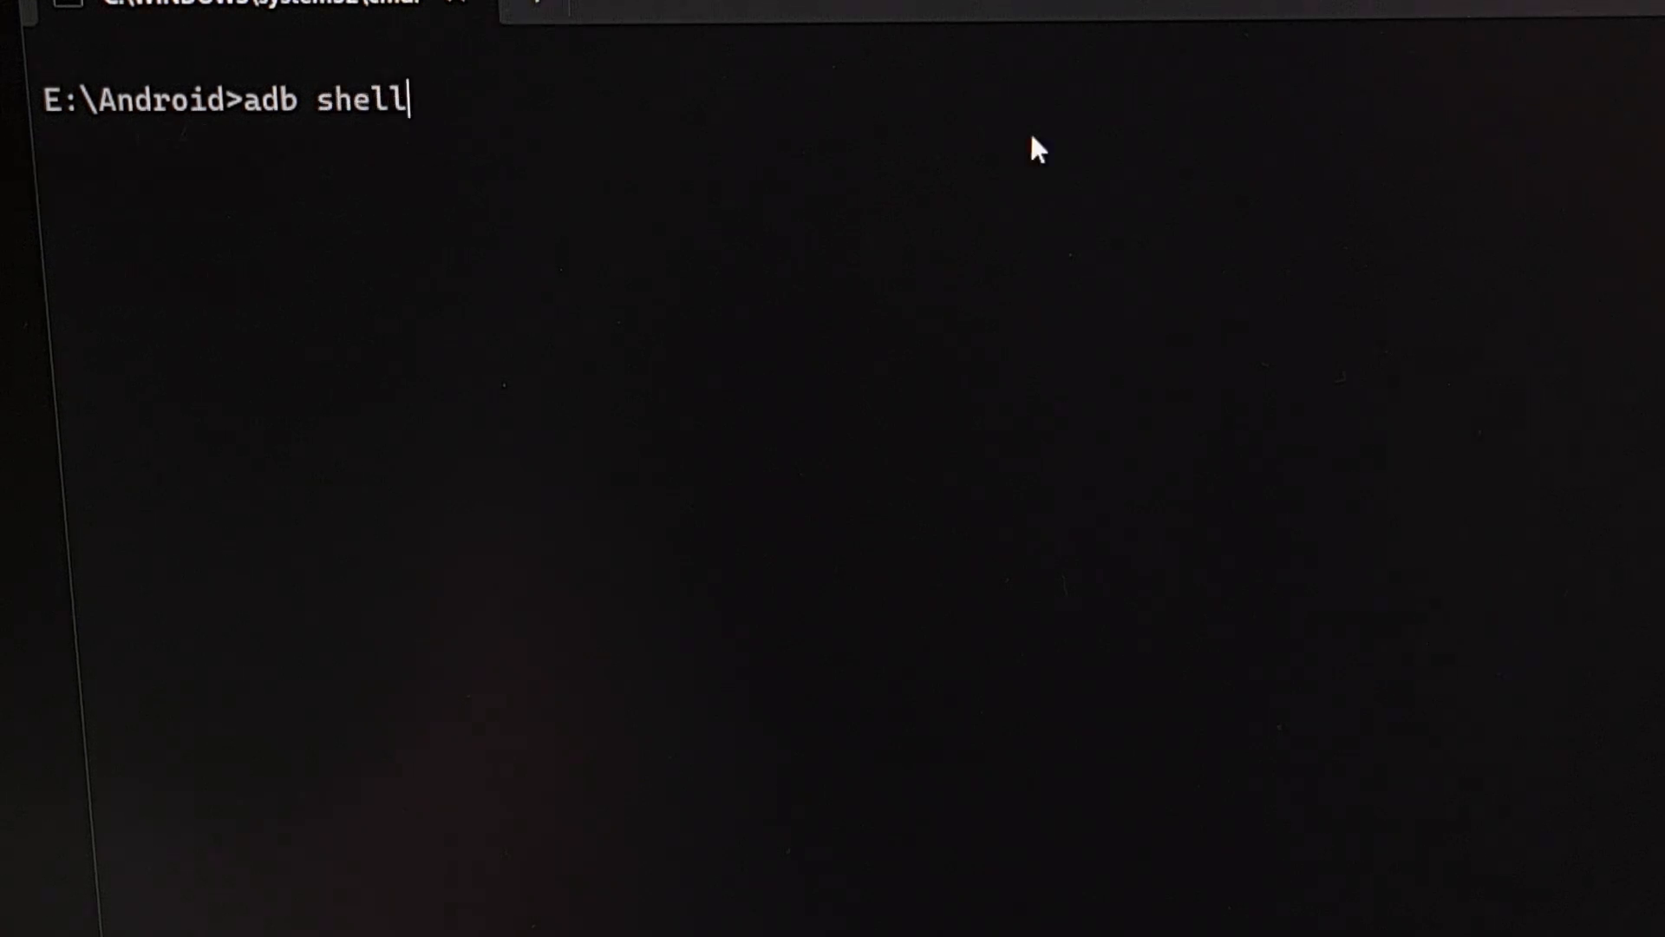
mouse_move(282, 150)
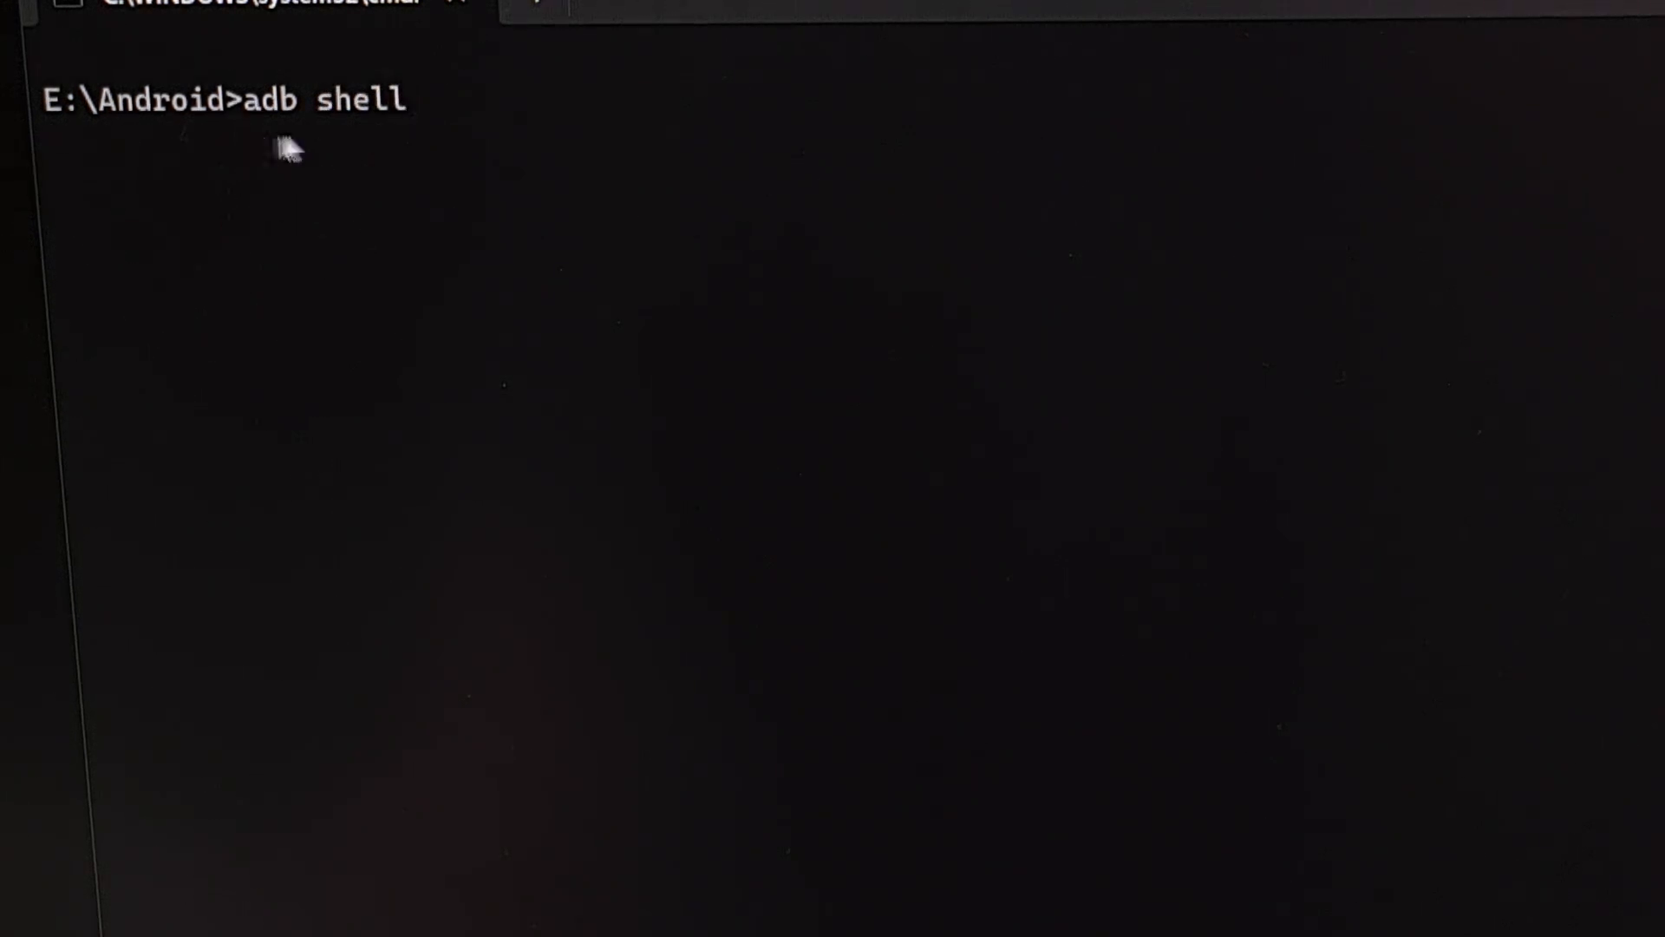
key(Return)
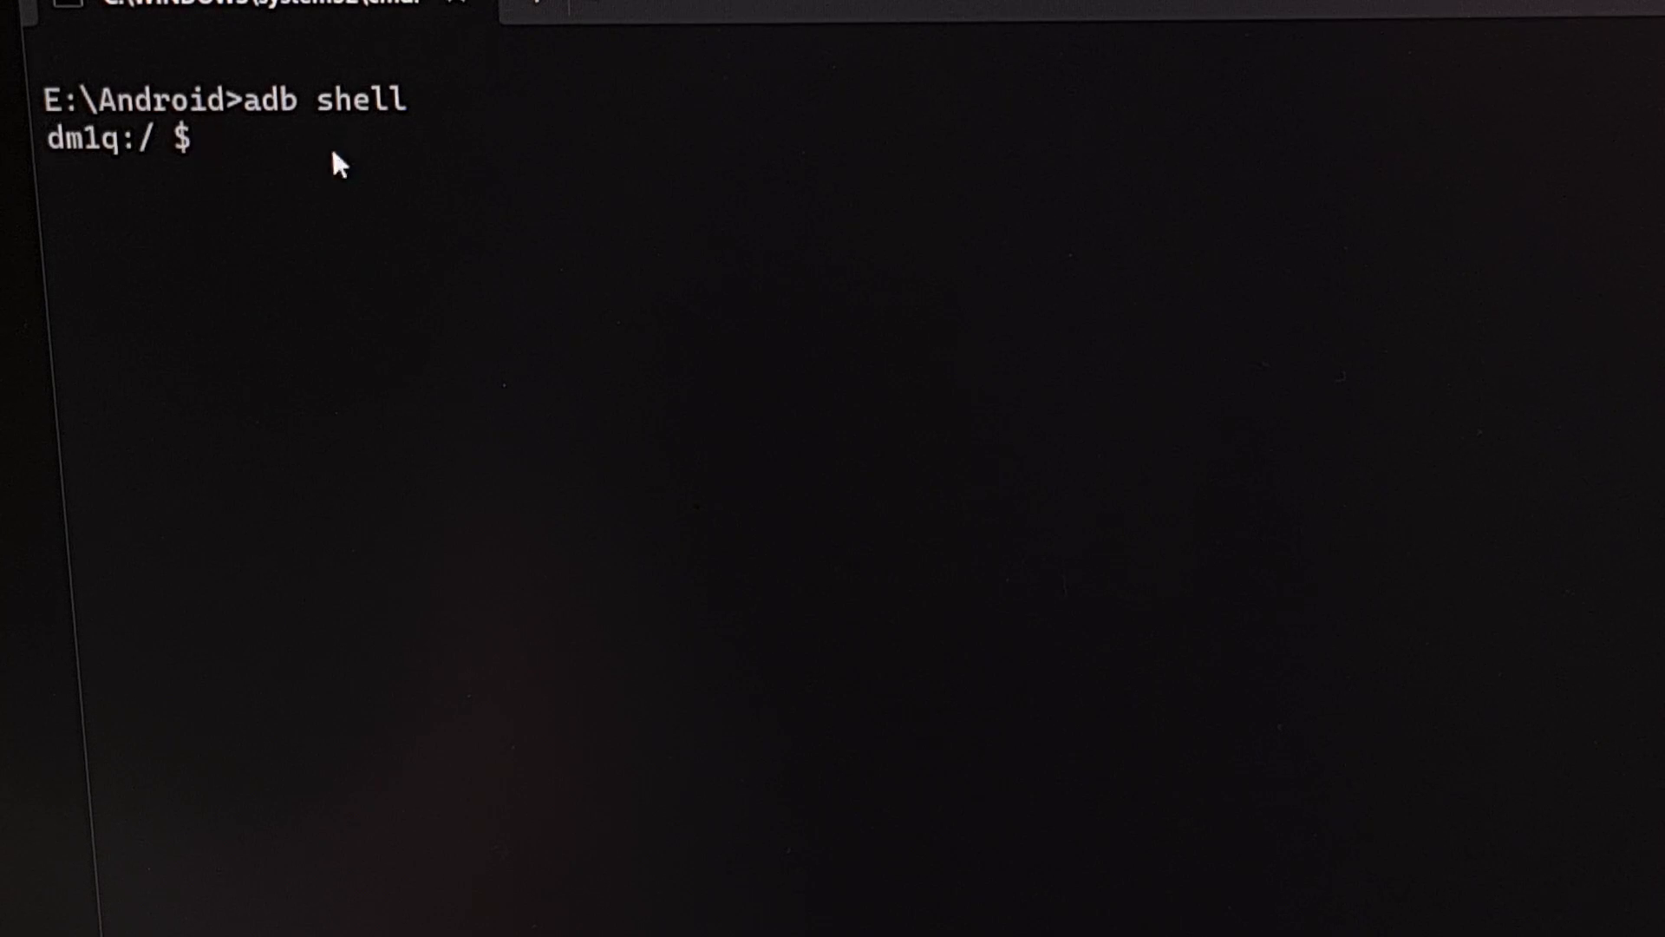
mouse_move(101, 210)
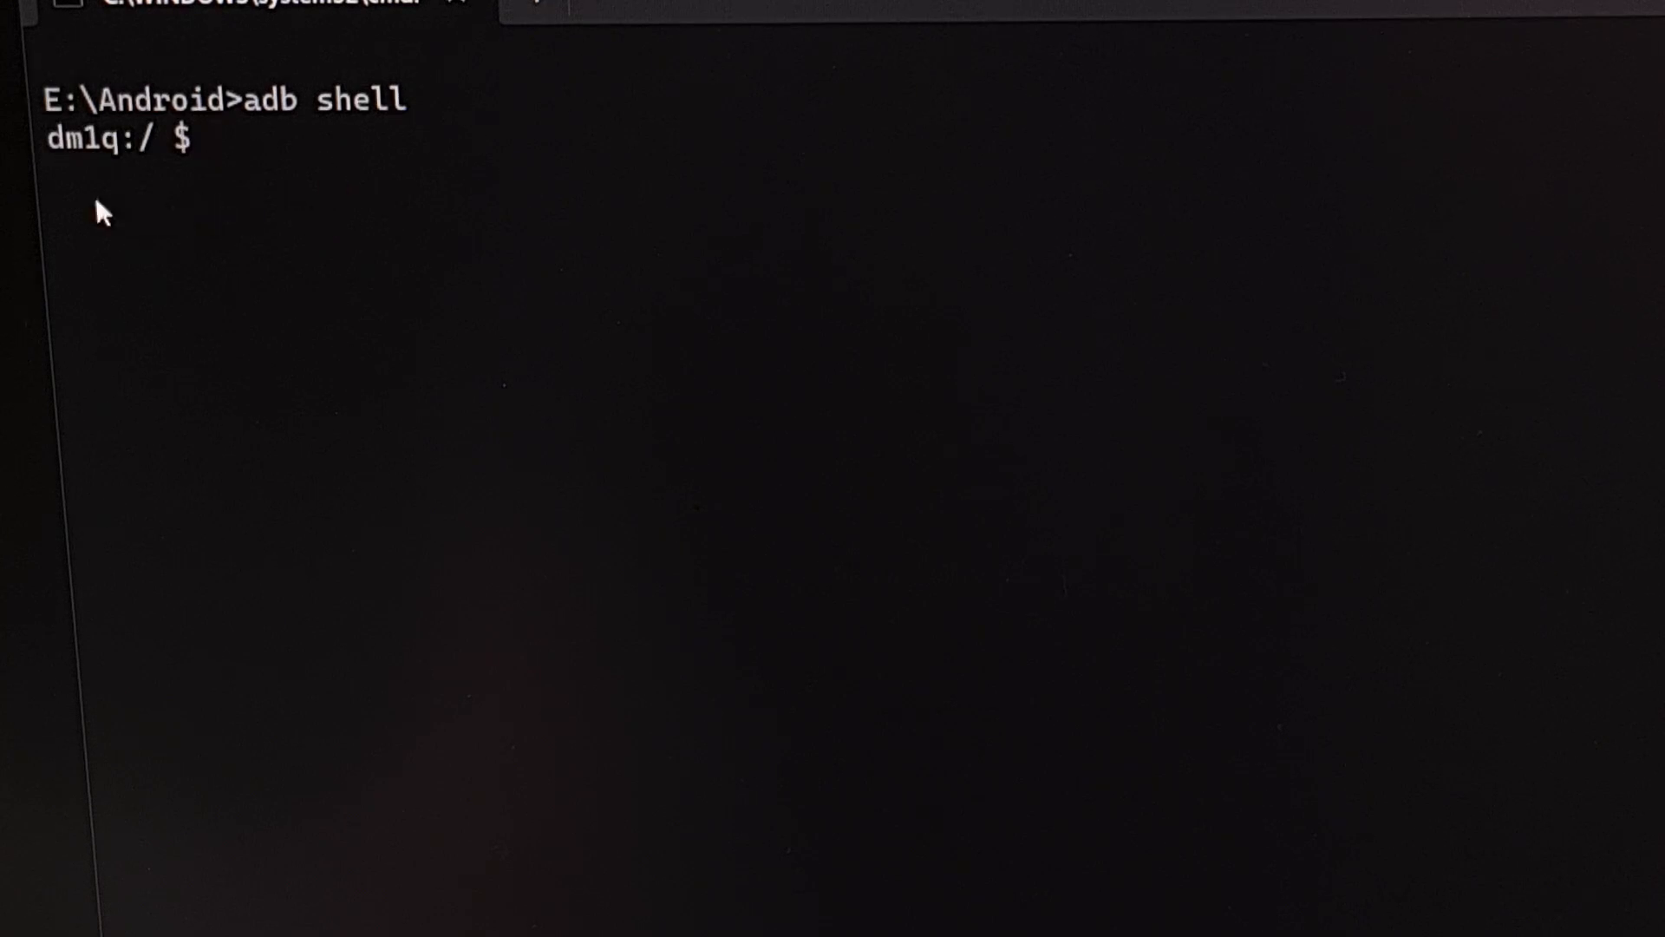
mouse_move(80, 158)
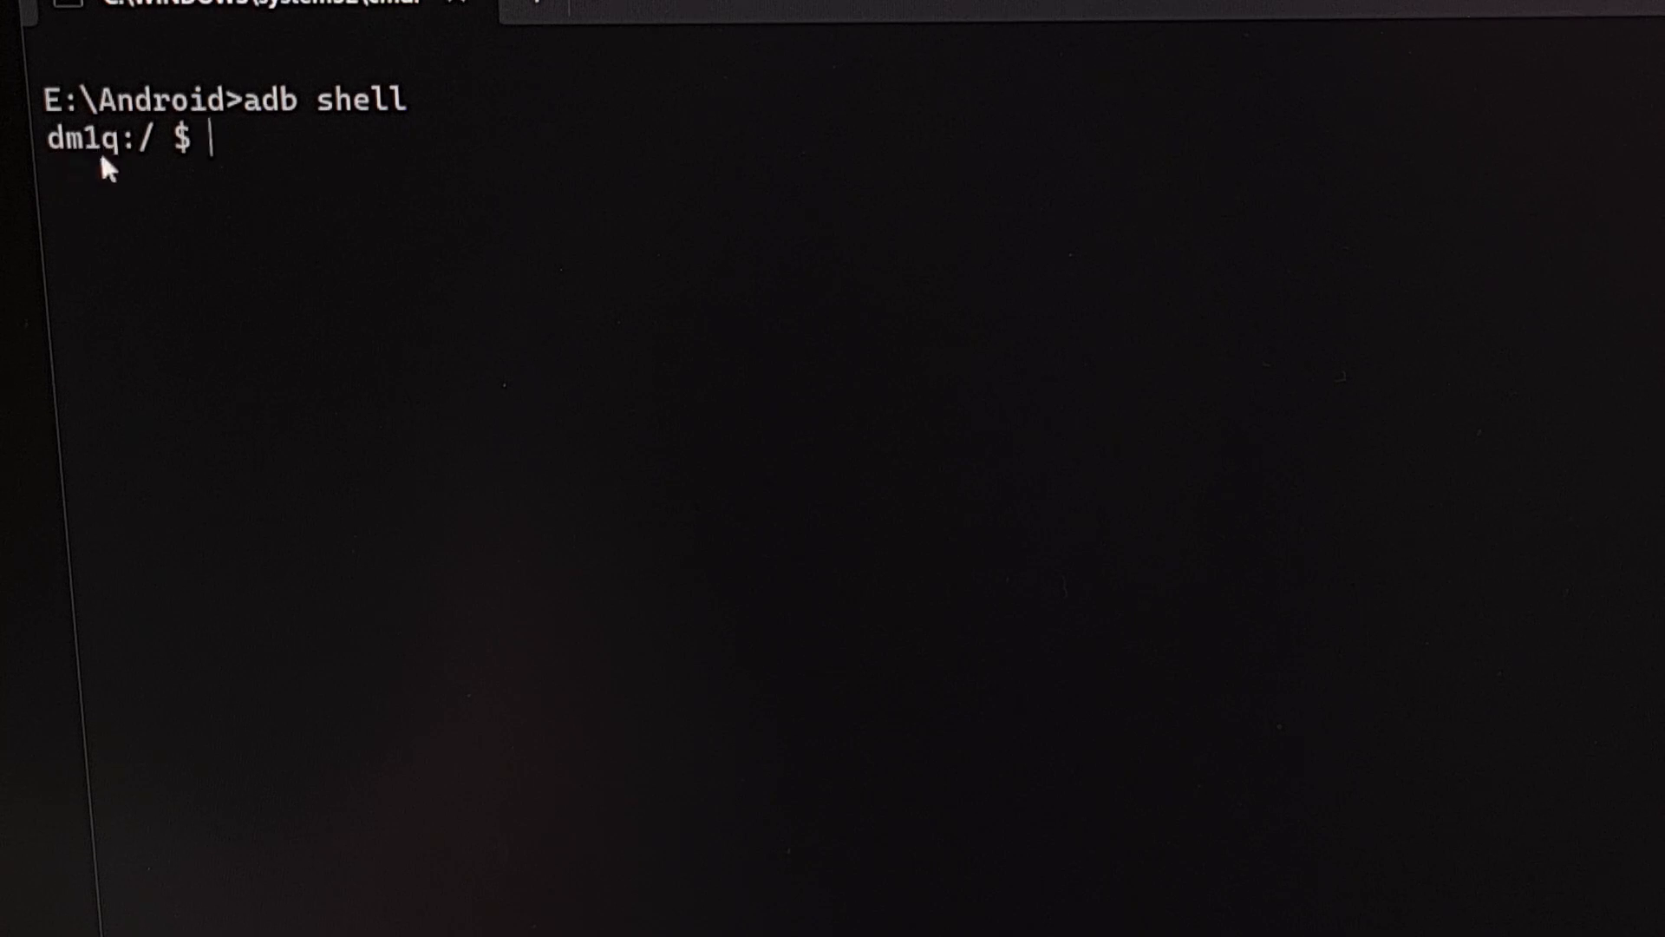
mouse_move(264, 127)
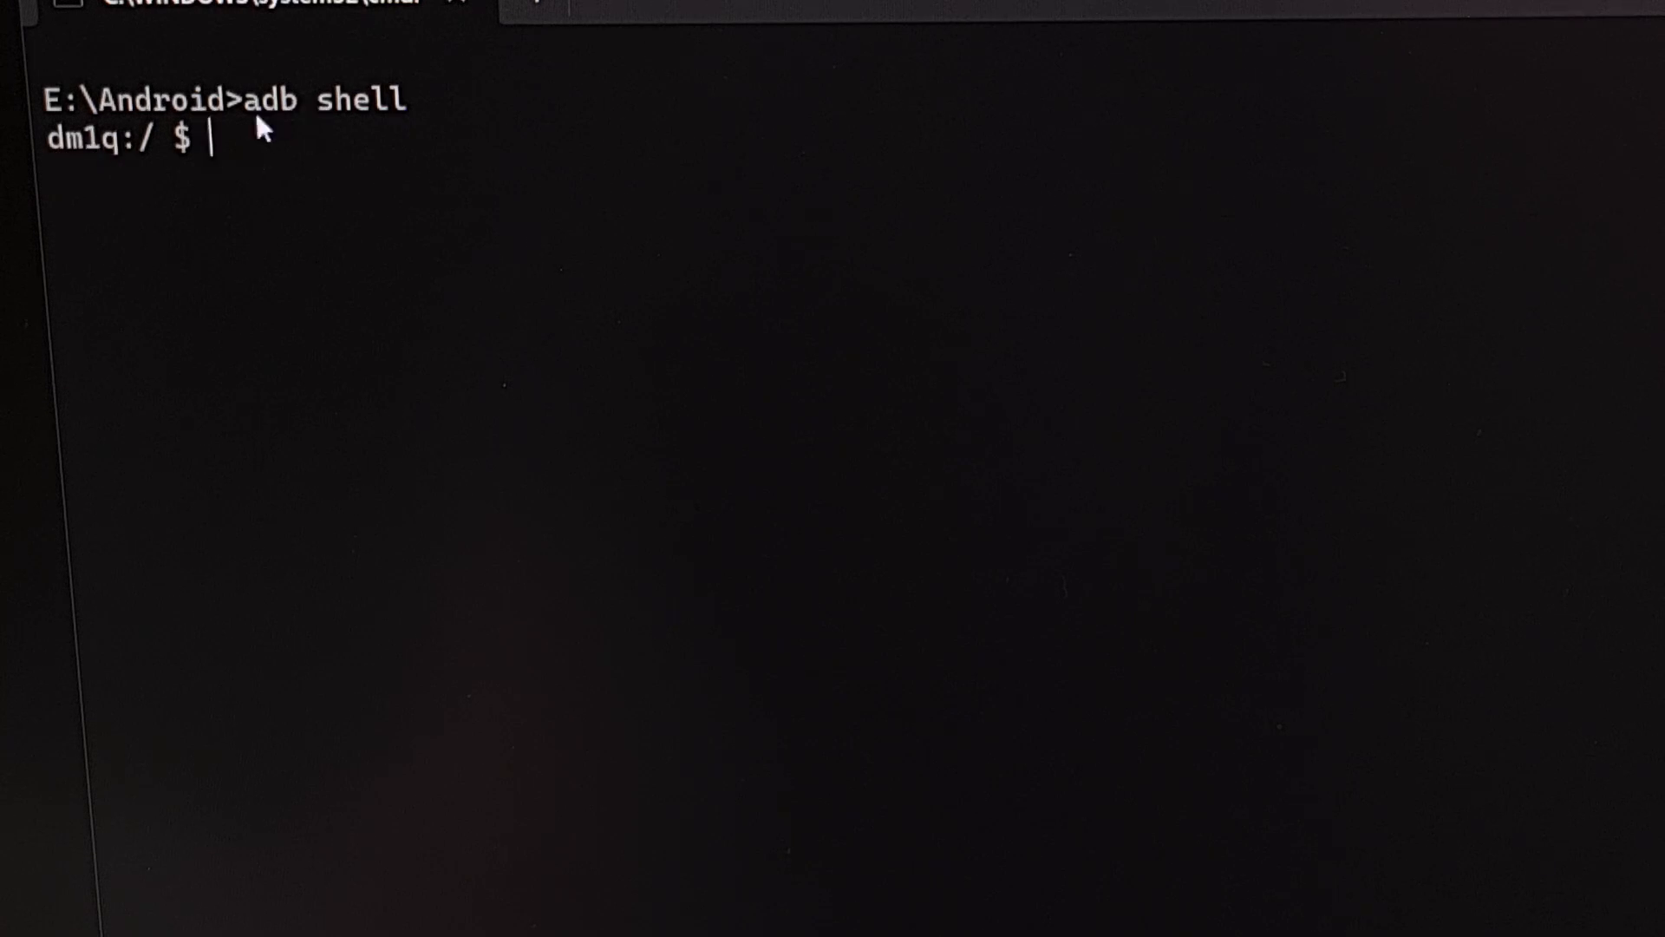
mouse_move(295, 141)
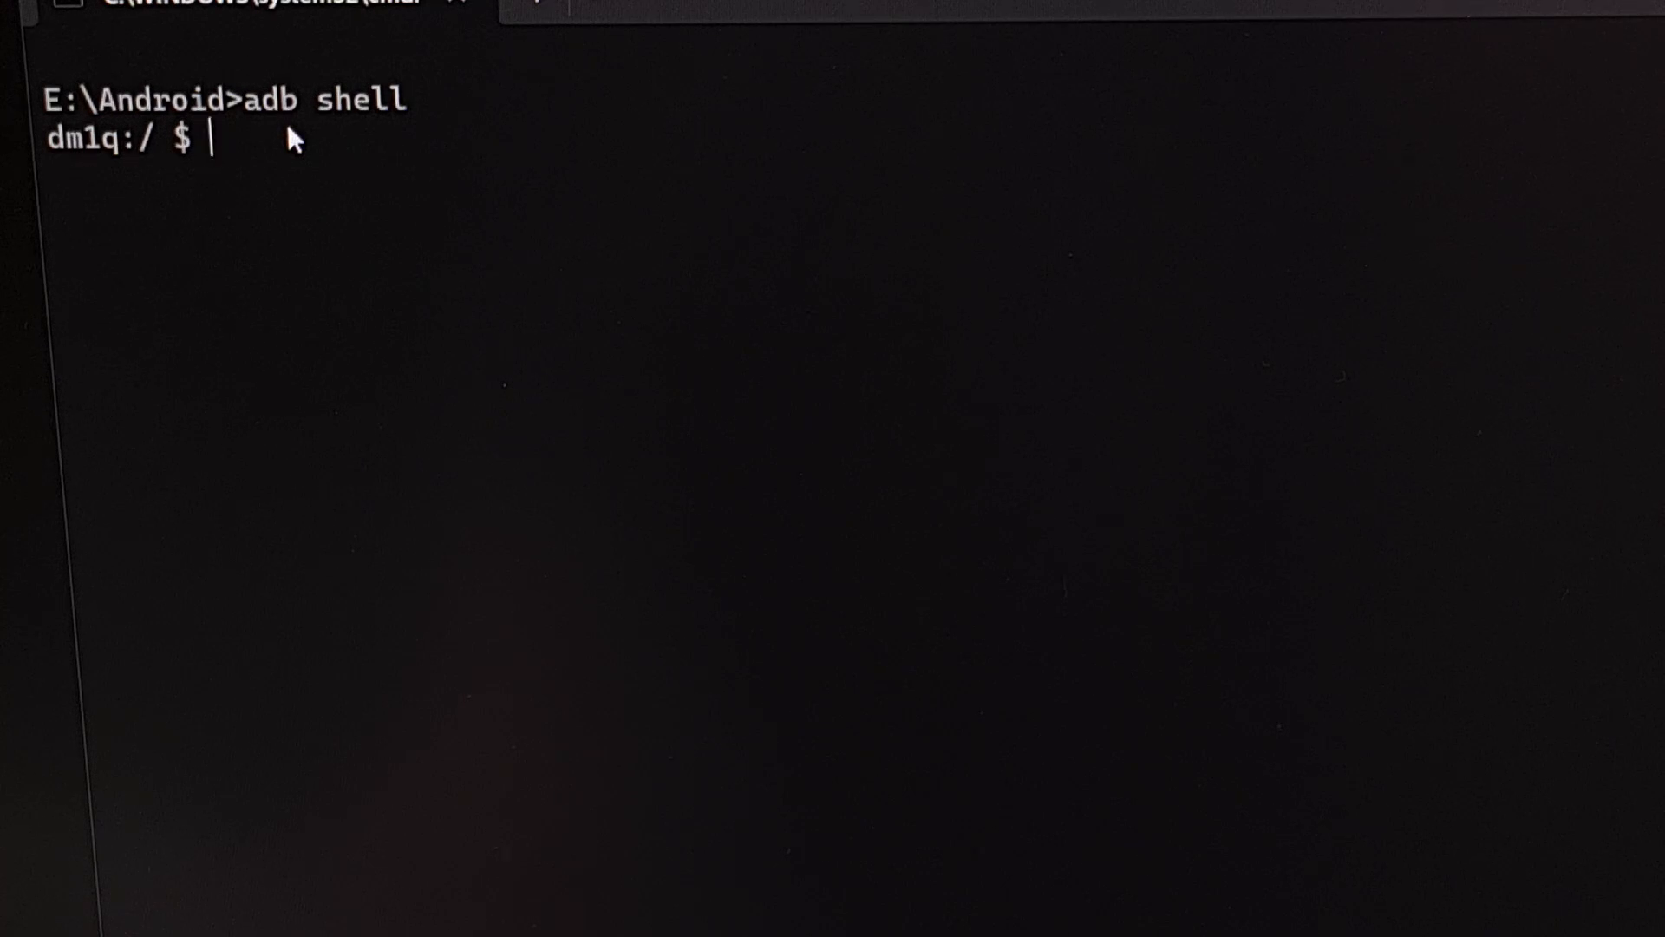
text(pm uninstall -k --user 0 com.sec.android.gallery3d)
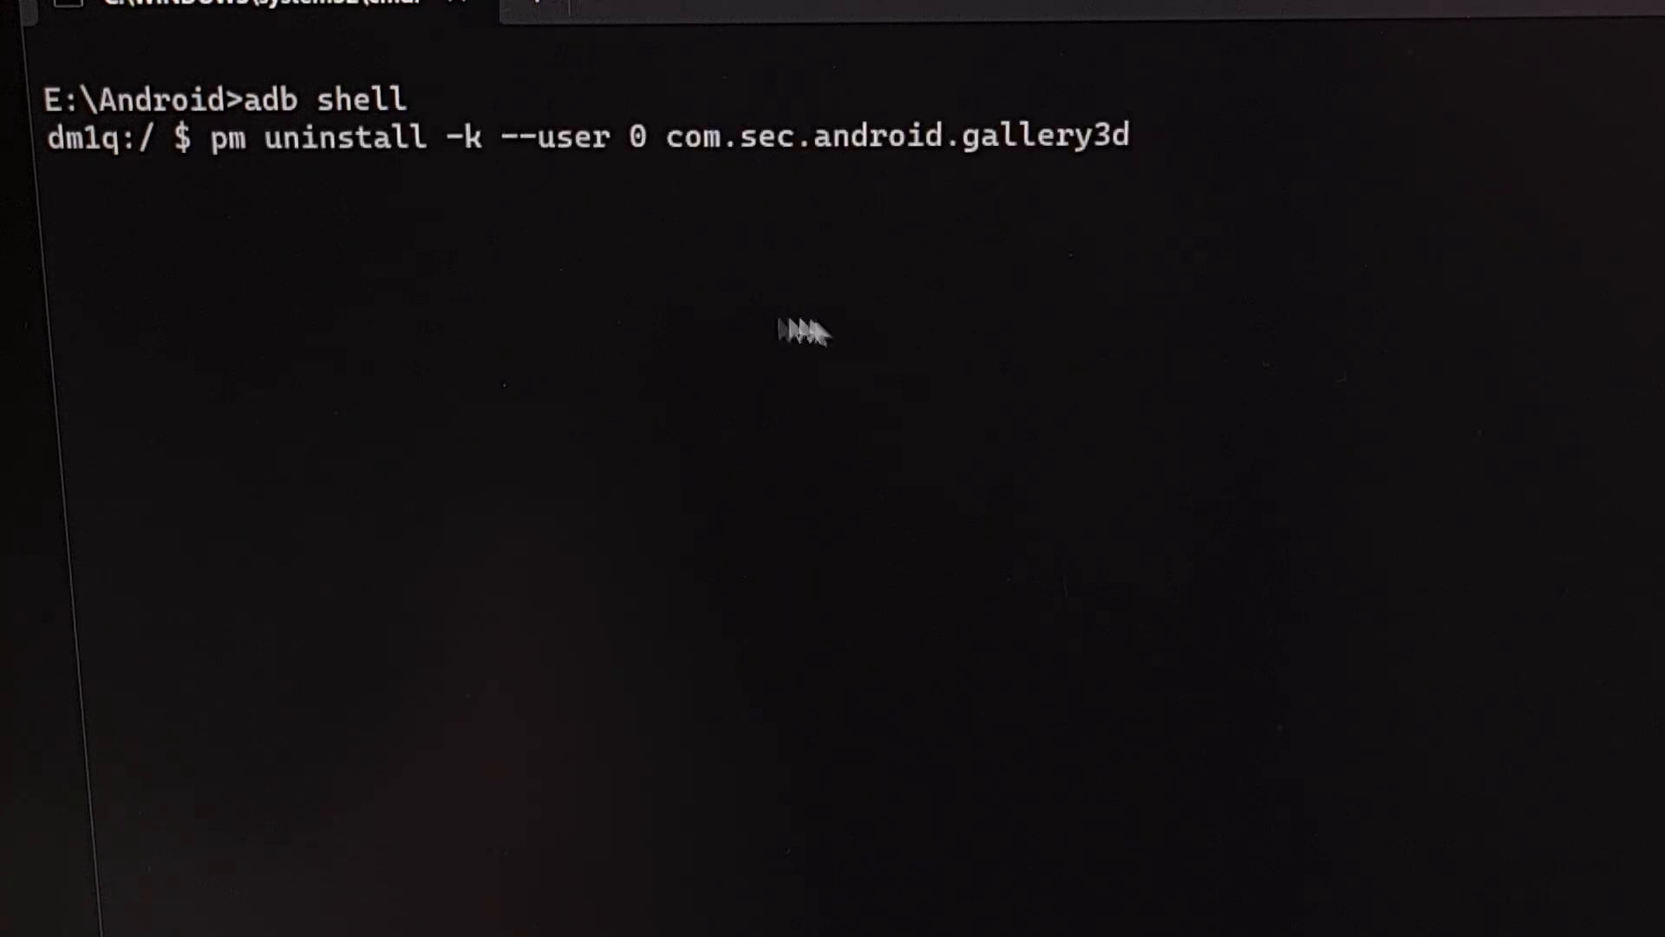
mouse_move(1143, 208)
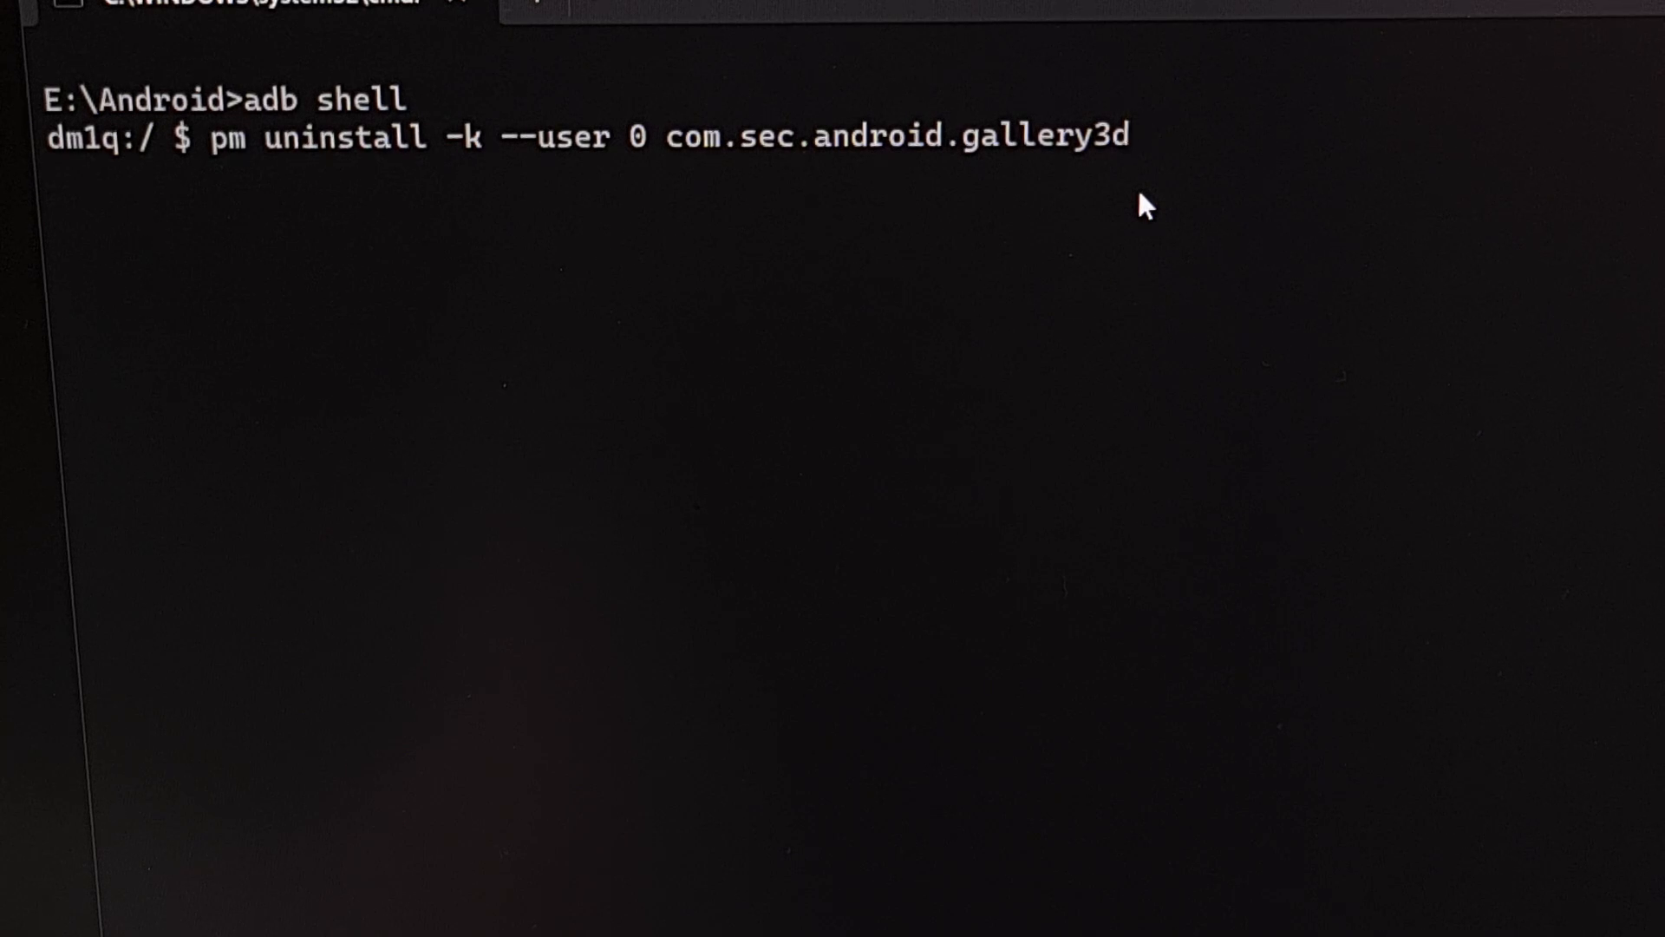
mouse_move(295, 270)
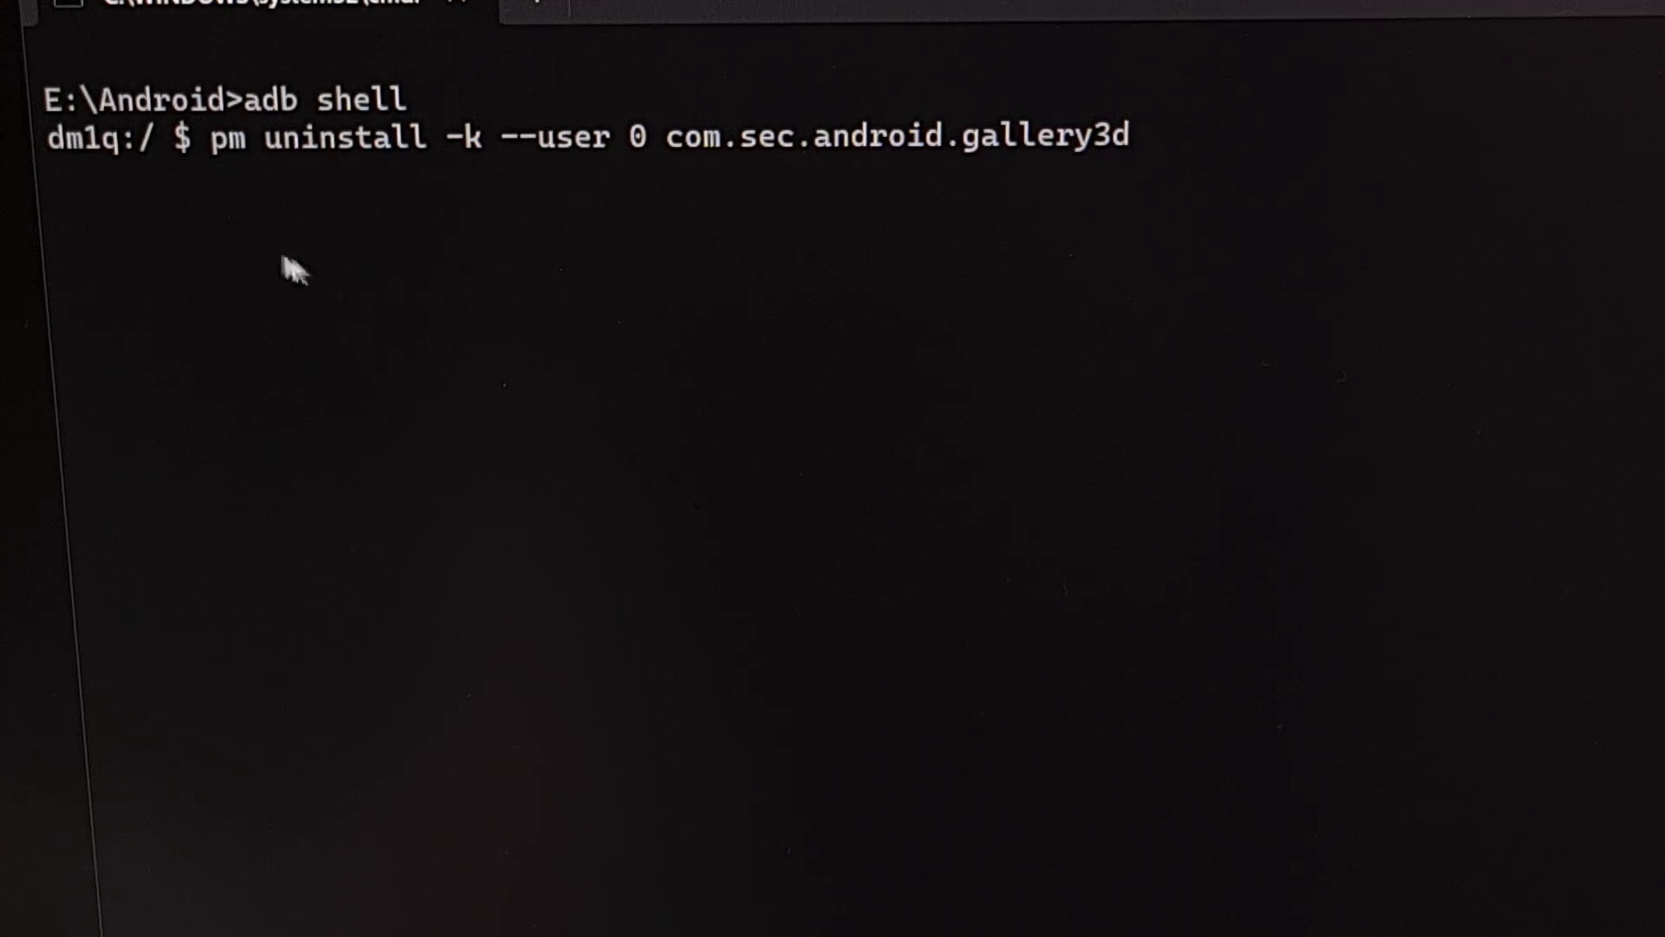
mouse_move(234, 175)
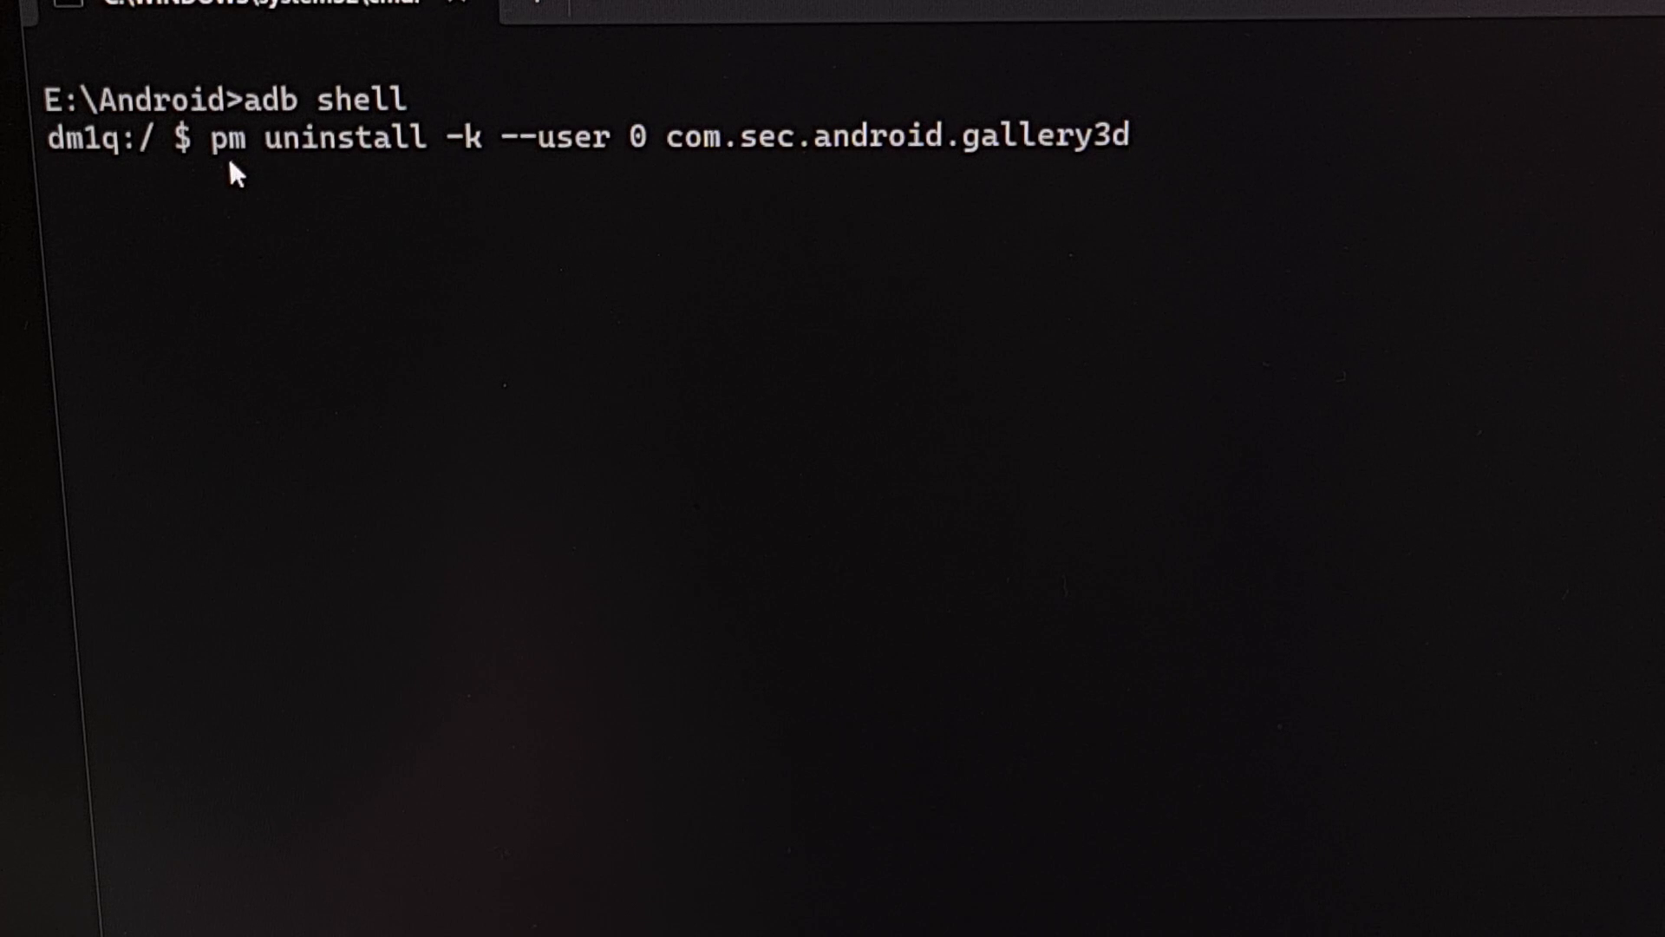
mouse_move(90, 171)
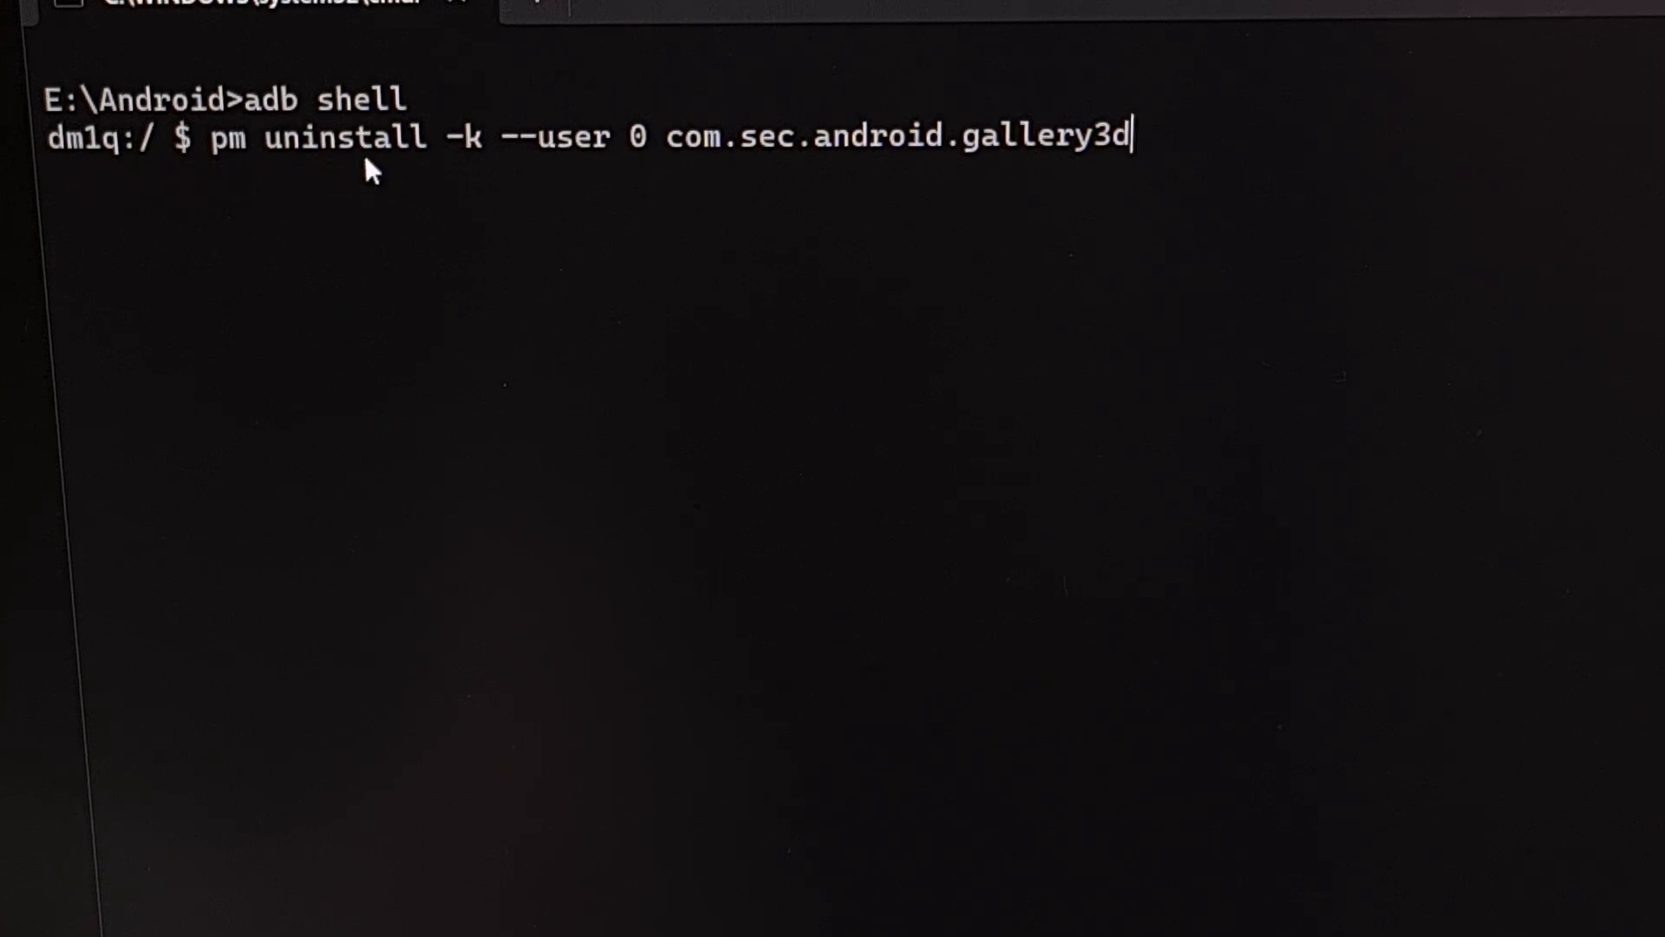
mouse_move(385, 177)
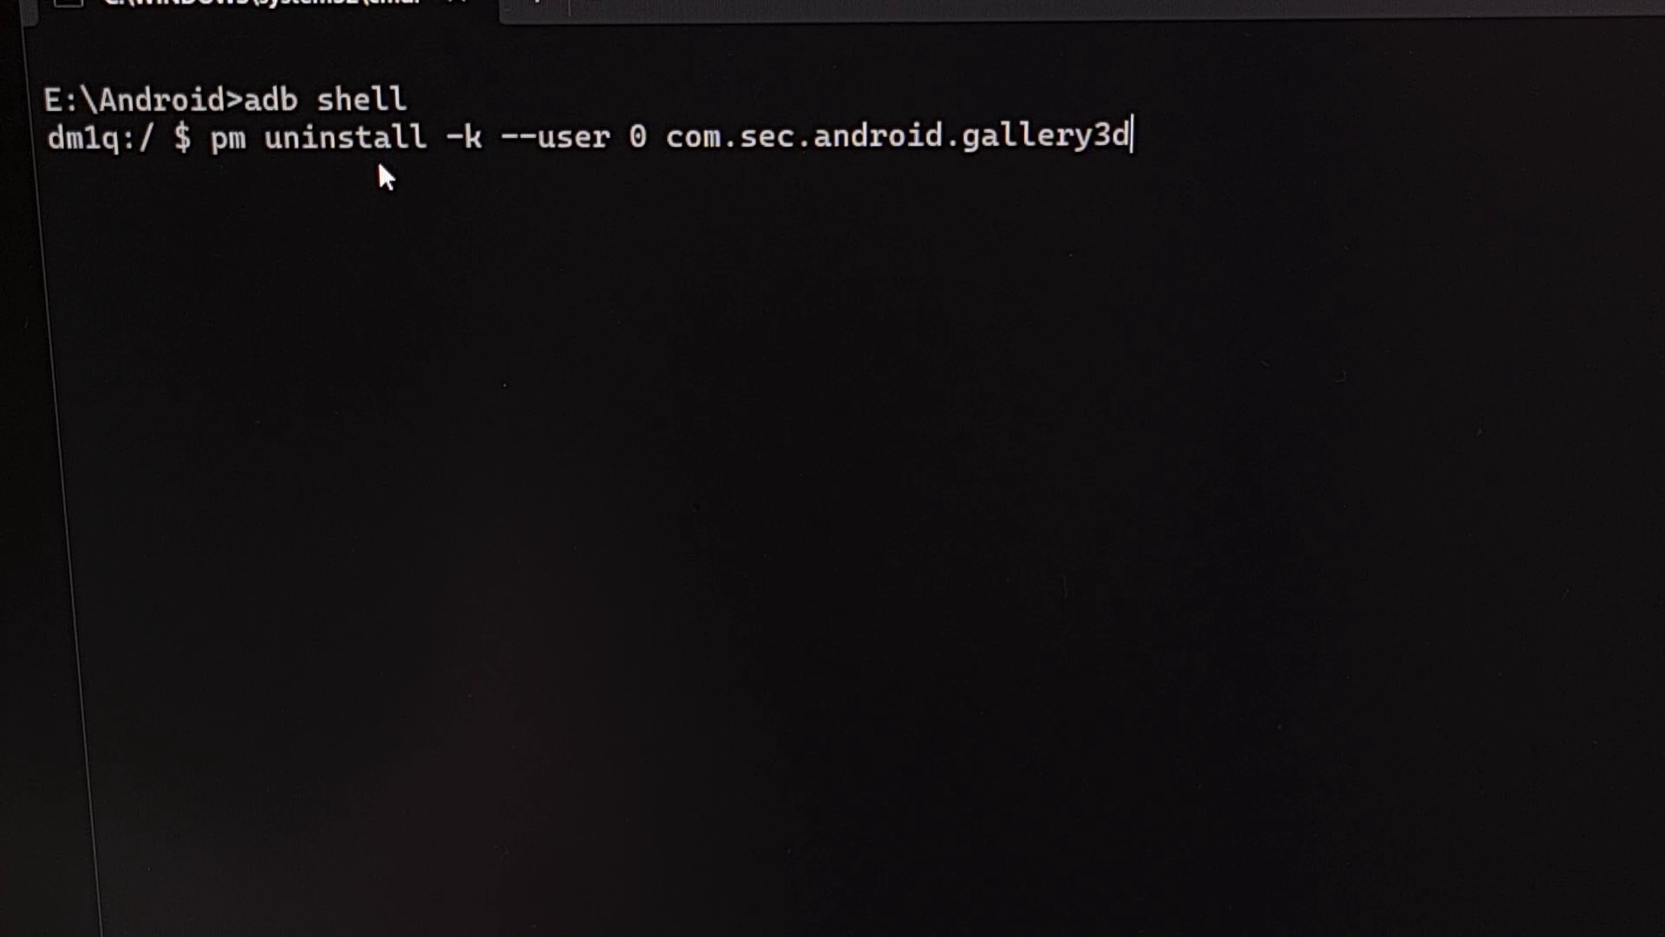
mouse_move(712, 182)
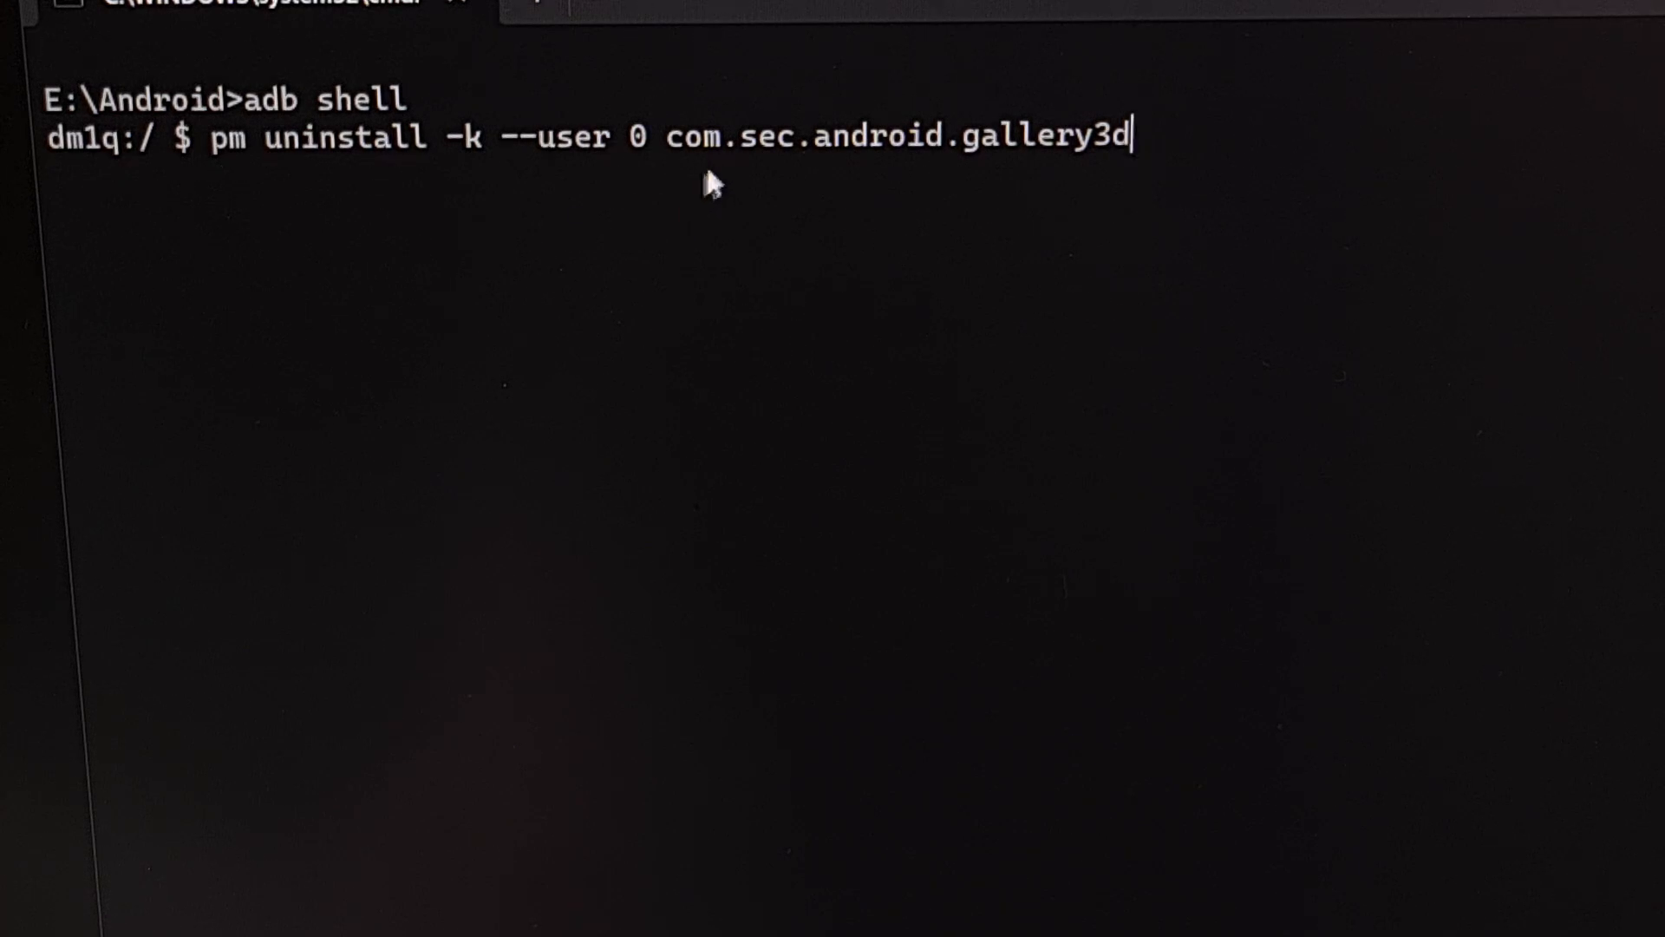
mouse_move(850, 176)
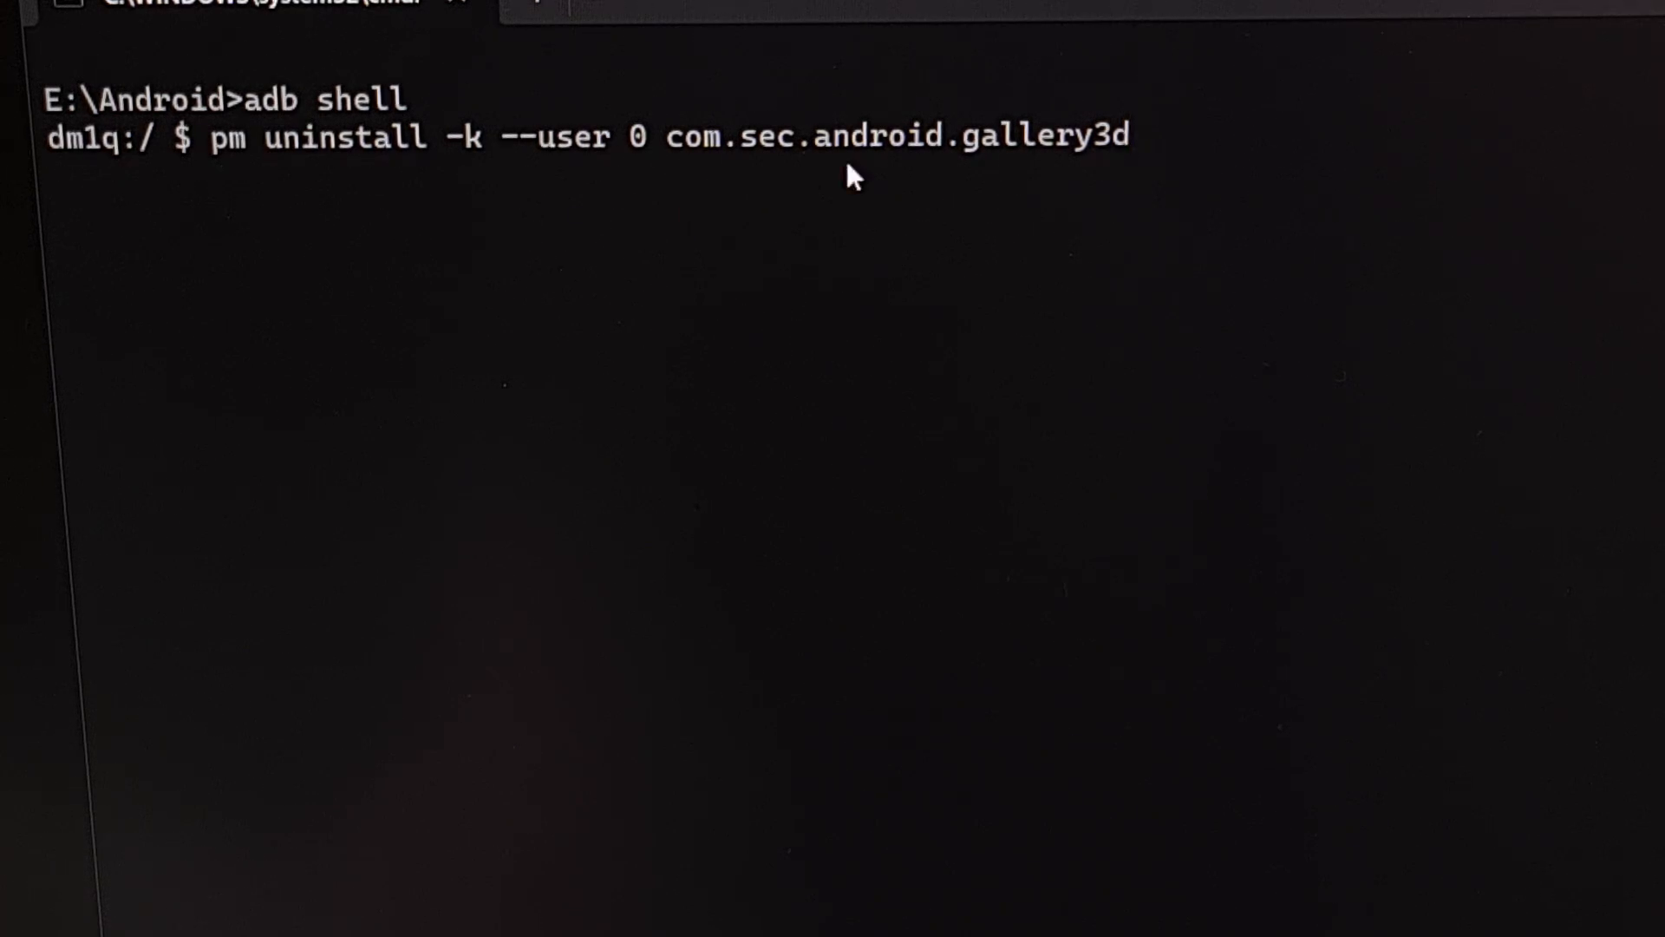
mouse_move(945, 176)
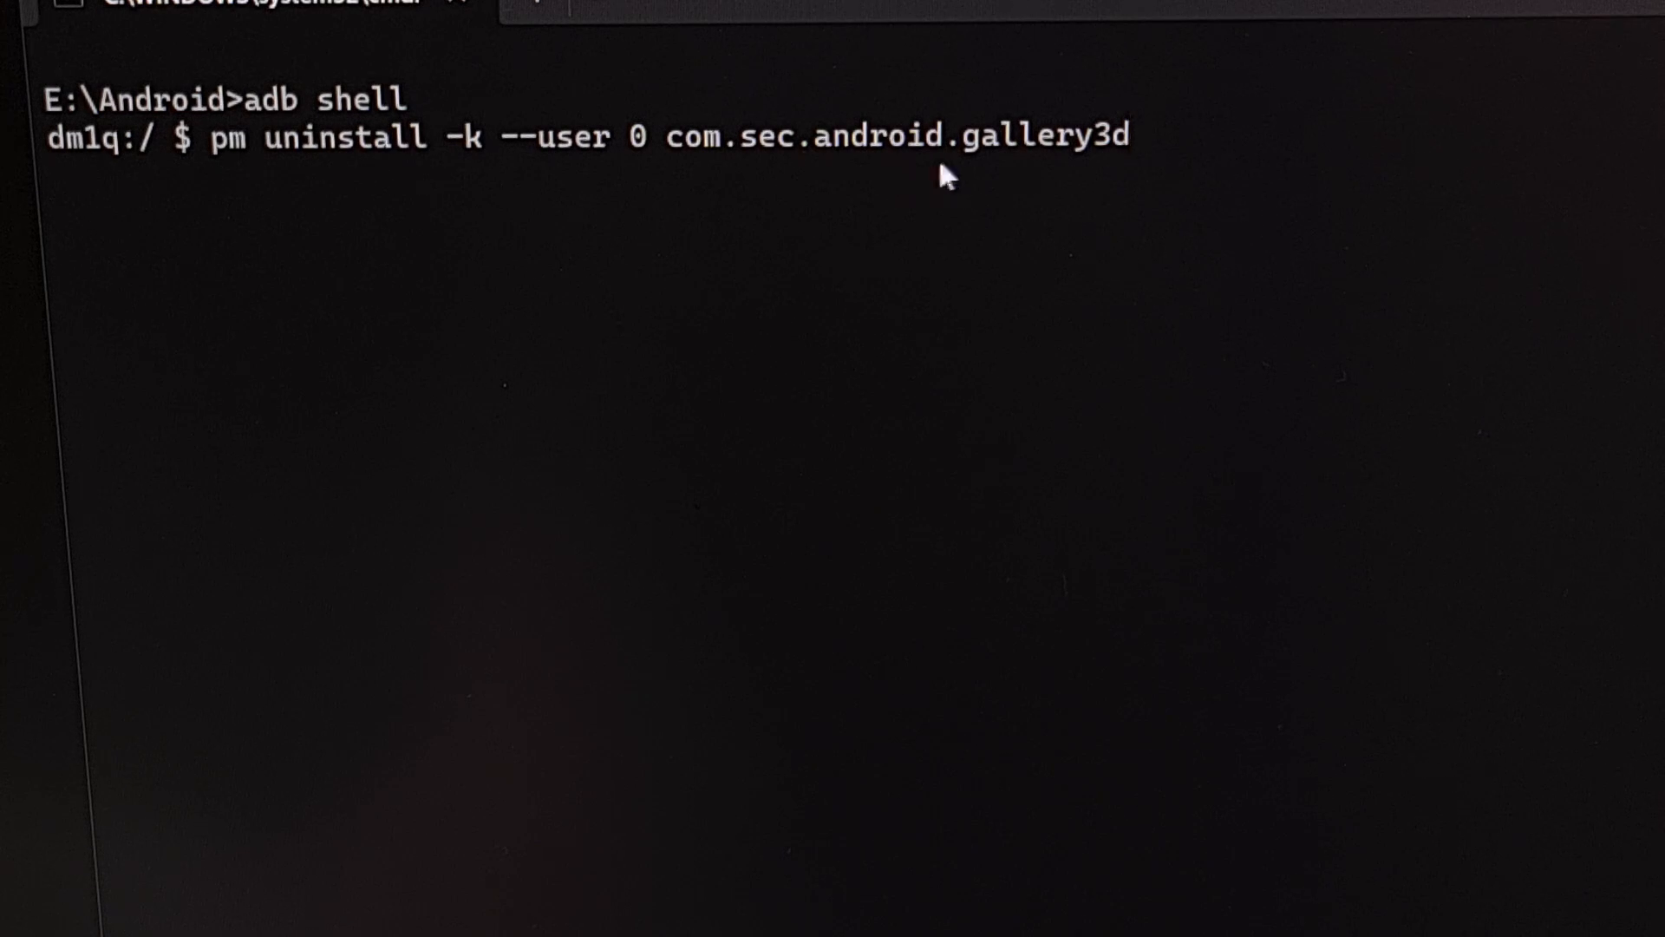
mouse_move(955, 170)
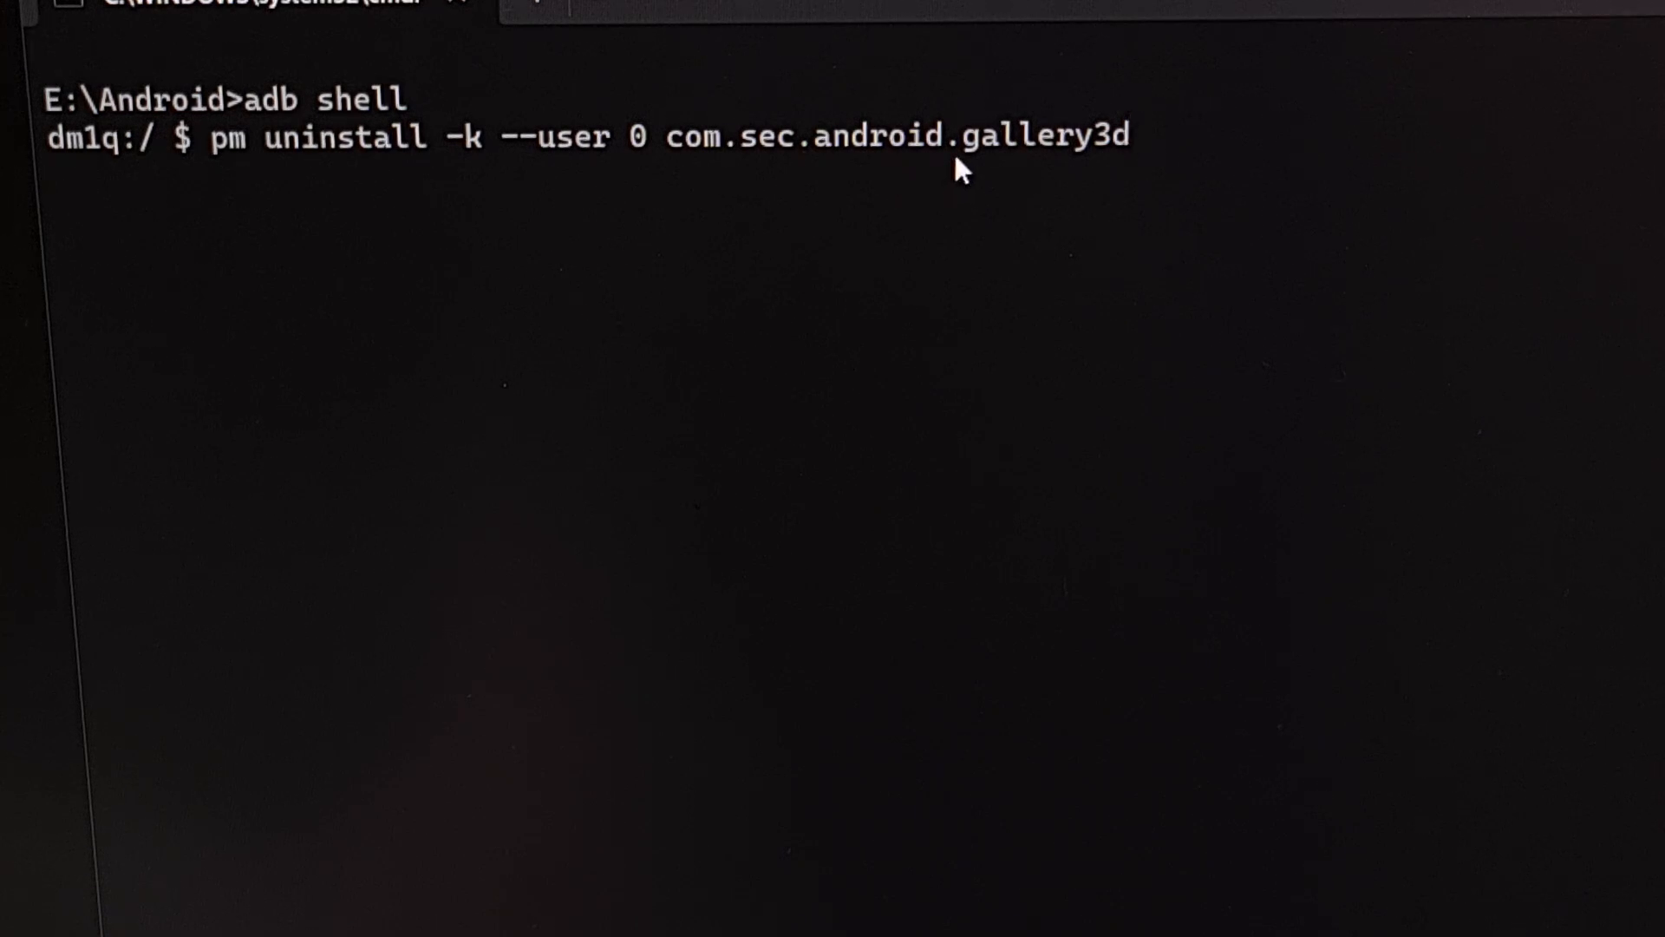
mouse_move(531, 185)
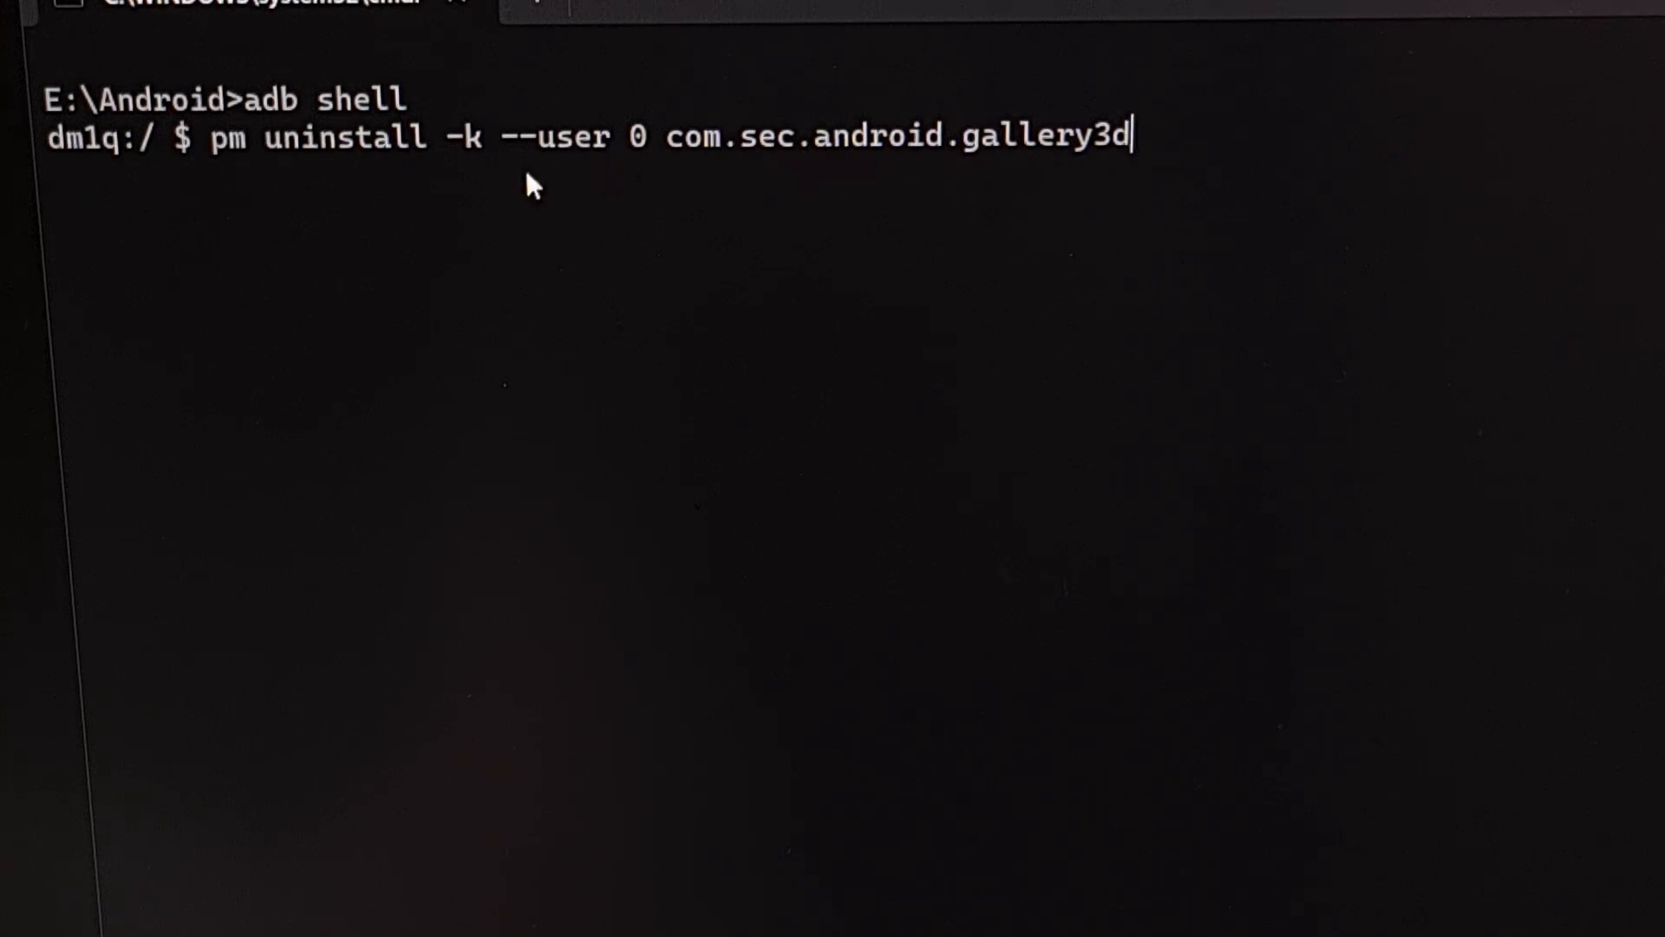
mouse_move(560, 175)
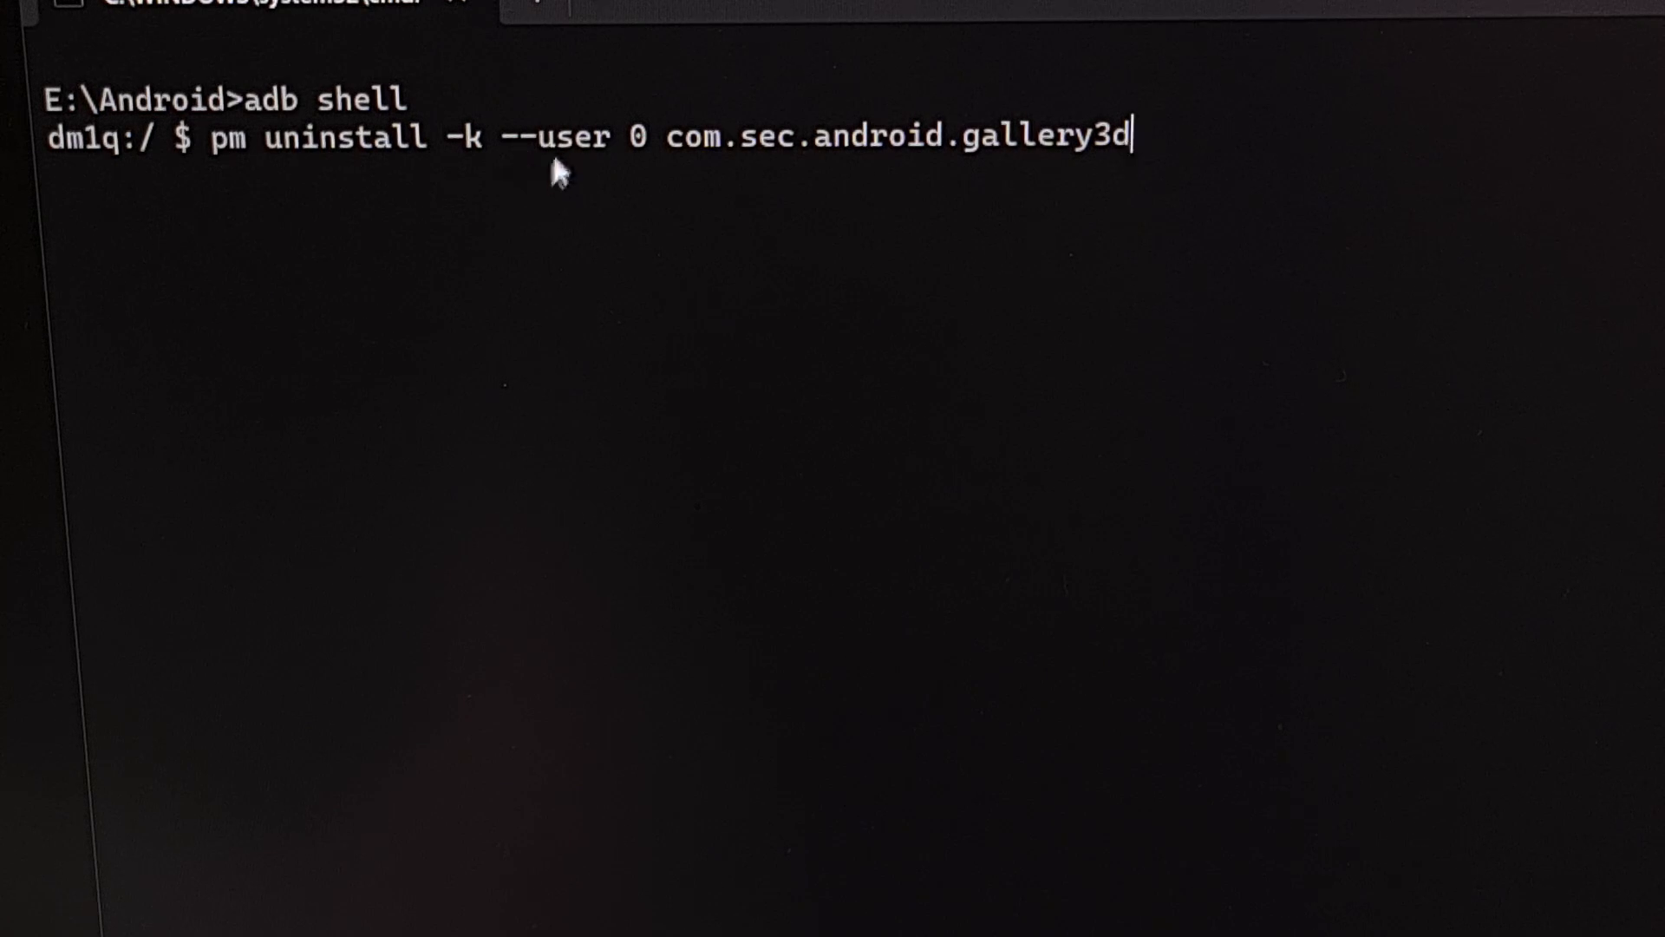
mouse_move(602, 189)
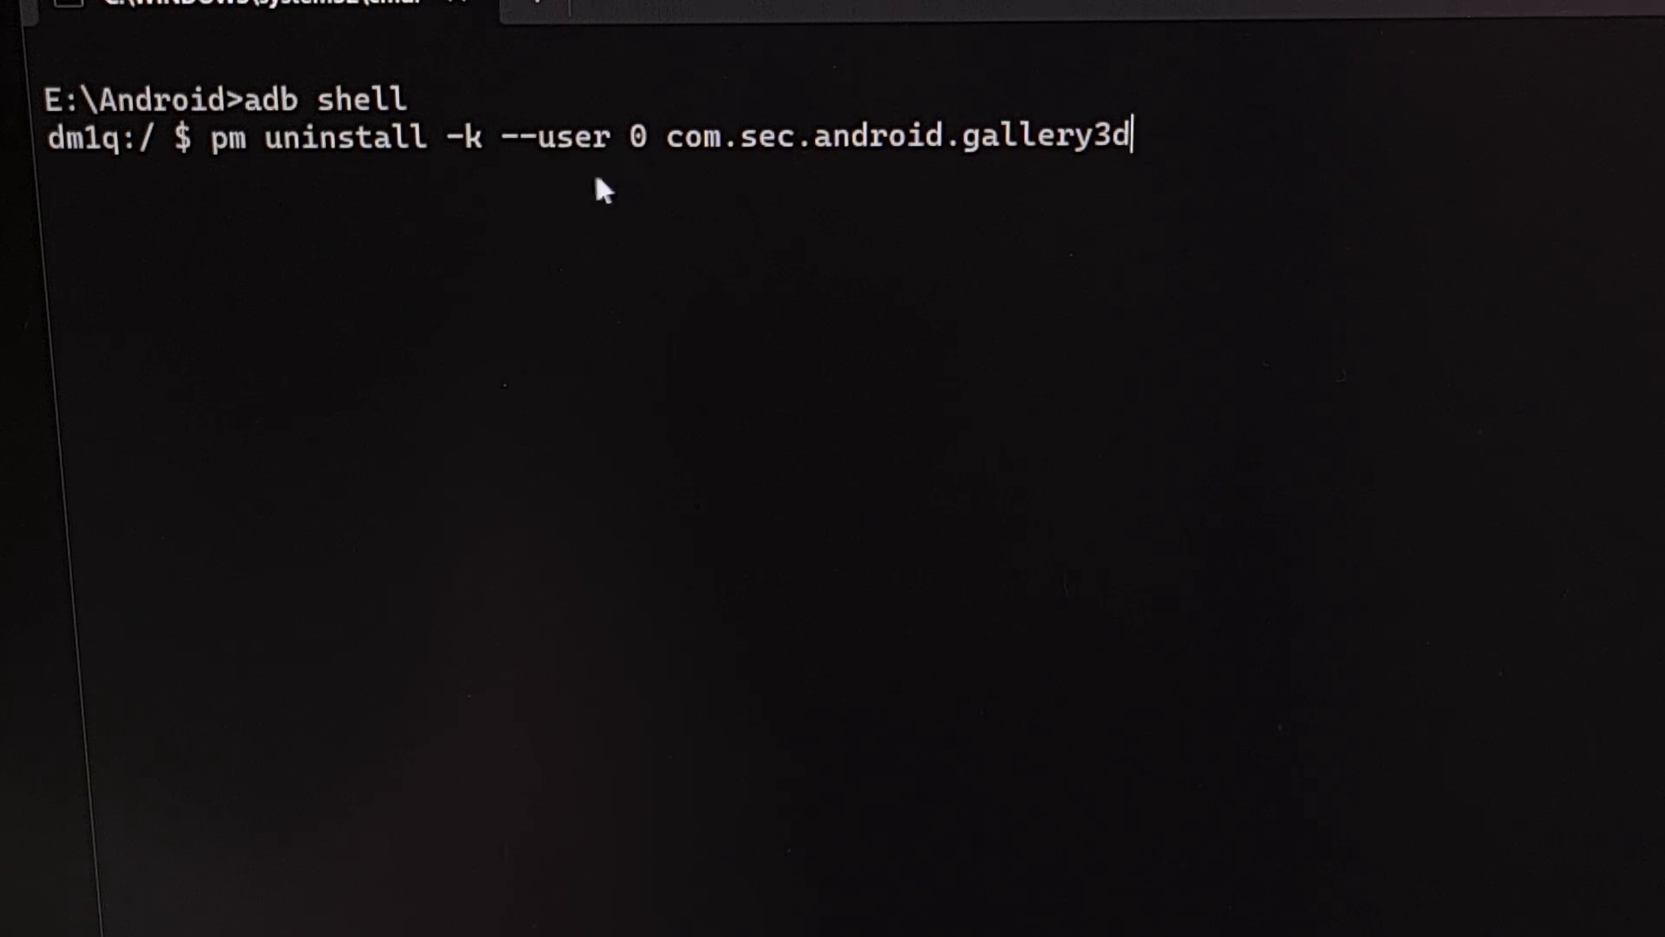
mouse_move(640, 179)
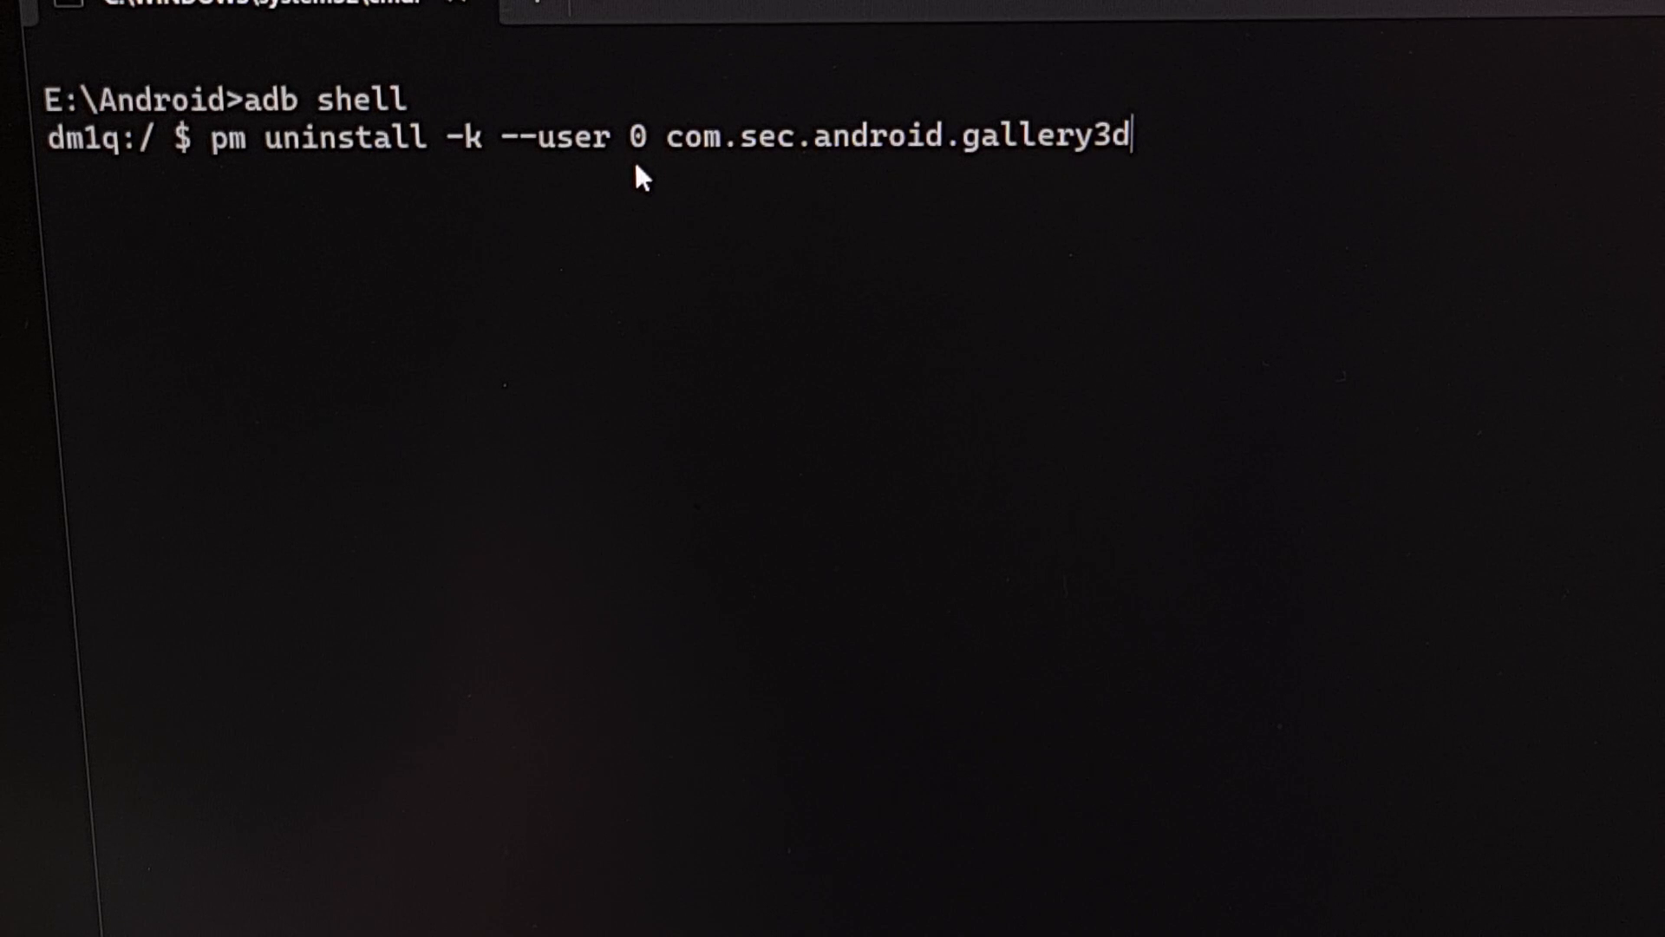
mouse_move(466, 180)
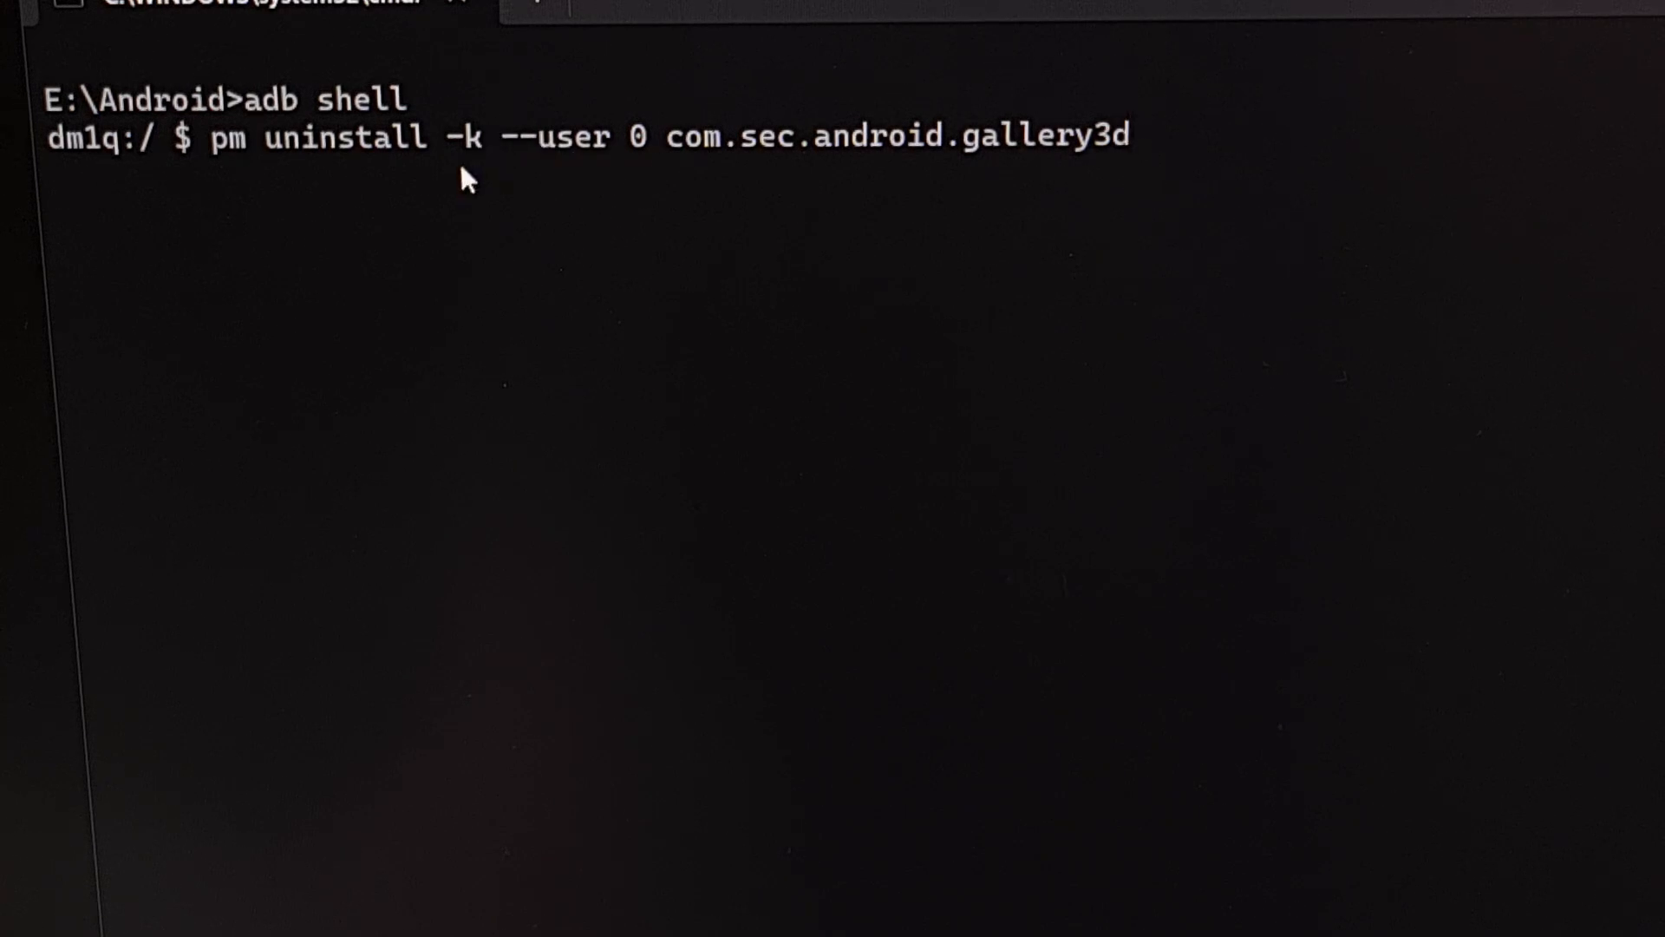
mouse_move(479, 184)
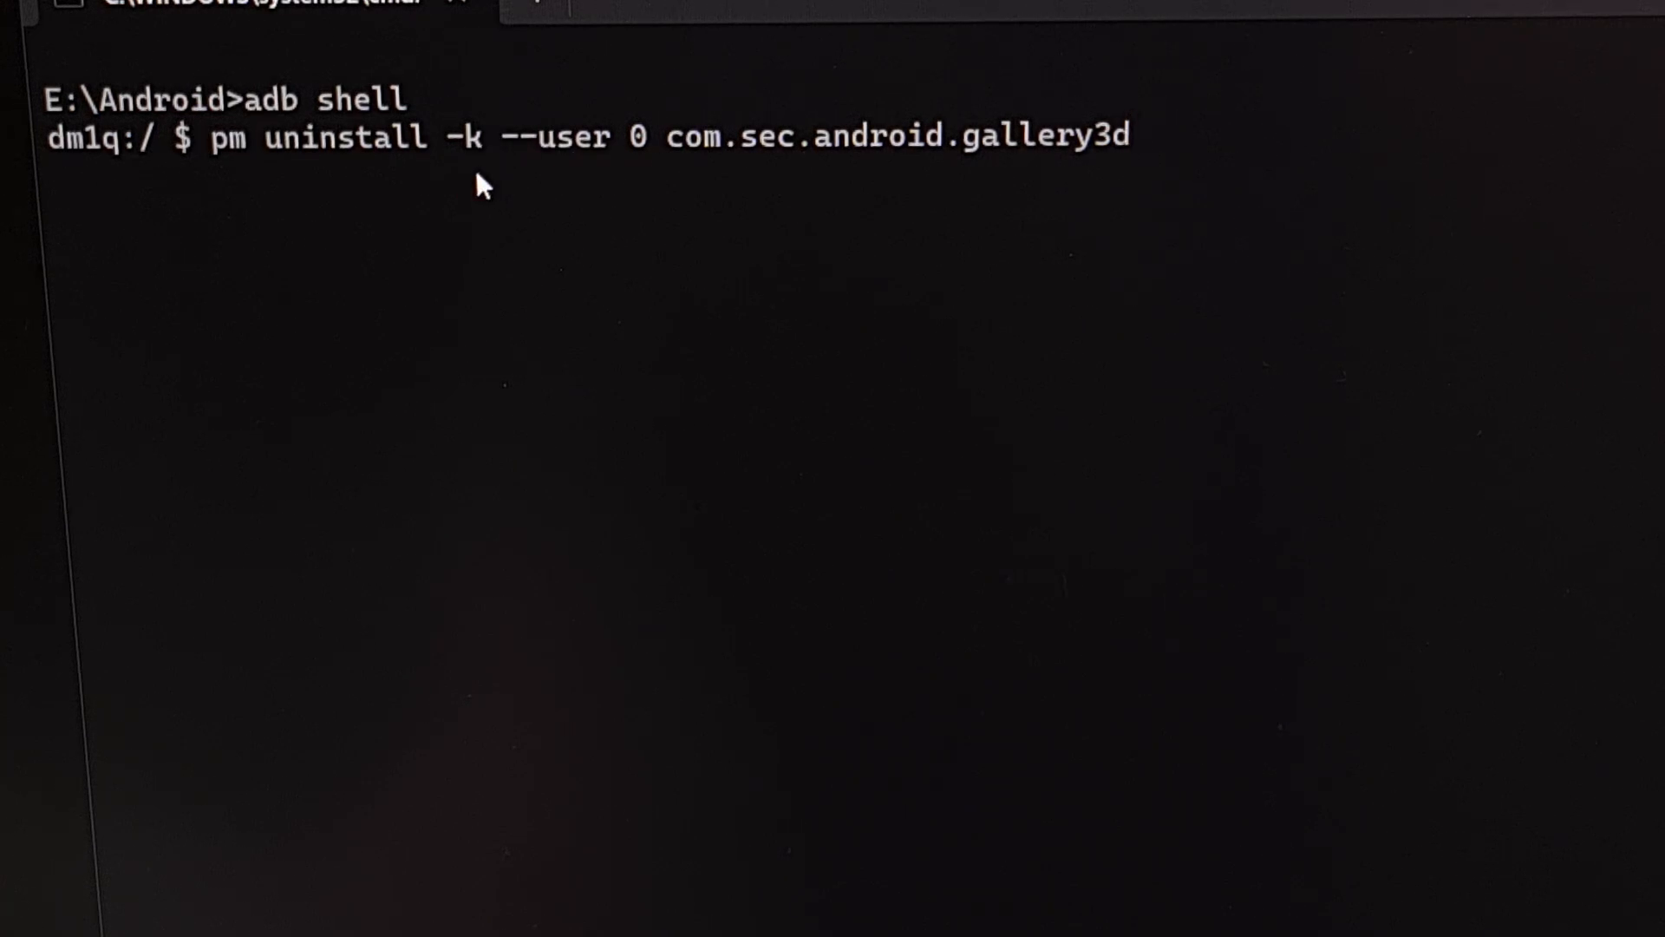
mouse_move(470, 177)
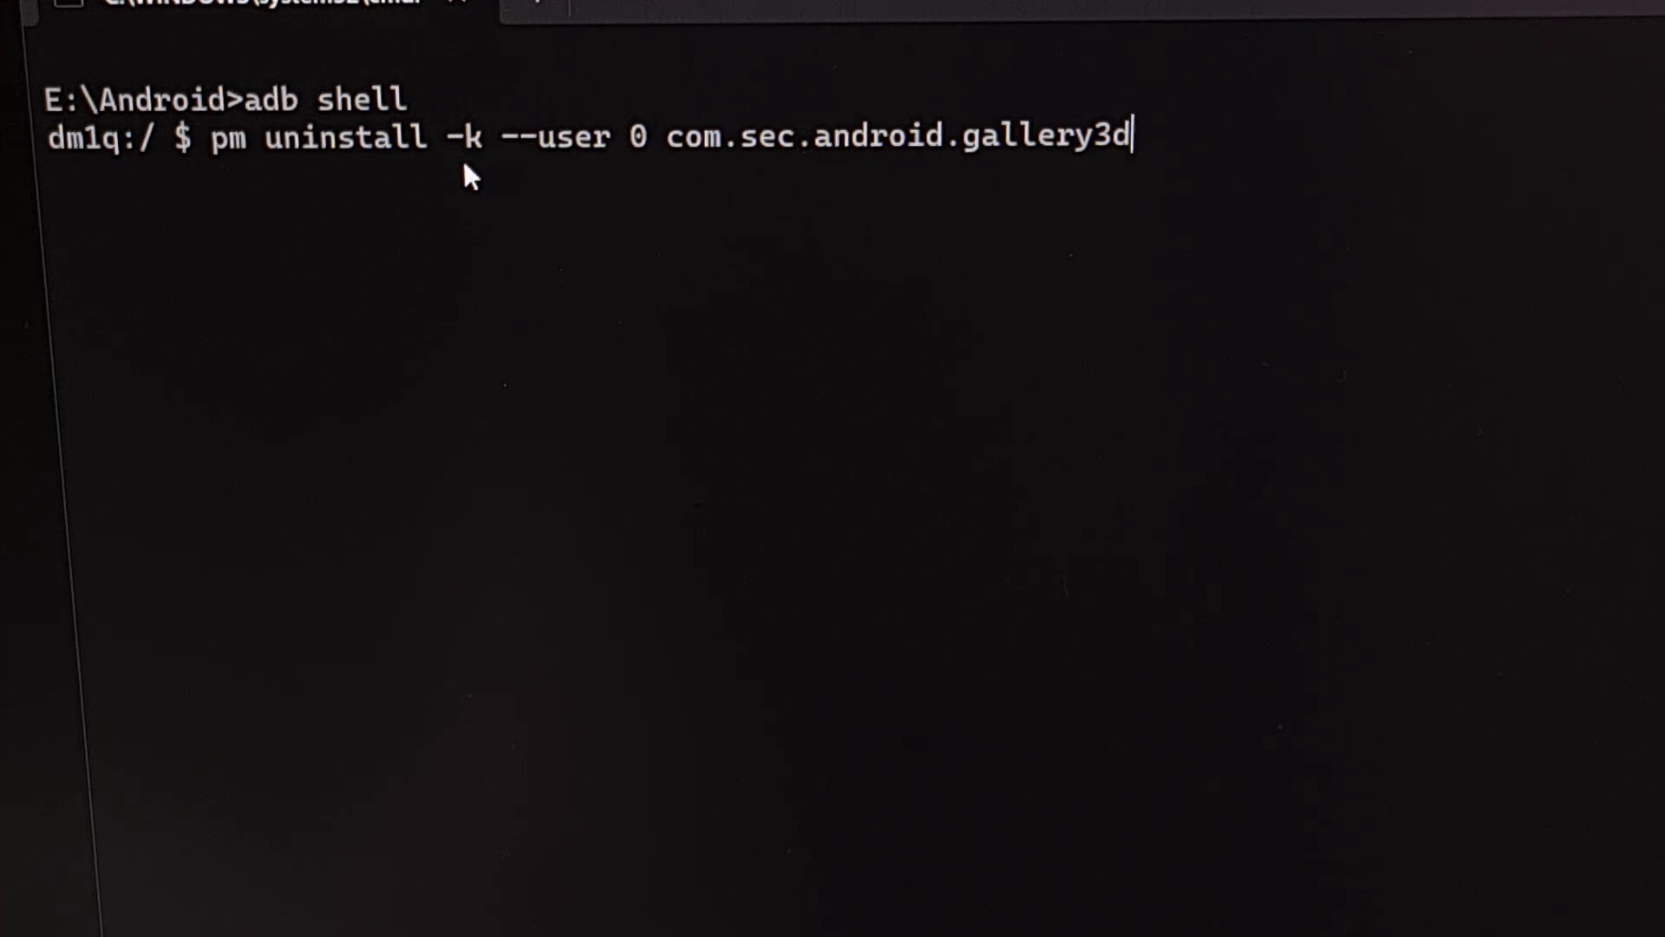
mouse_move(446, 239)
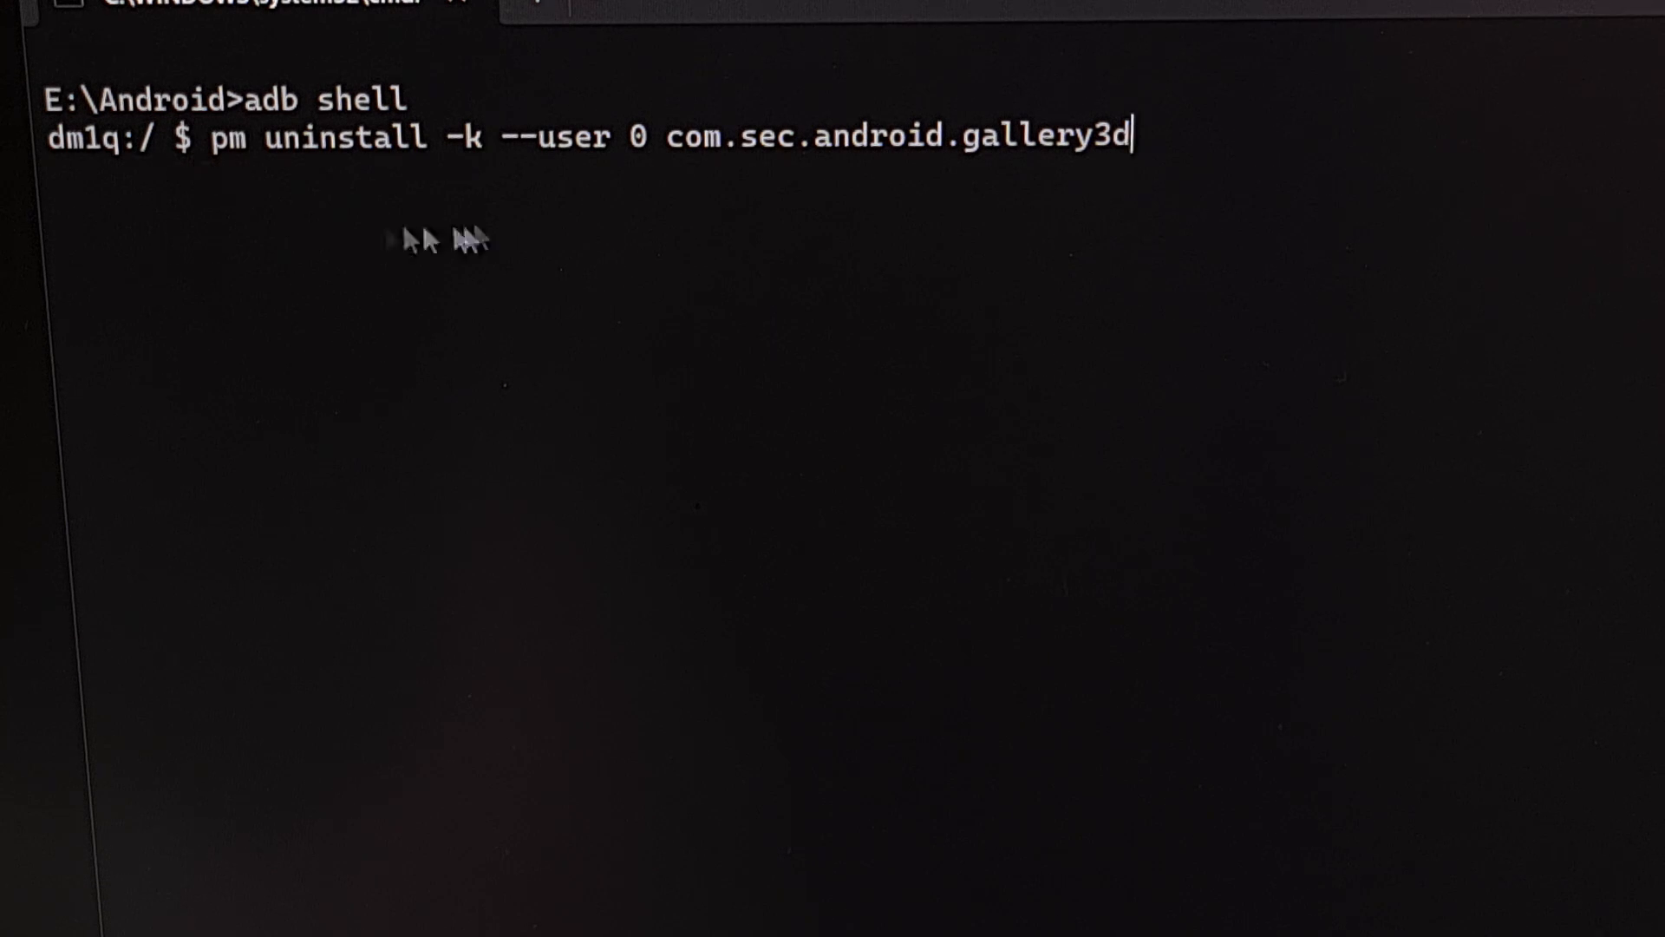
Step: Execute the com.sec.android.gallery3d uninstall for user 0, reporting Success
key(Return)
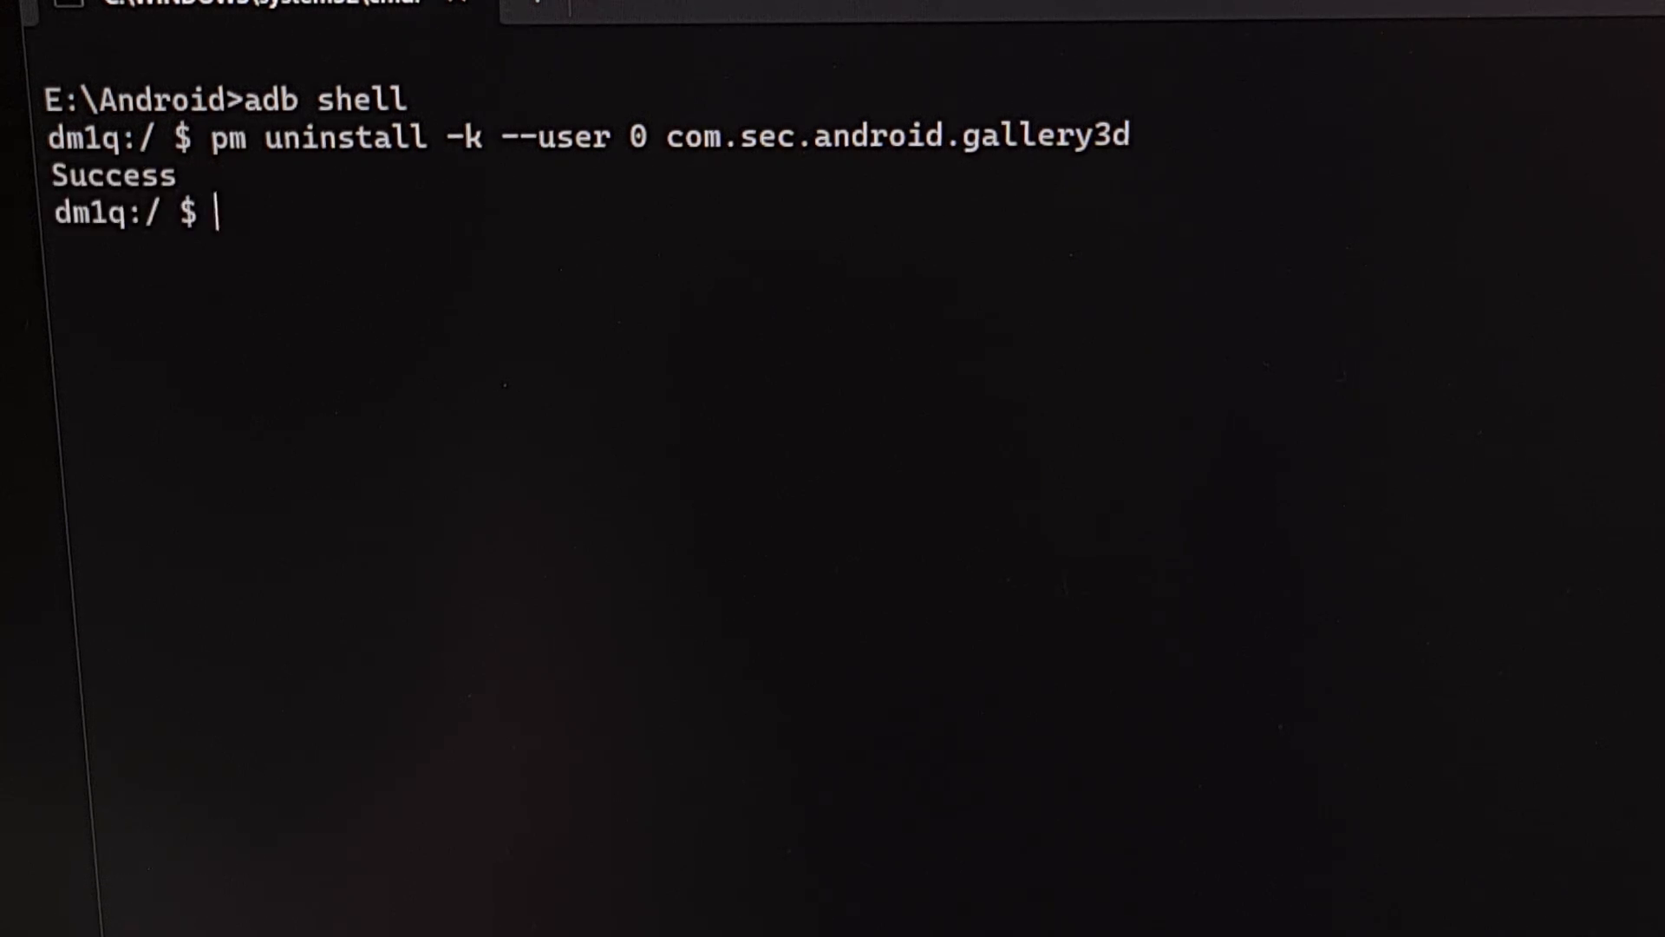
mouse_move(534, 284)
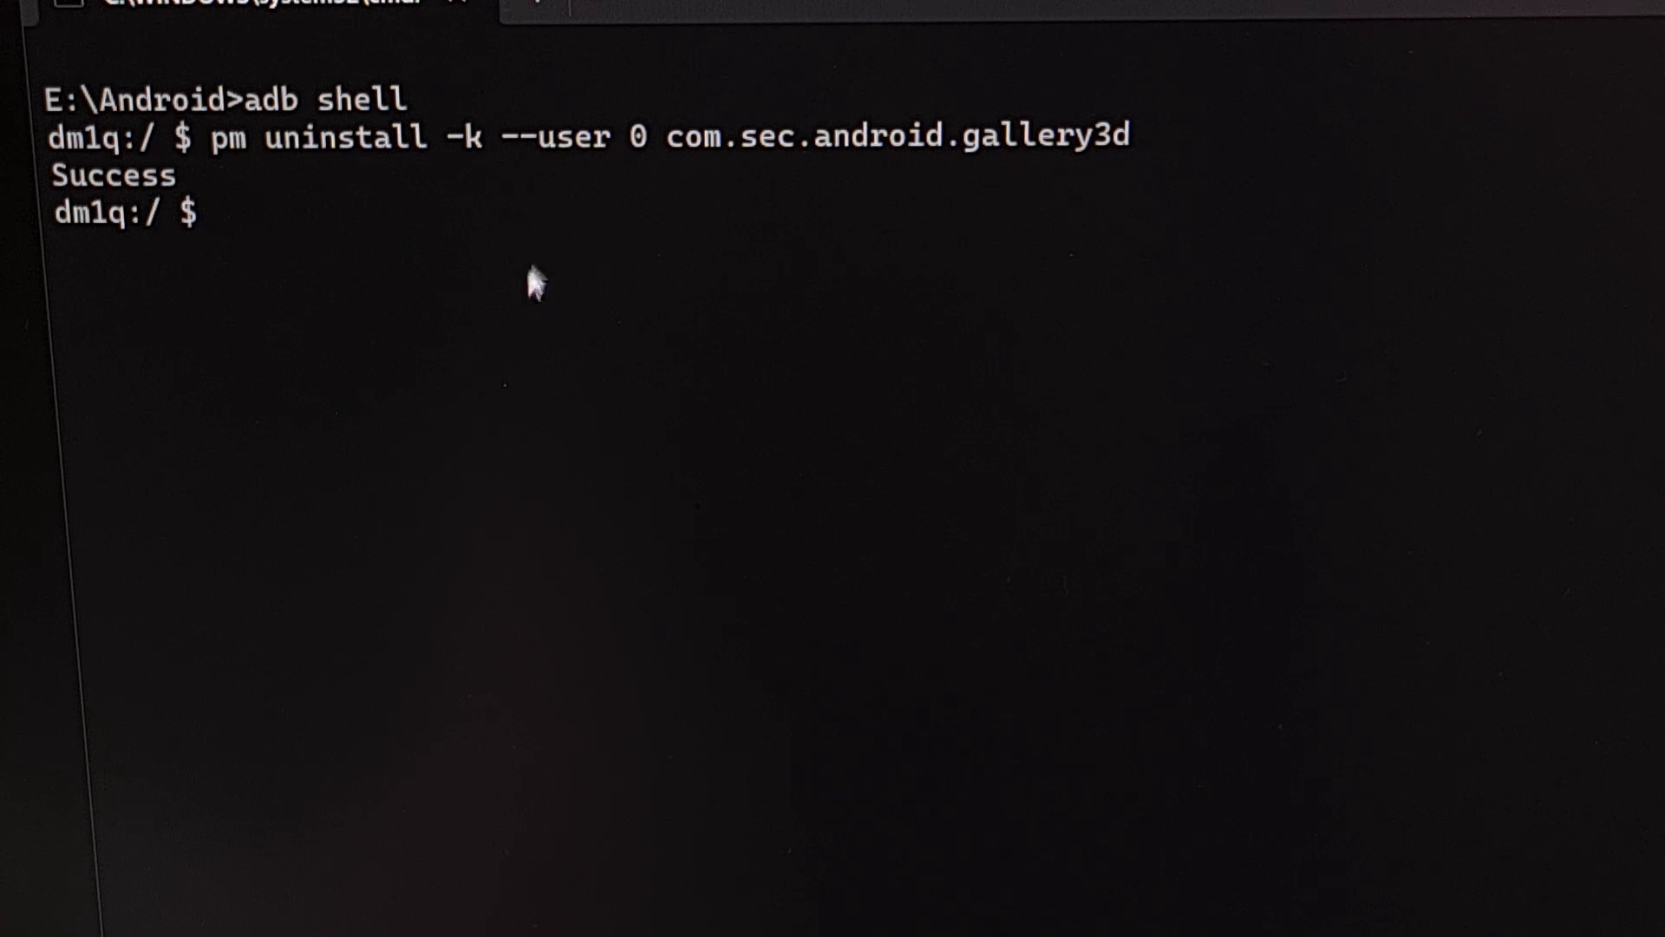
mouse_move(149, 201)
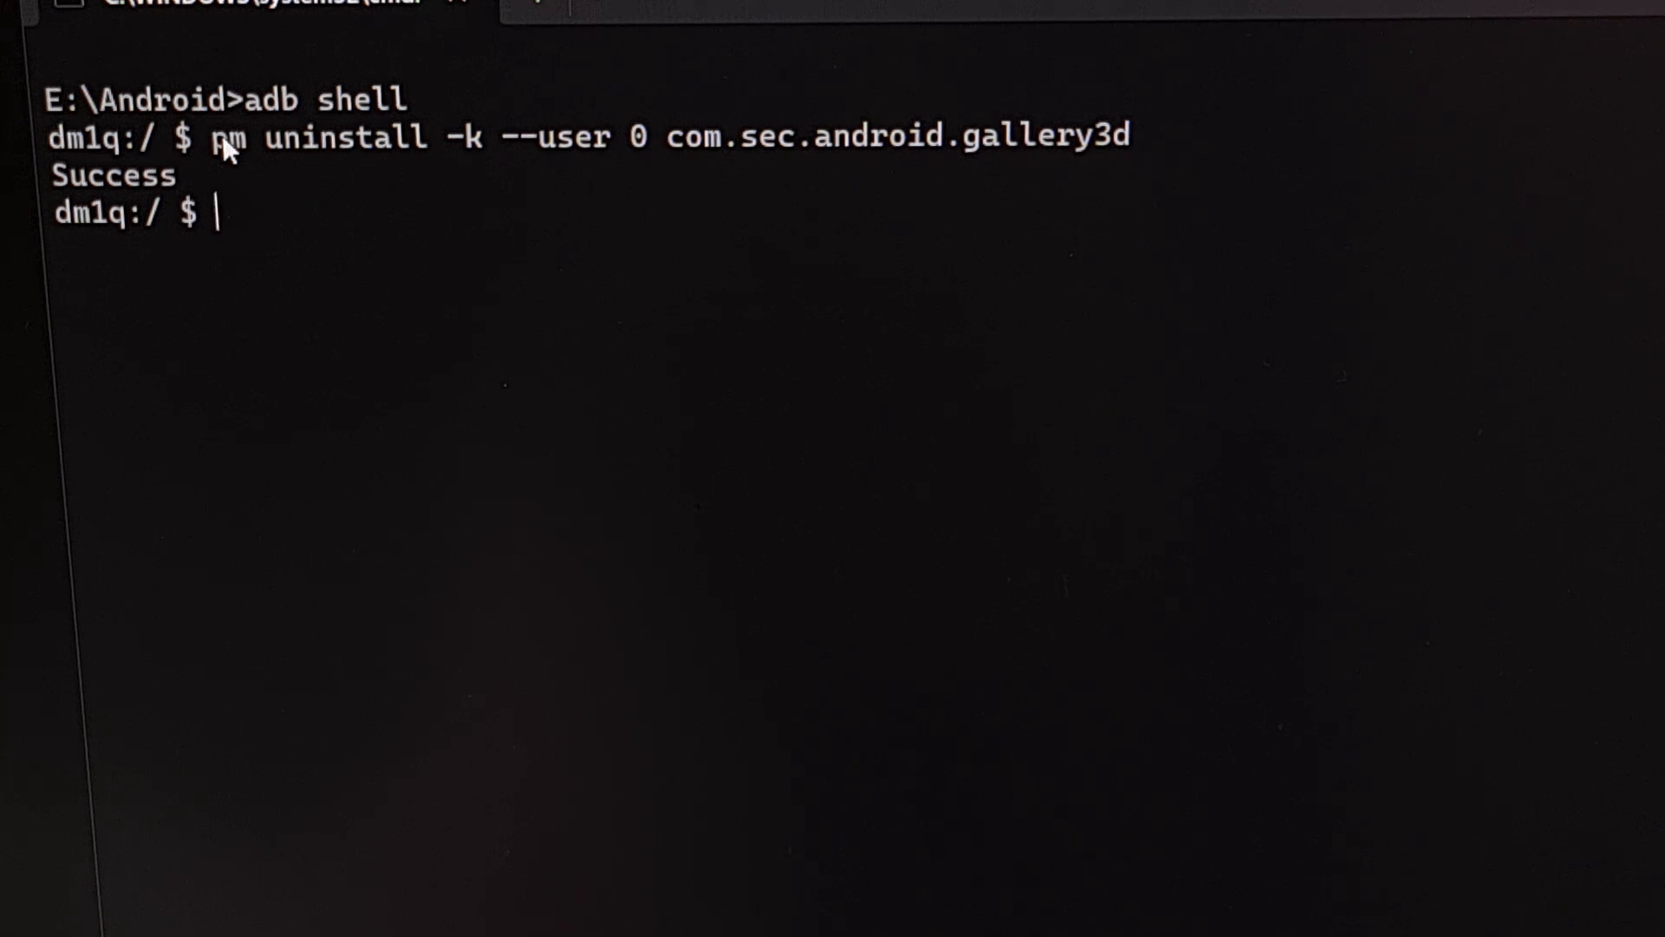
mouse_move(375, 822)
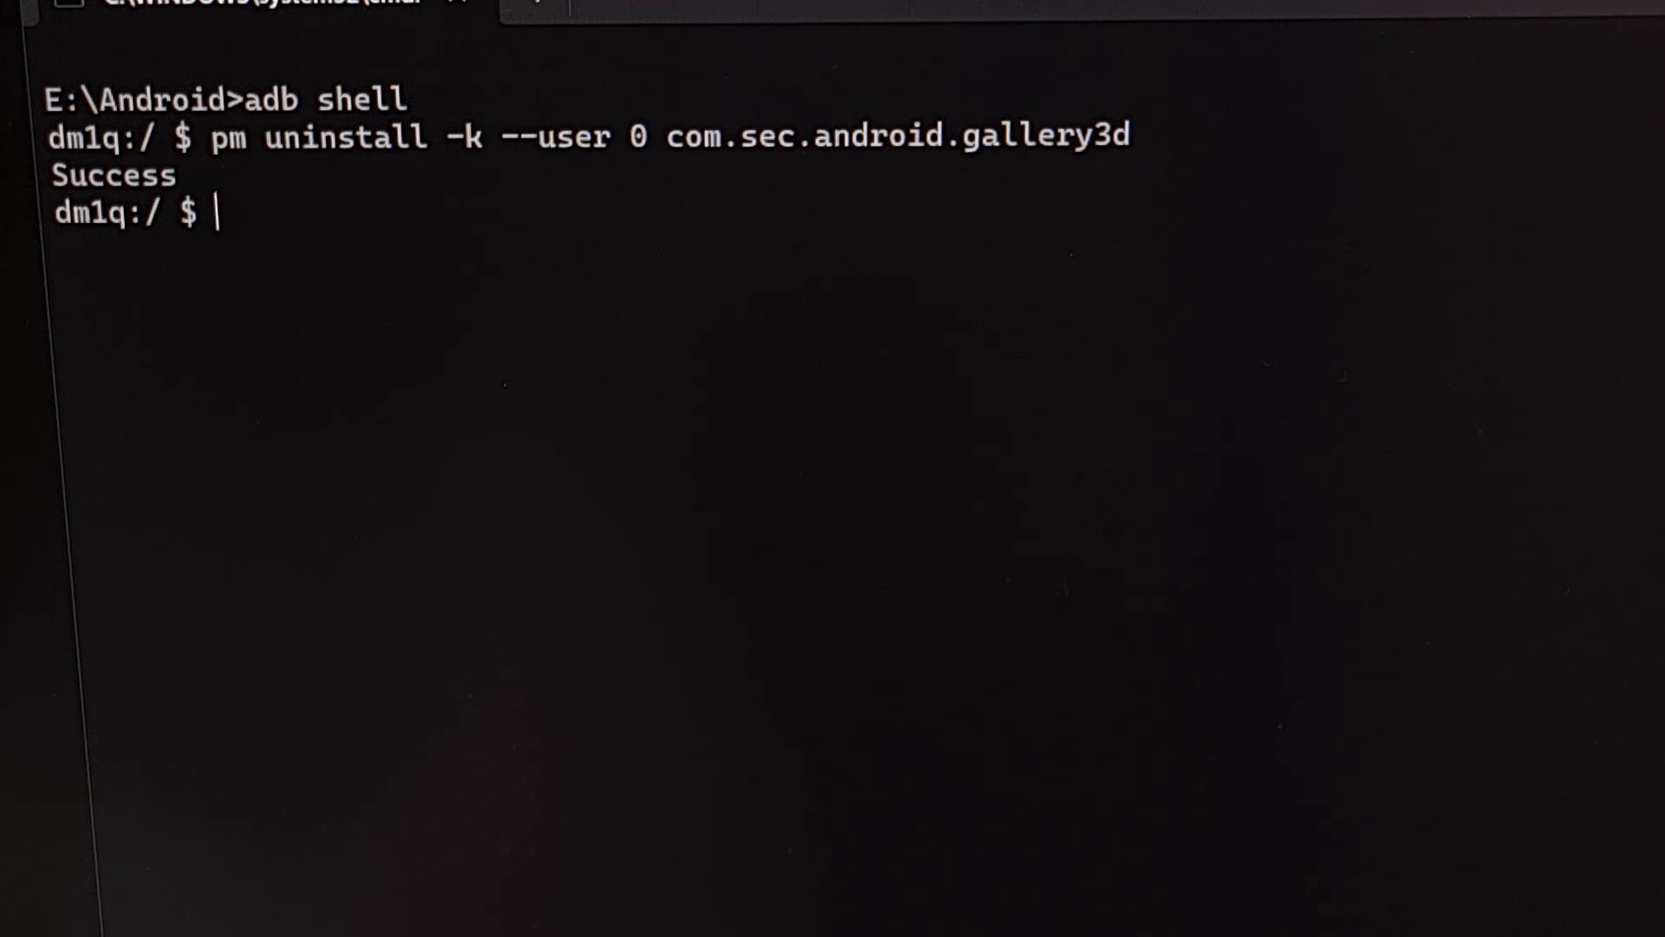
Step: Uninstall com.samsung.android.widget.pictureframe for user 0 with pm, reporting Success
text(pm uninstall -k --user 0 com.samsung.android.widget.pictureframe)
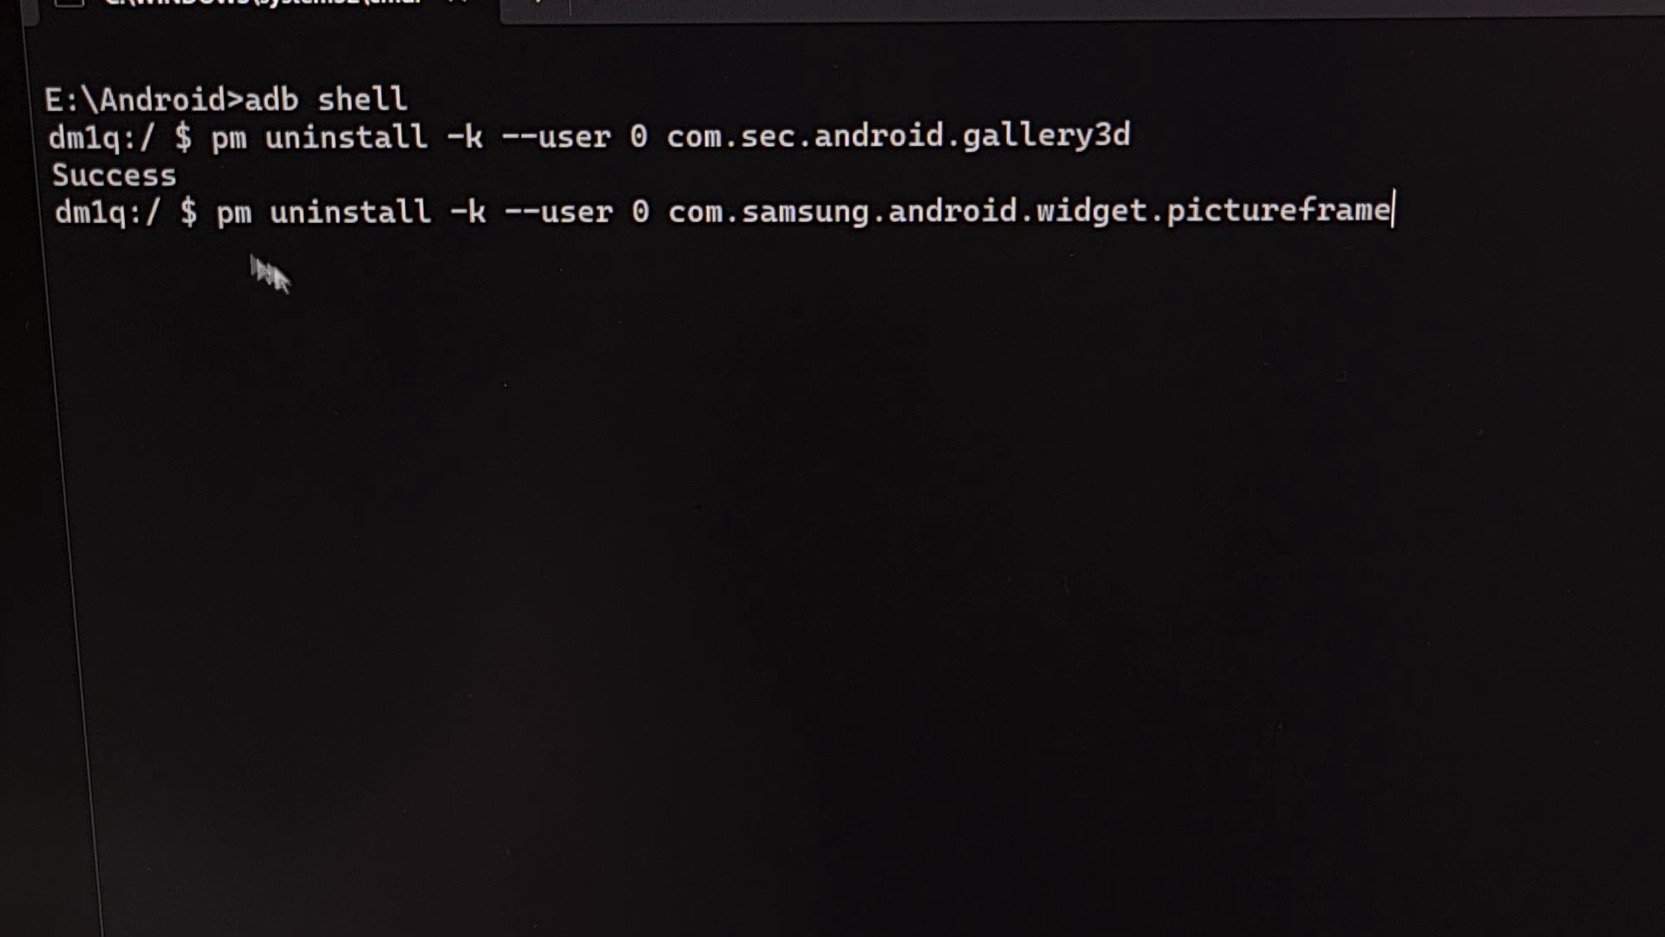
mouse_move(594, 277)
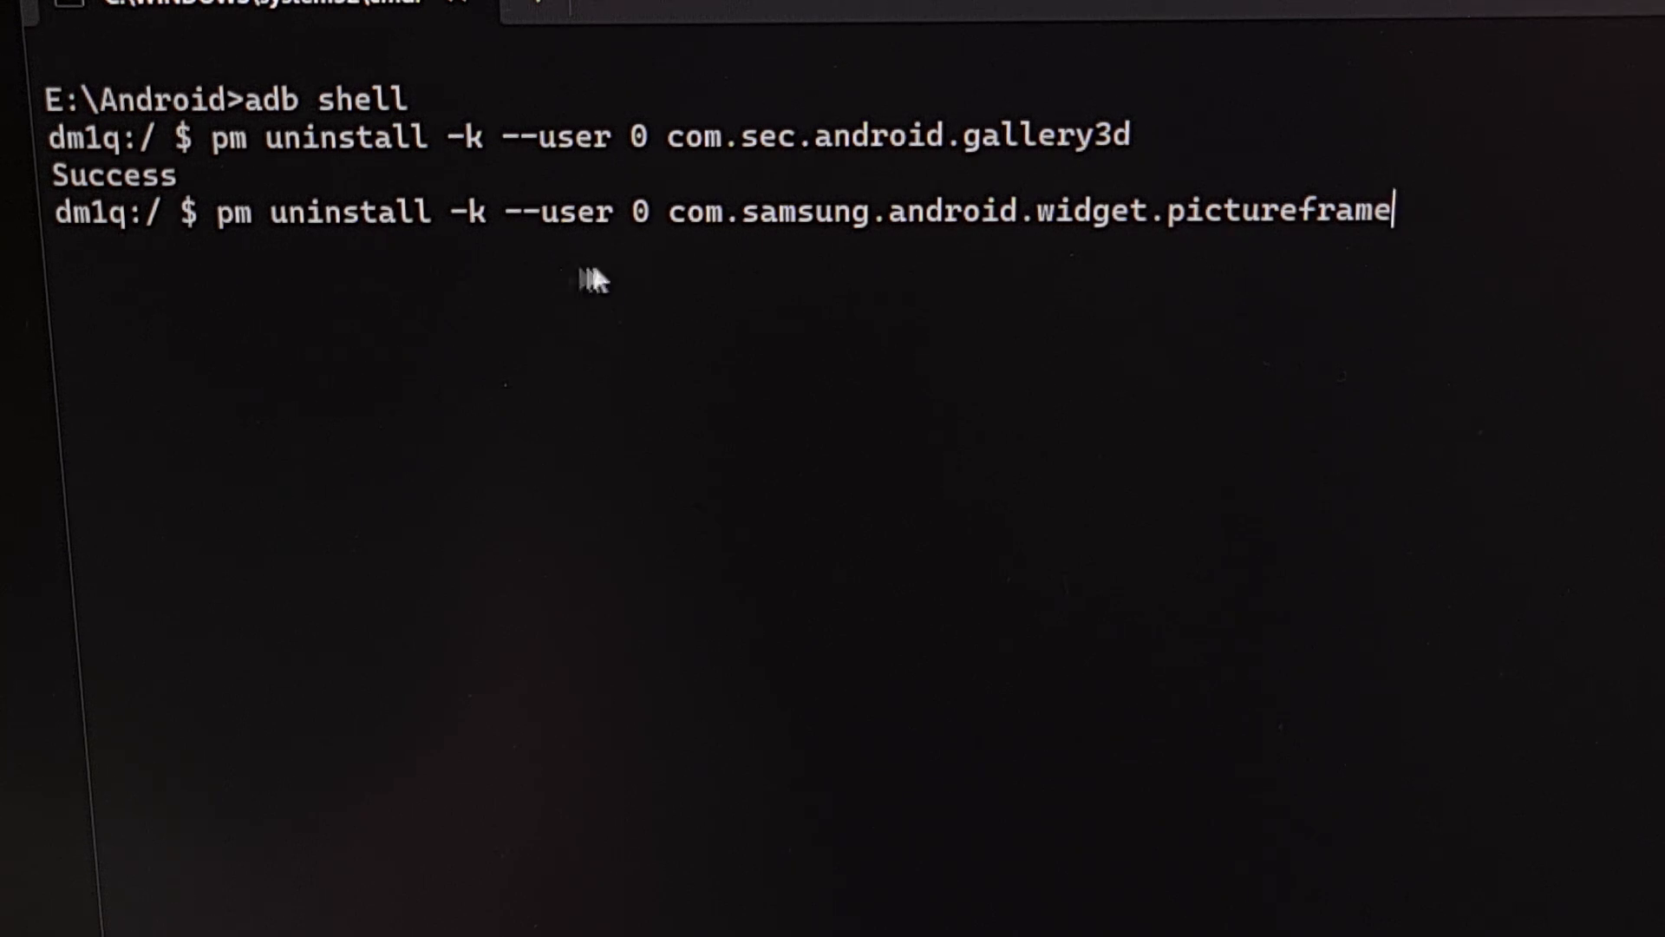
mouse_move(696, 252)
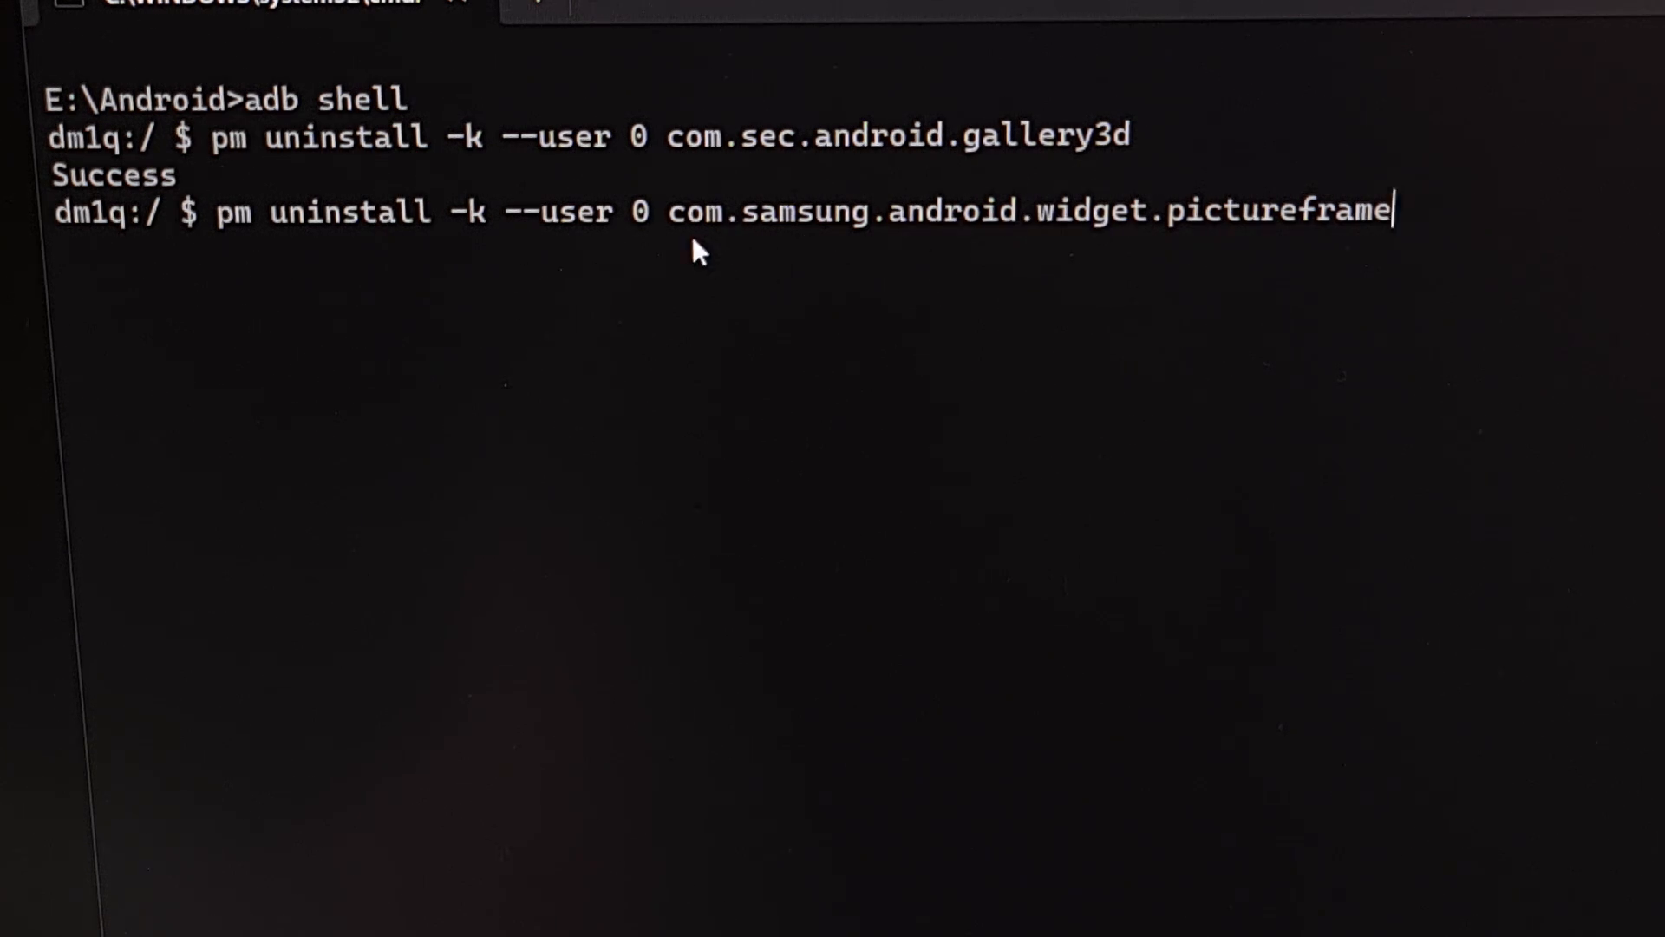
mouse_move(972, 260)
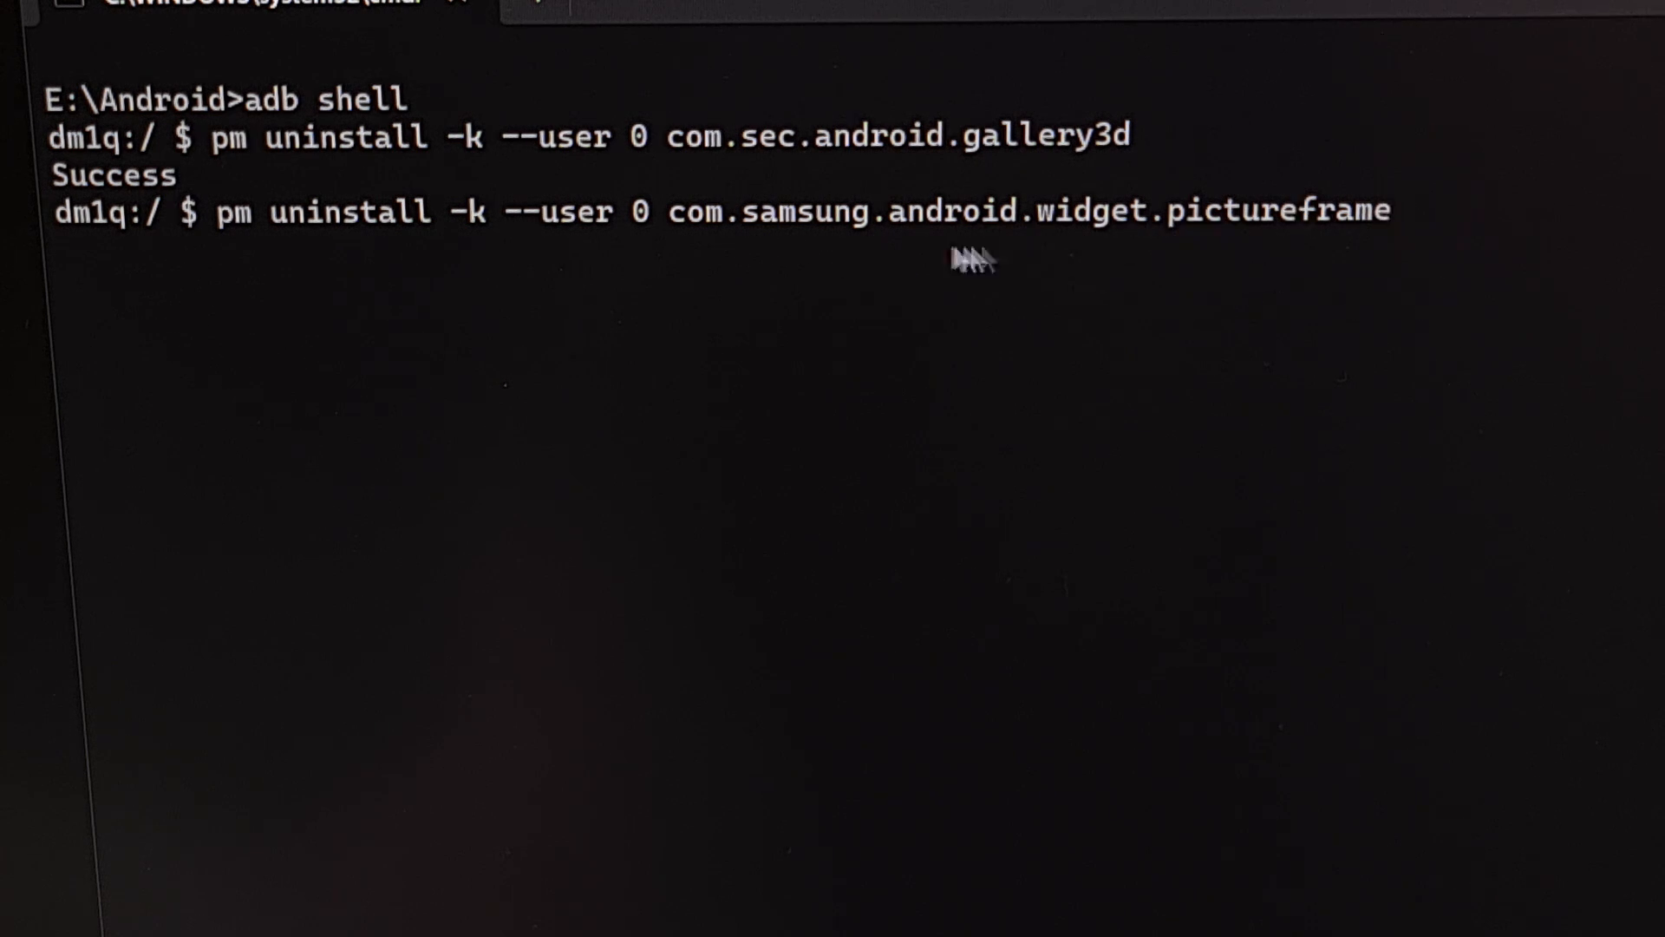
key(Return)
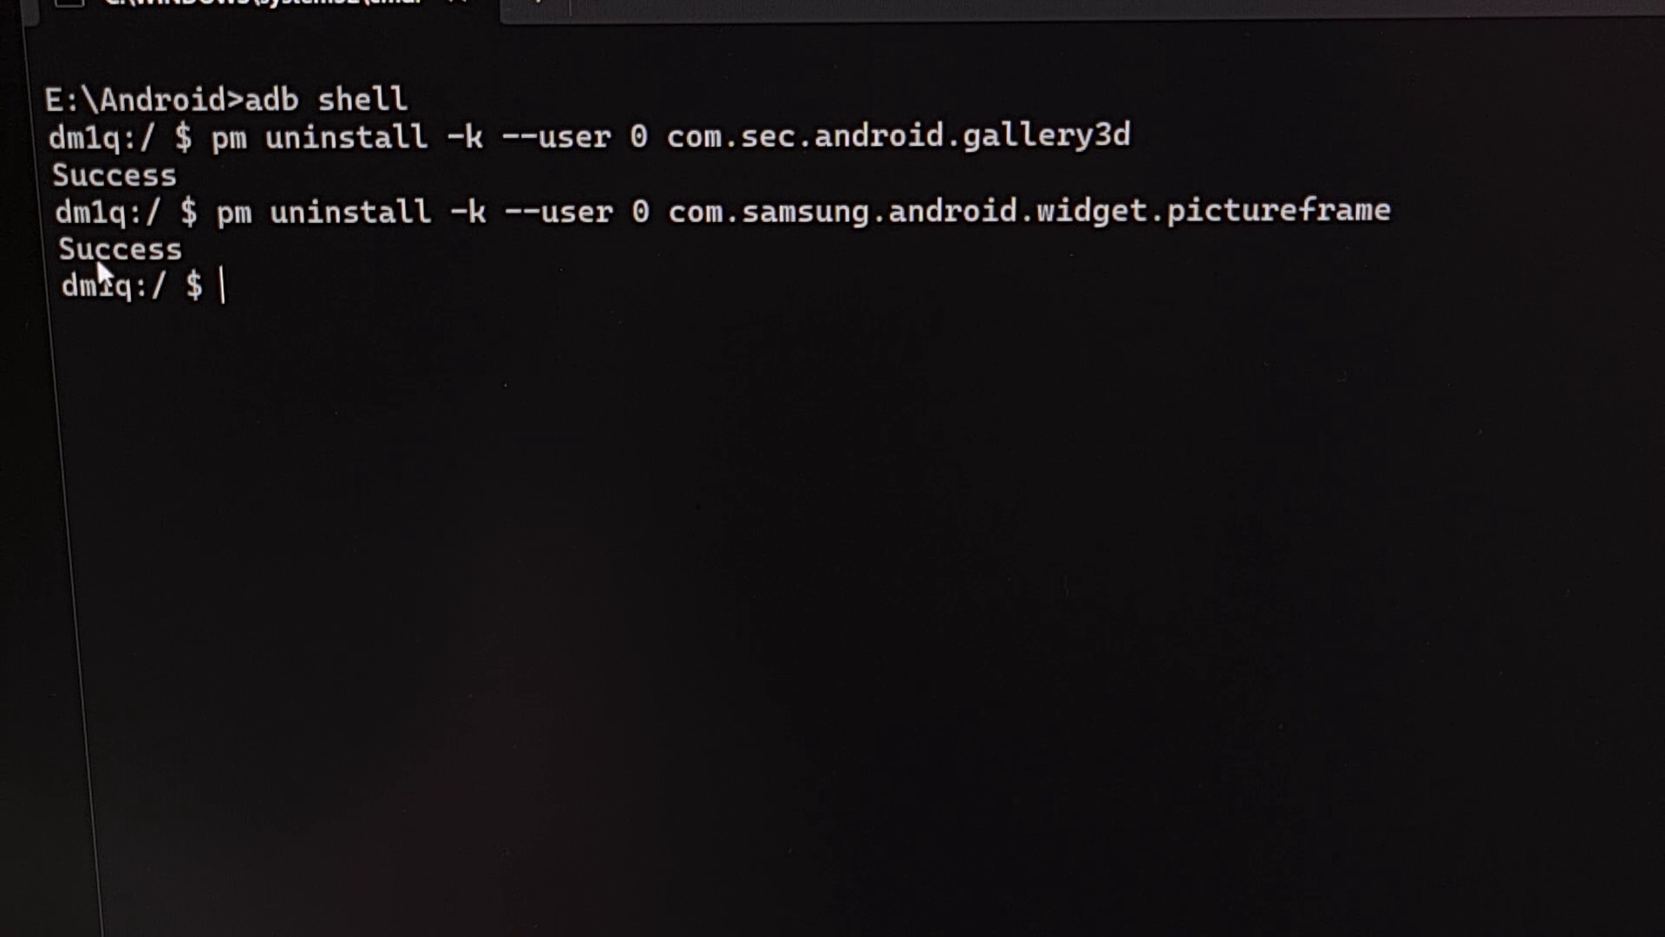
mouse_move(504, 399)
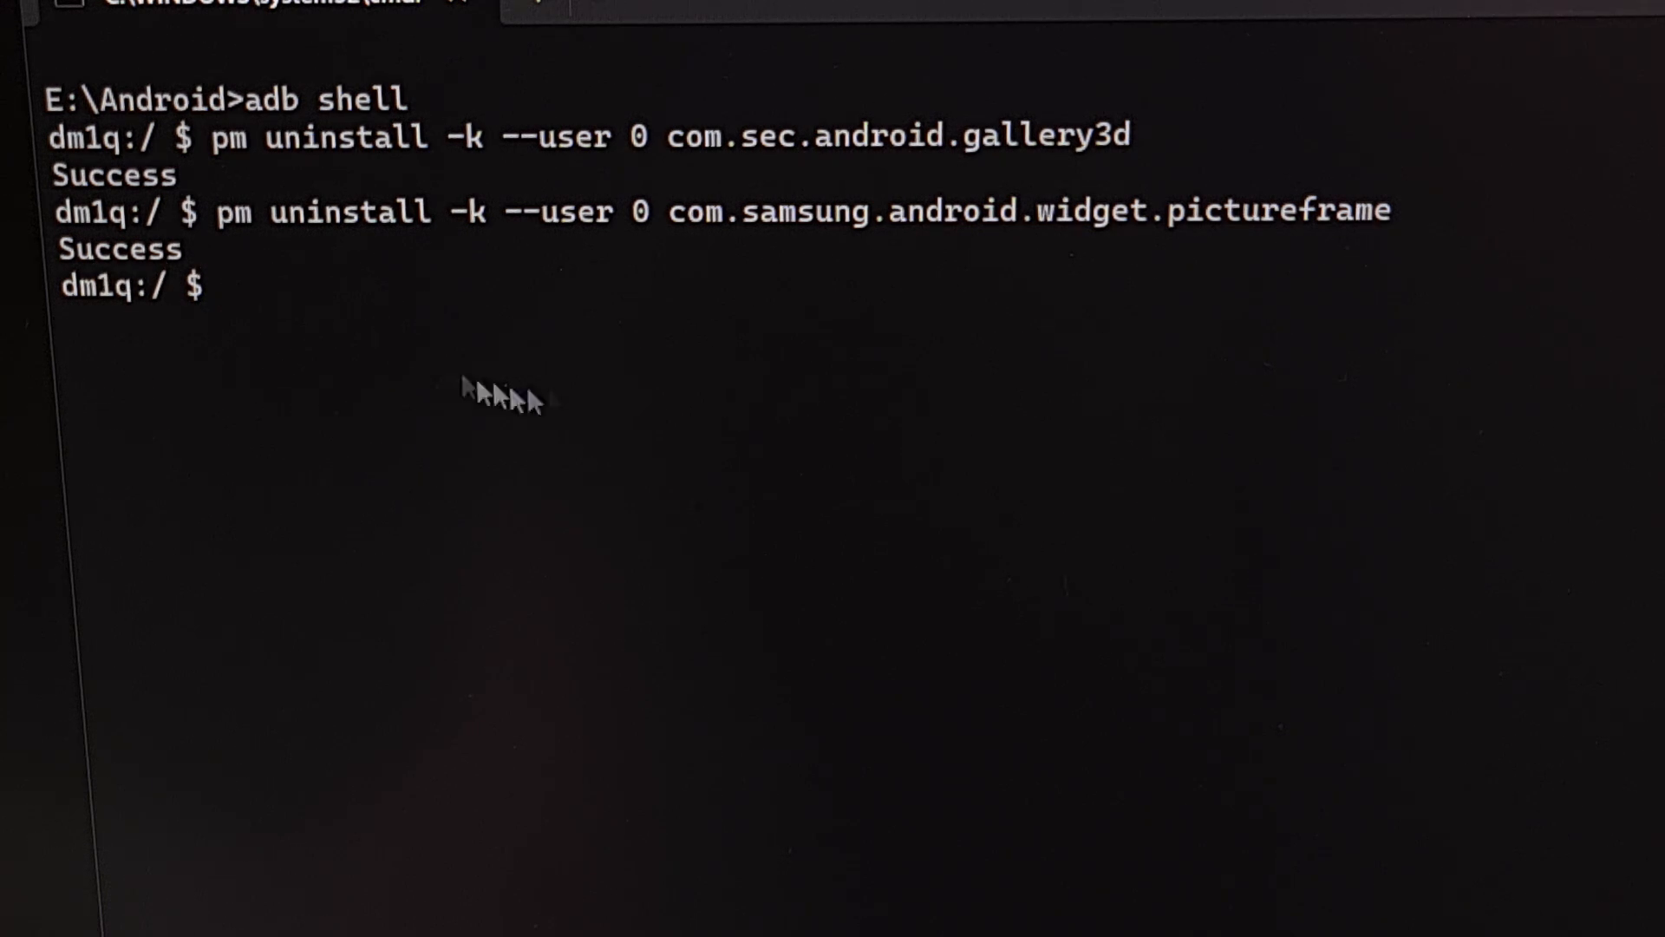
Step: Uninstall com.samsung.storyservice for user 0 with pm, reporting Success
text(pm uninstall -k --user 0 com.samsung.storyservice)
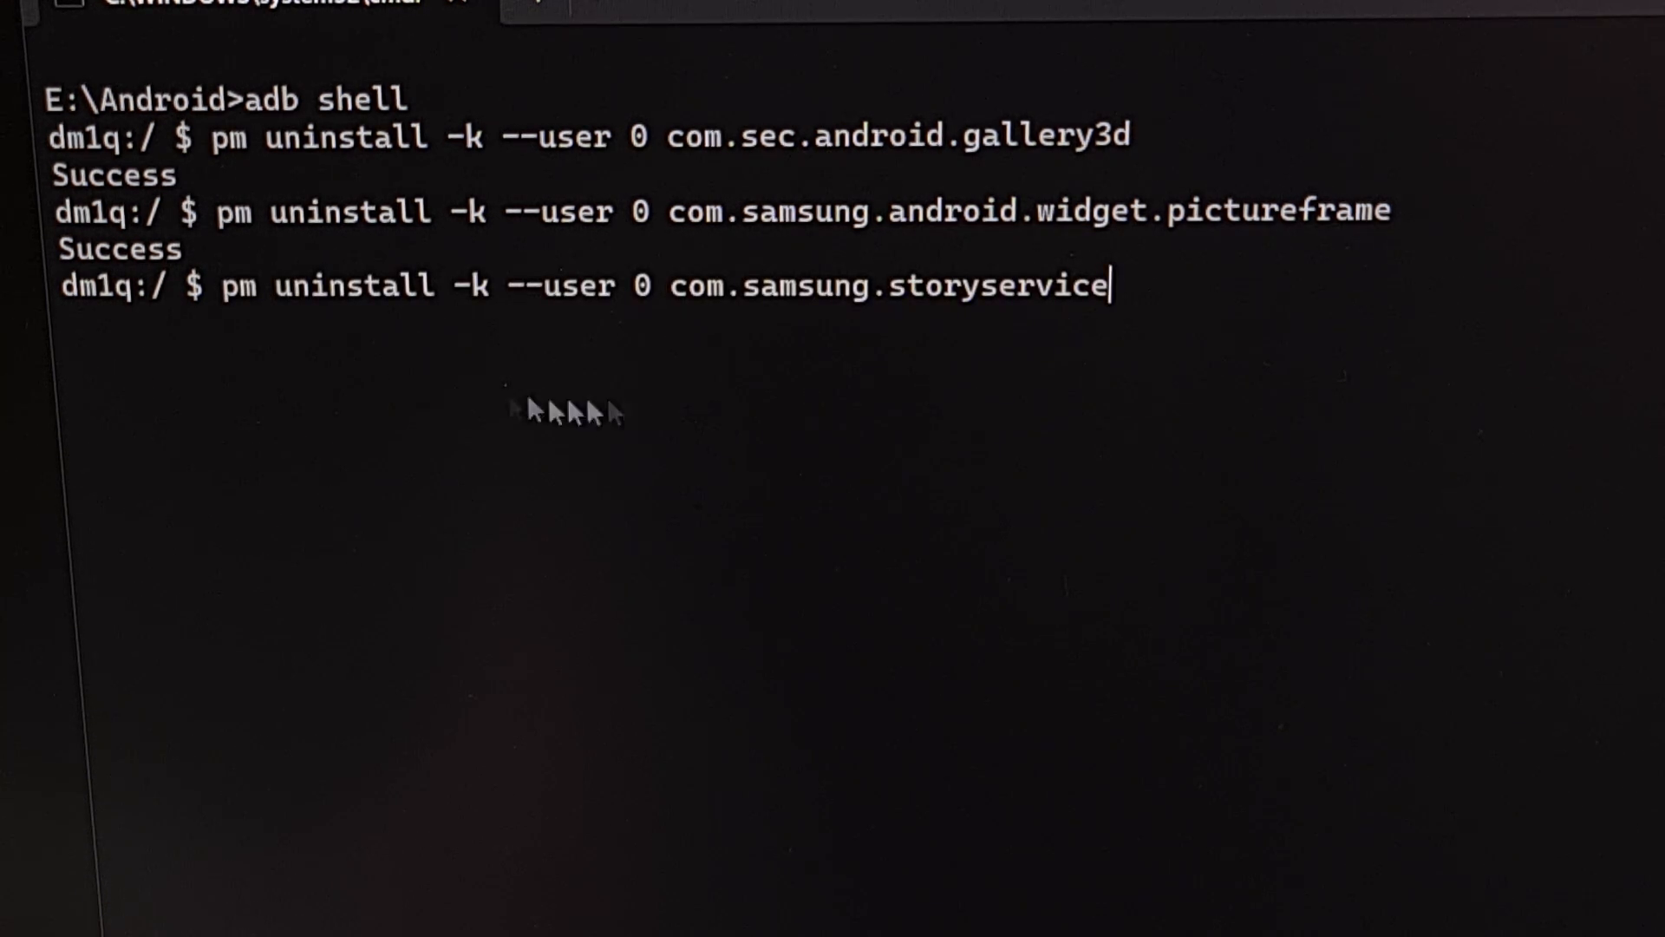
mouse_move(229, 332)
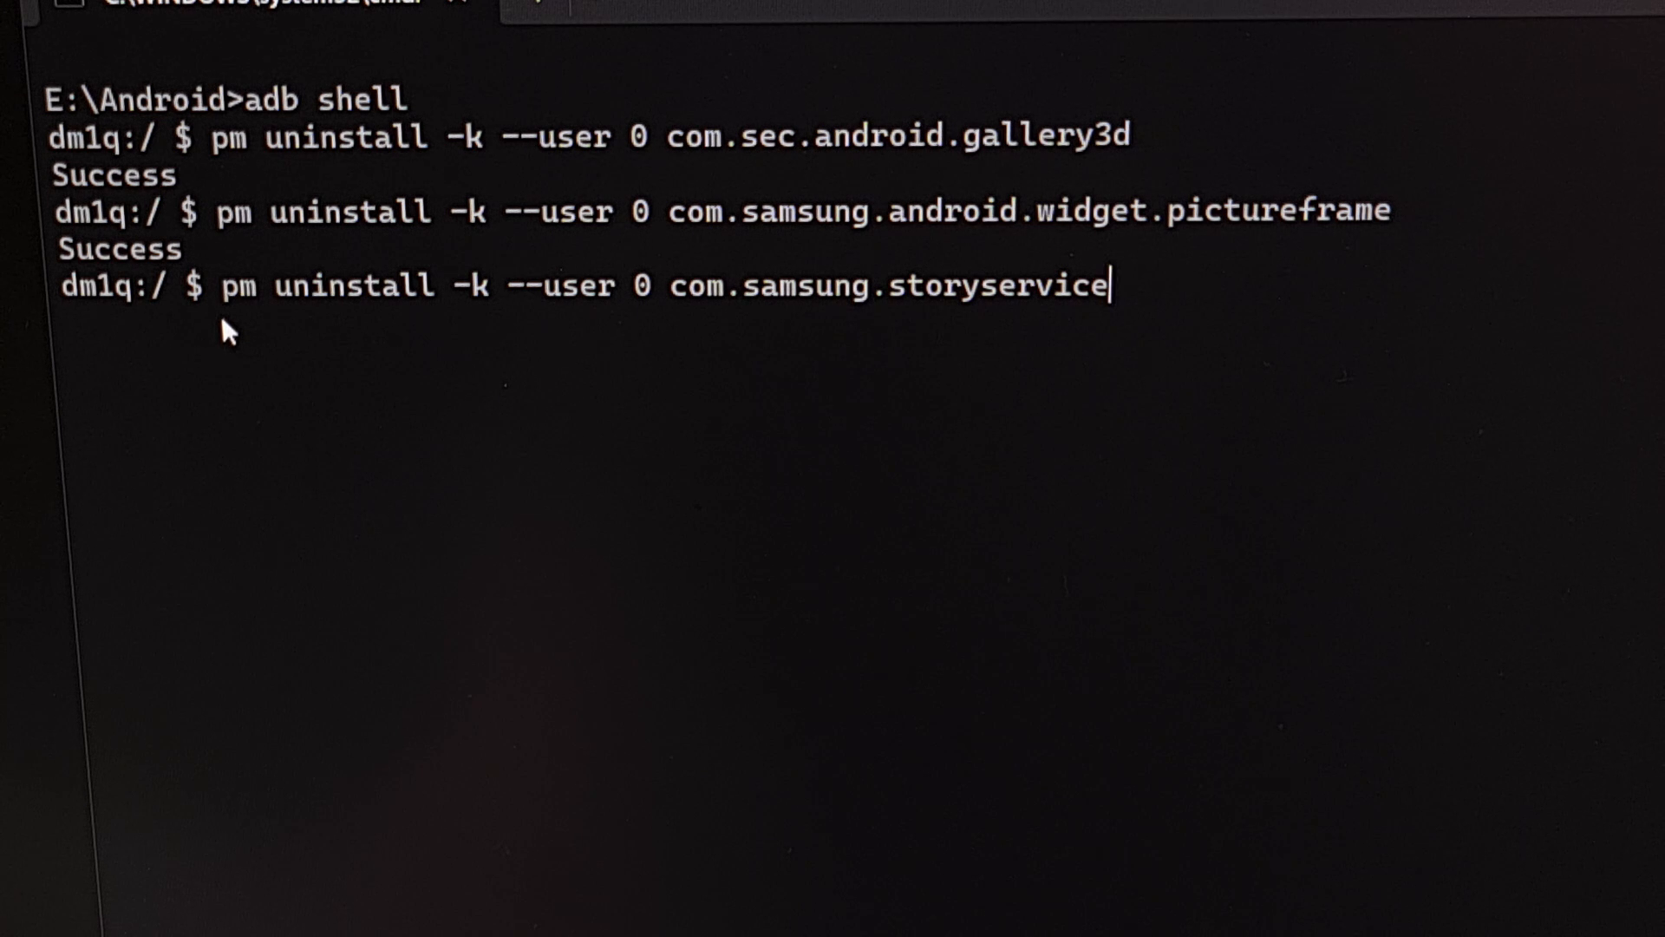
mouse_move(515, 355)
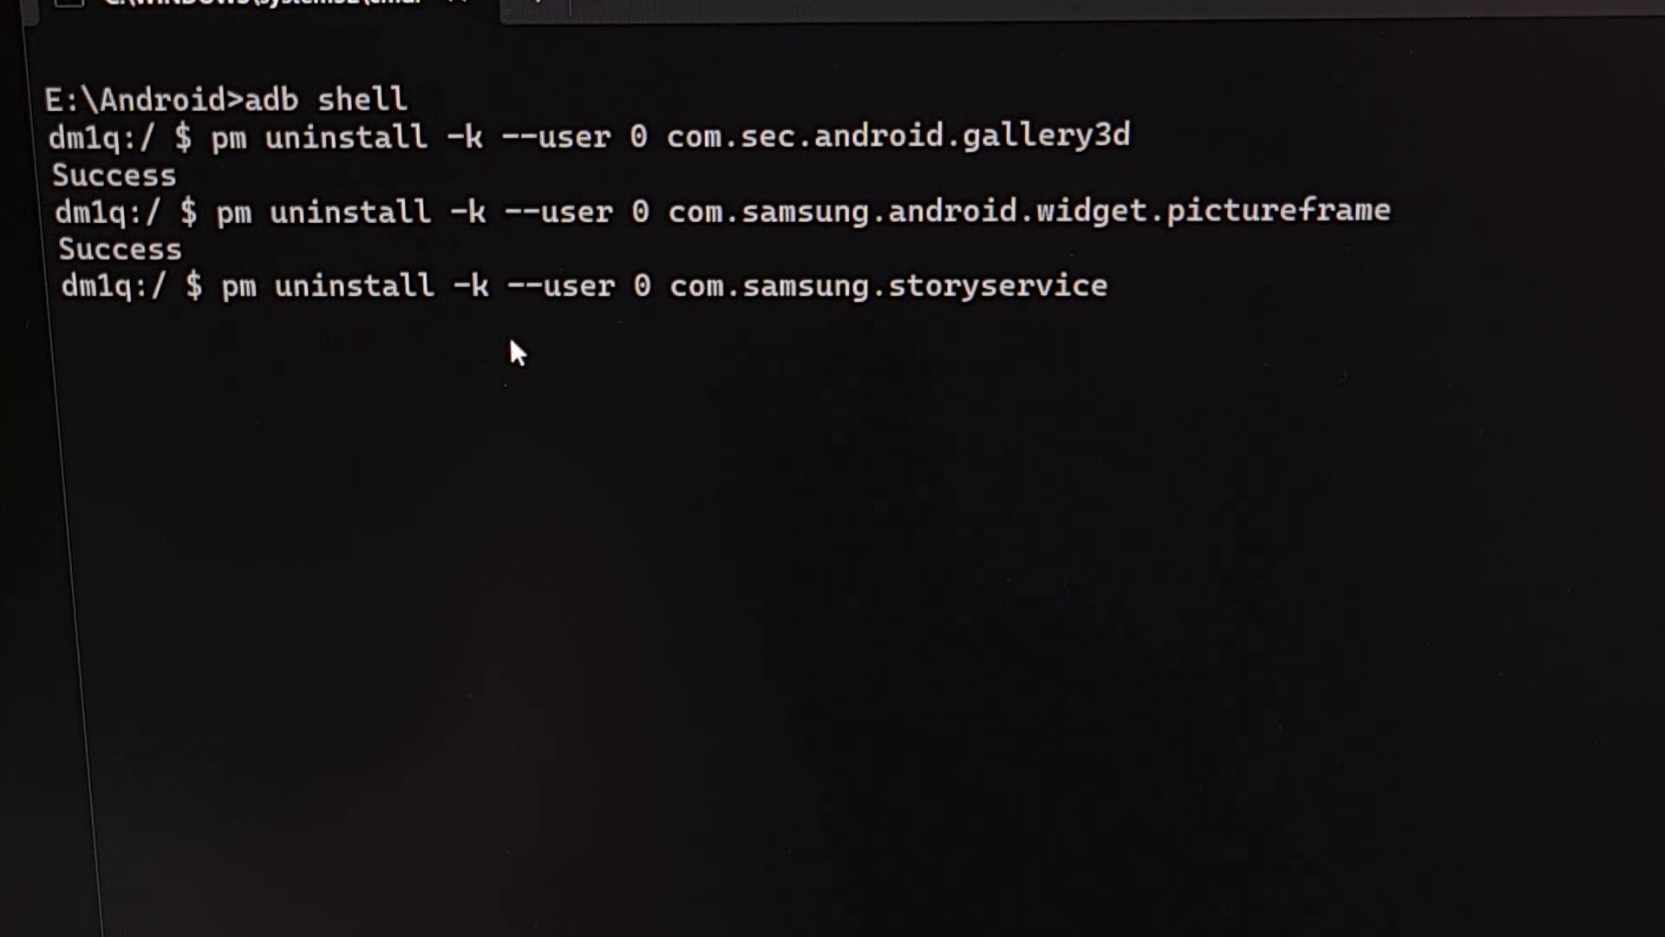
mouse_move(830, 342)
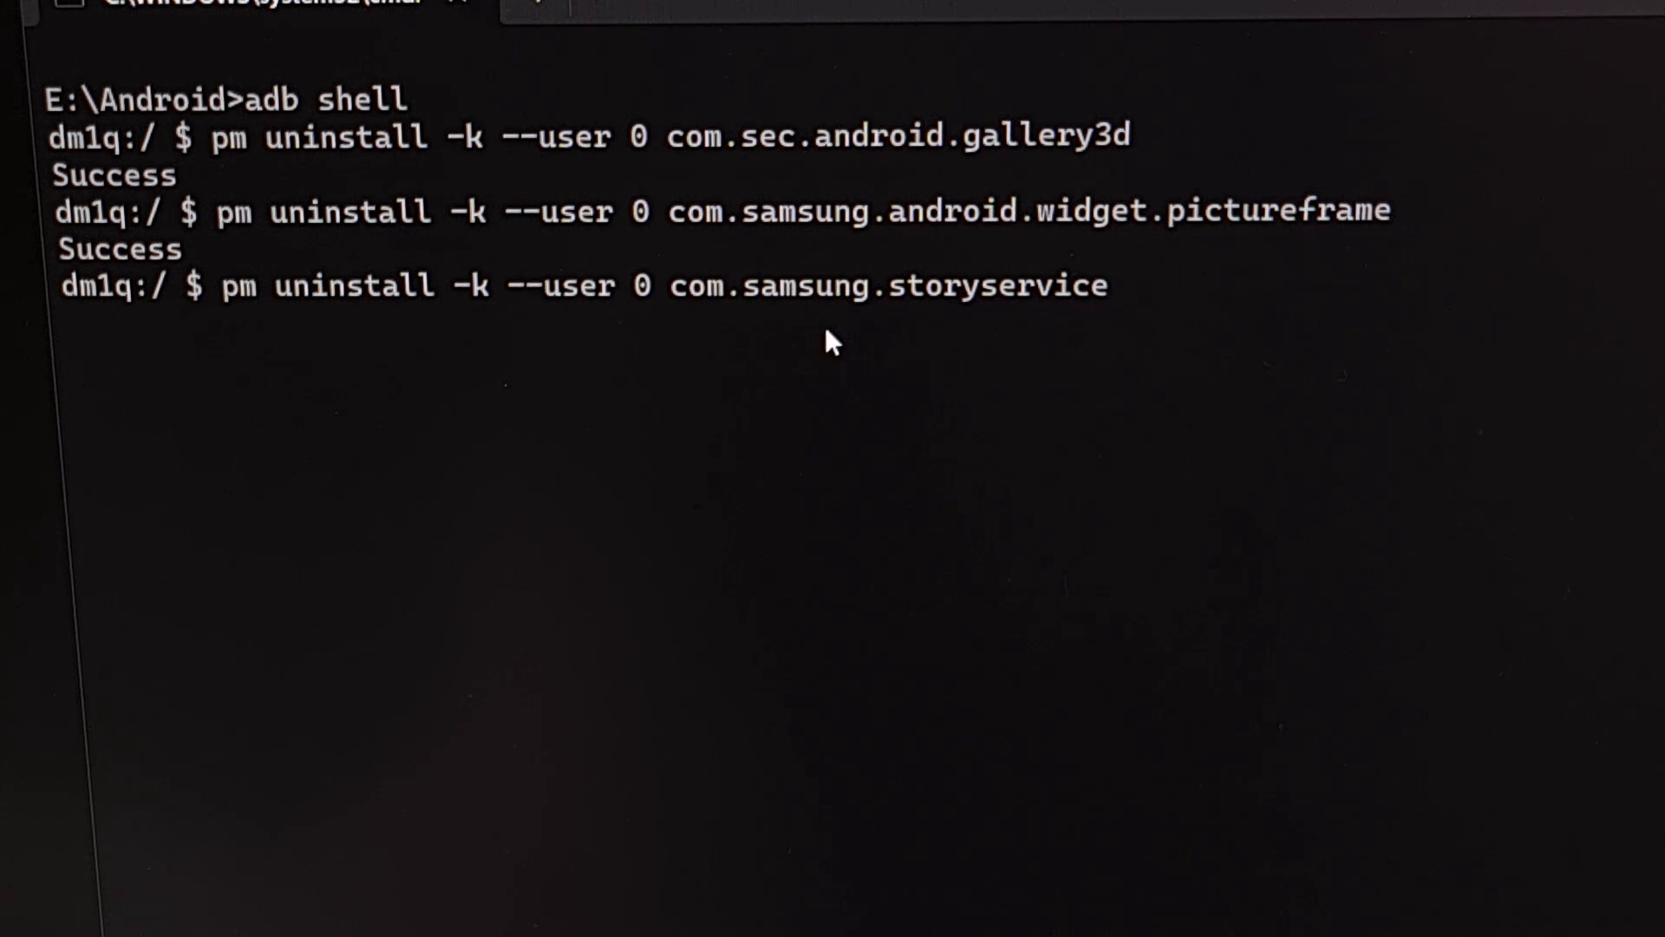
key(Return)
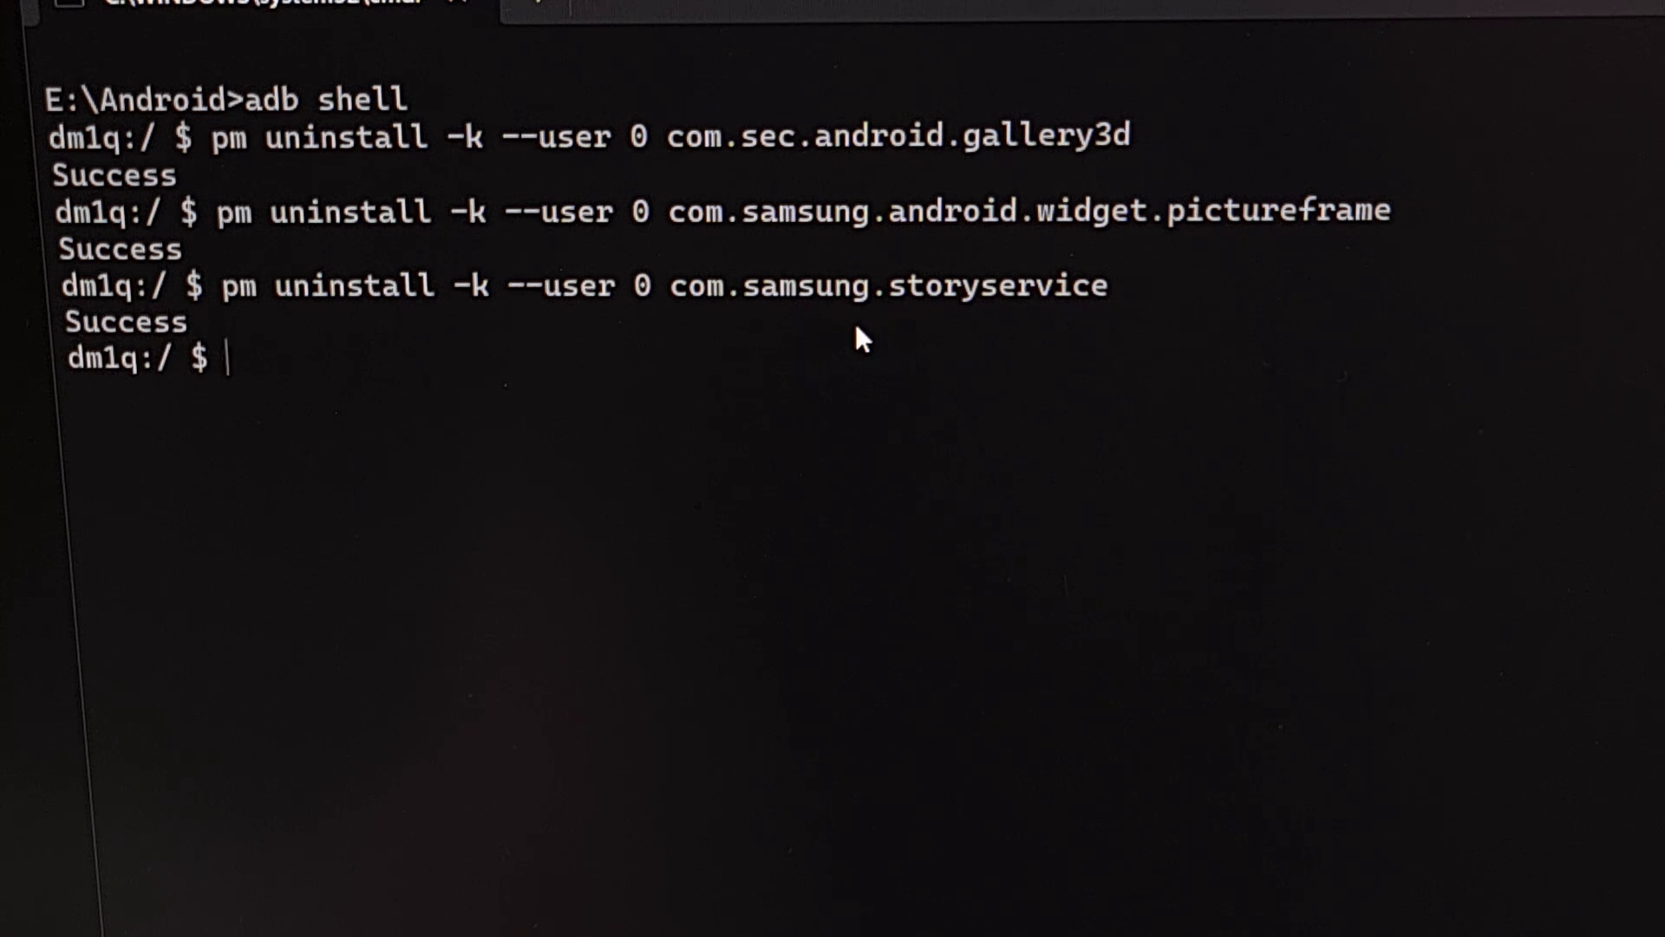
mouse_move(126, 377)
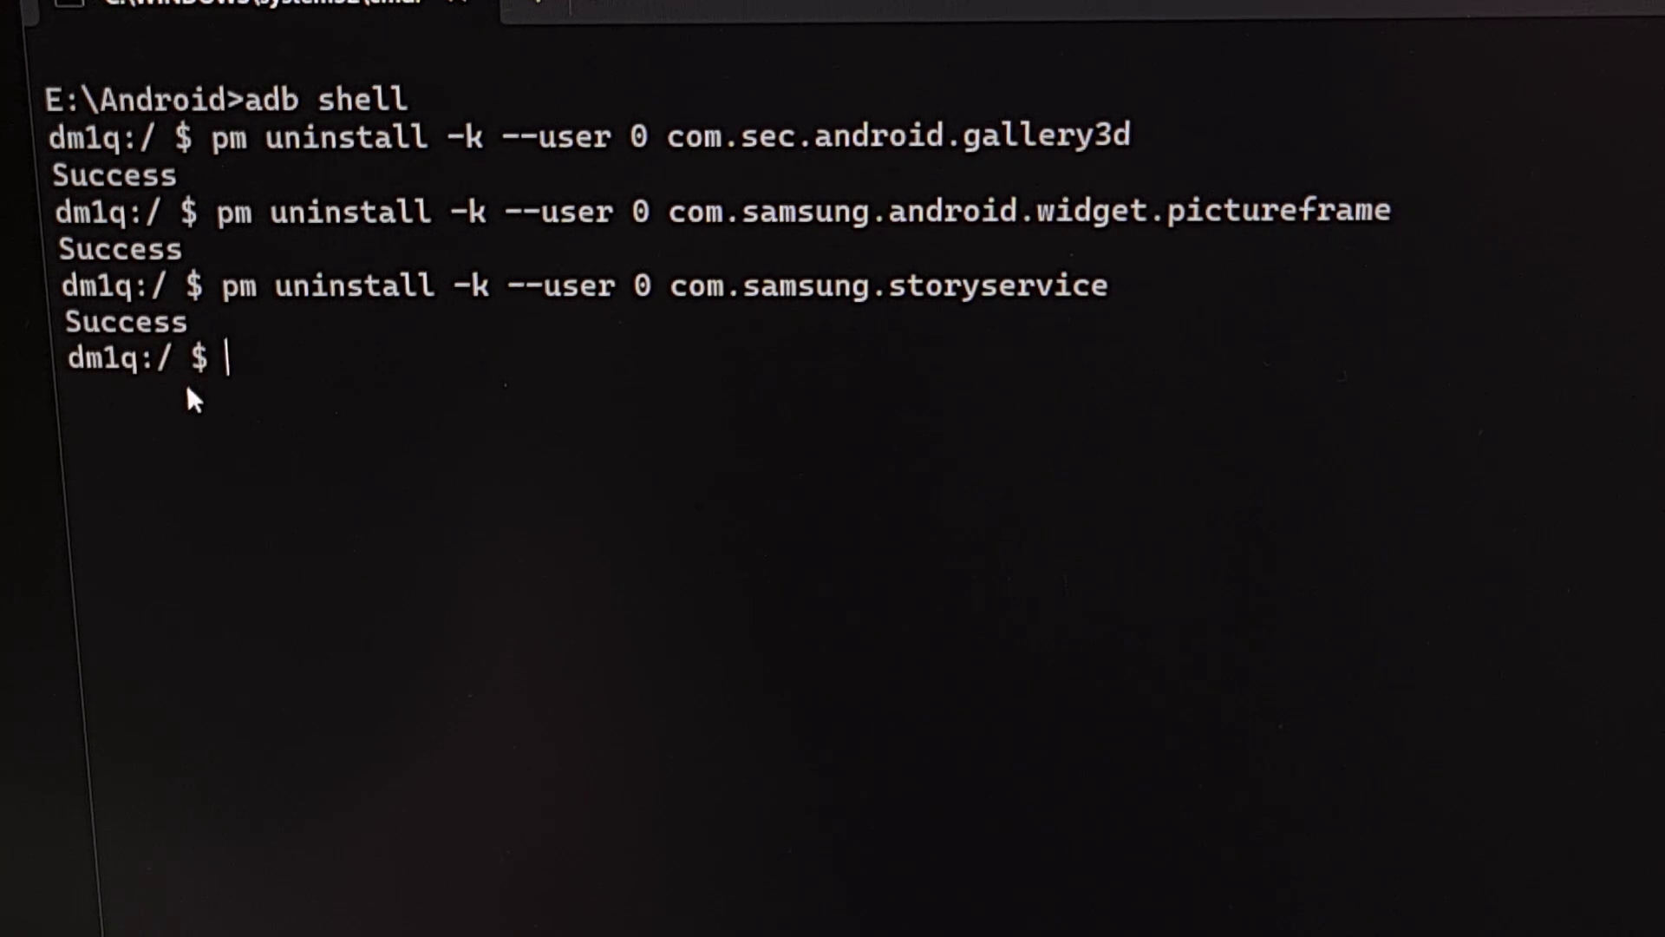
mouse_move(598, 327)
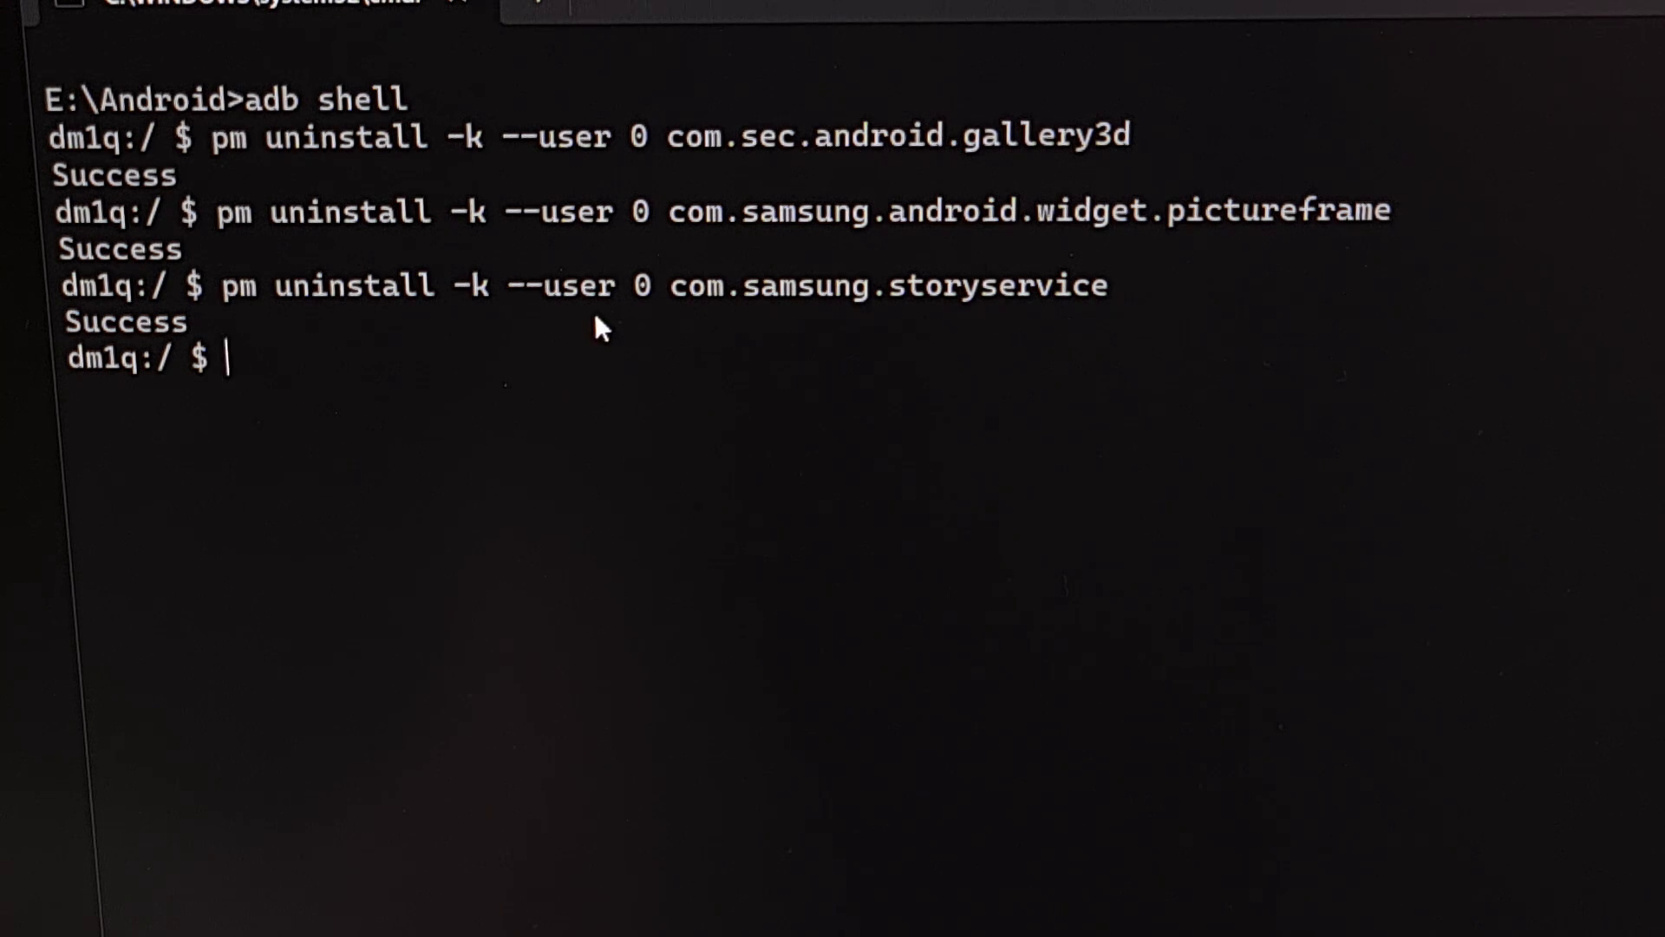